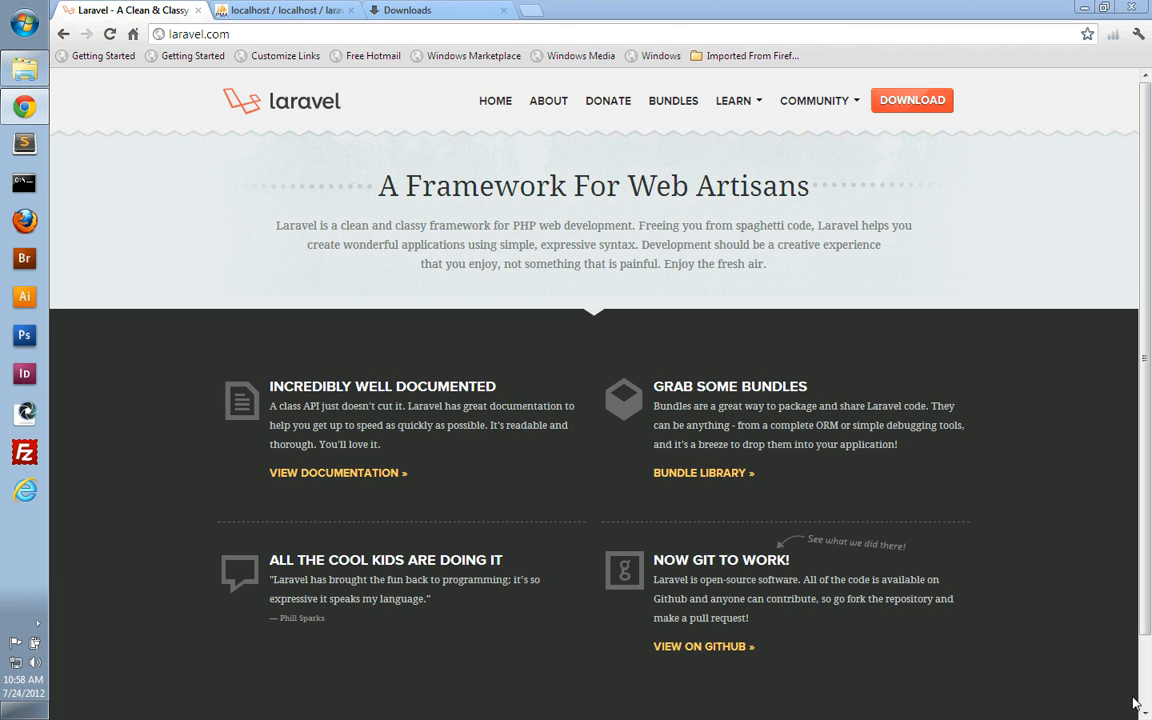
{"action": "mouse_move", "coordinate": [972, 652]}
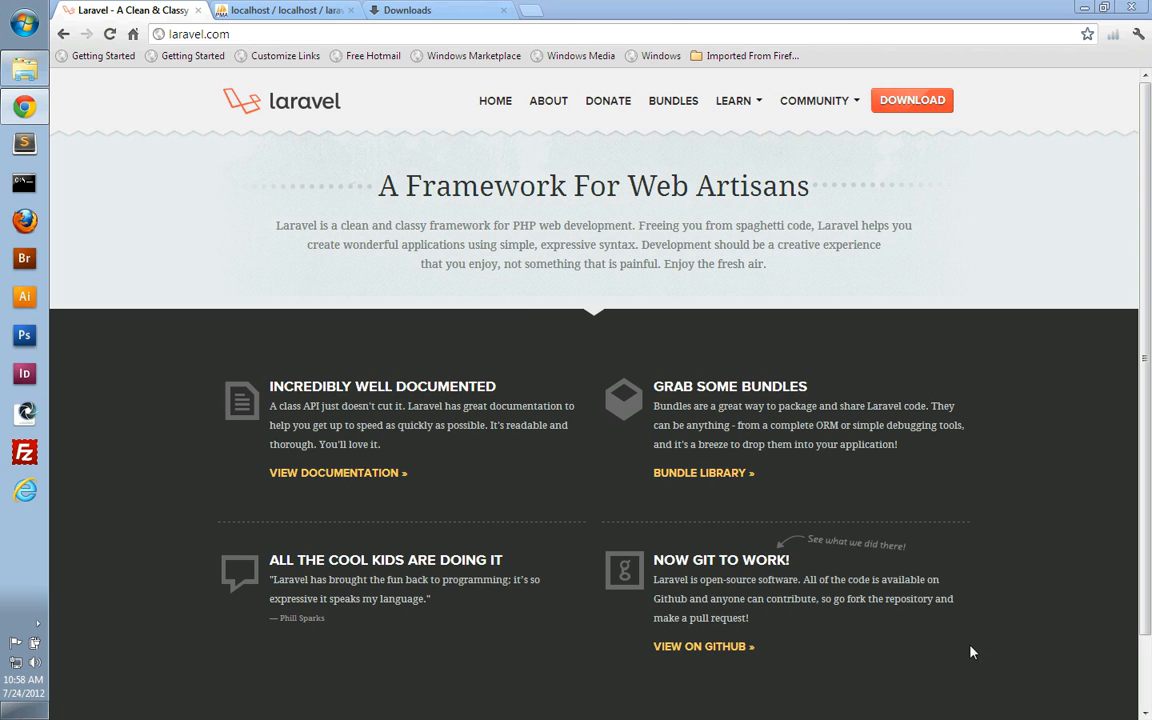
Download the latest Laravel release zip from laravel.com and show it in Chrome's downloads list
{"action": "left_click", "coordinate": [200, 34]}
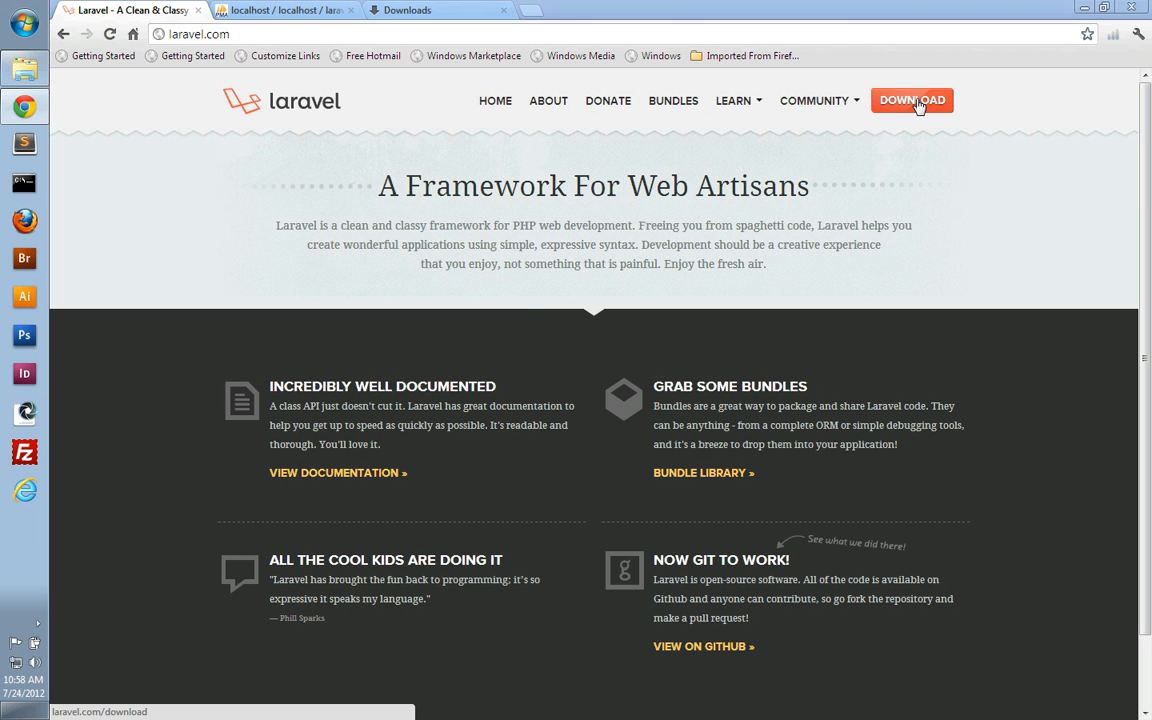
{"action": "left_click", "coordinate": [420, 12]}
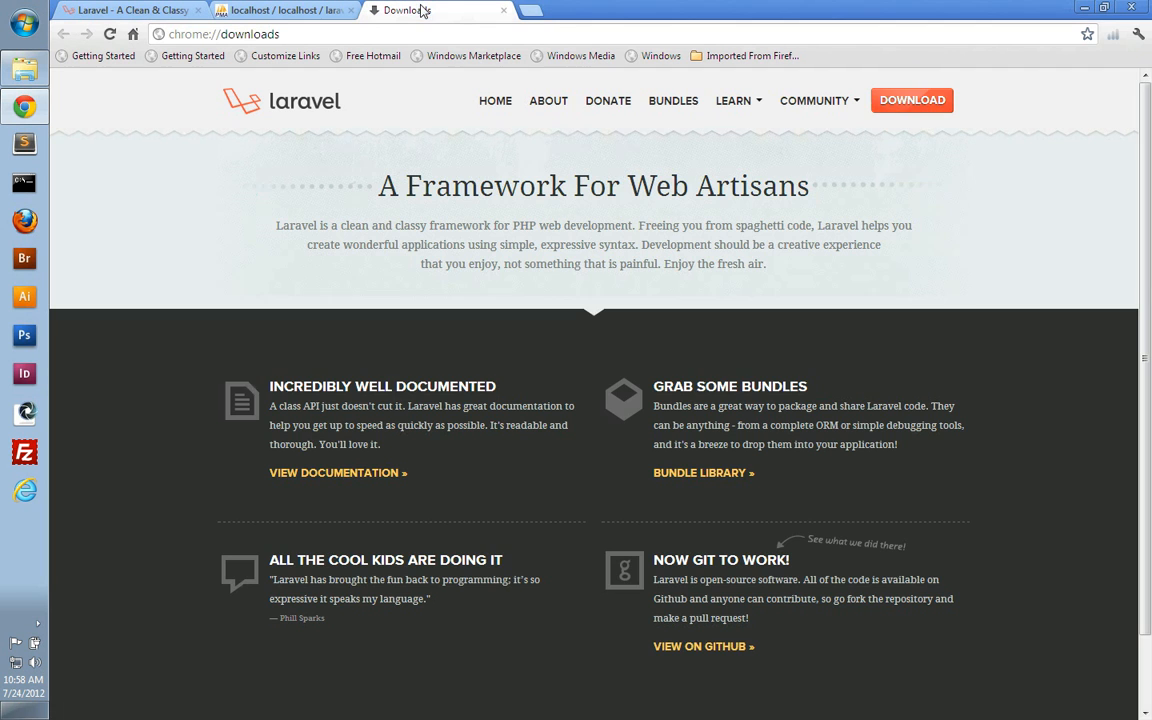
{"action": "left_click", "coordinate": [438, 10]}
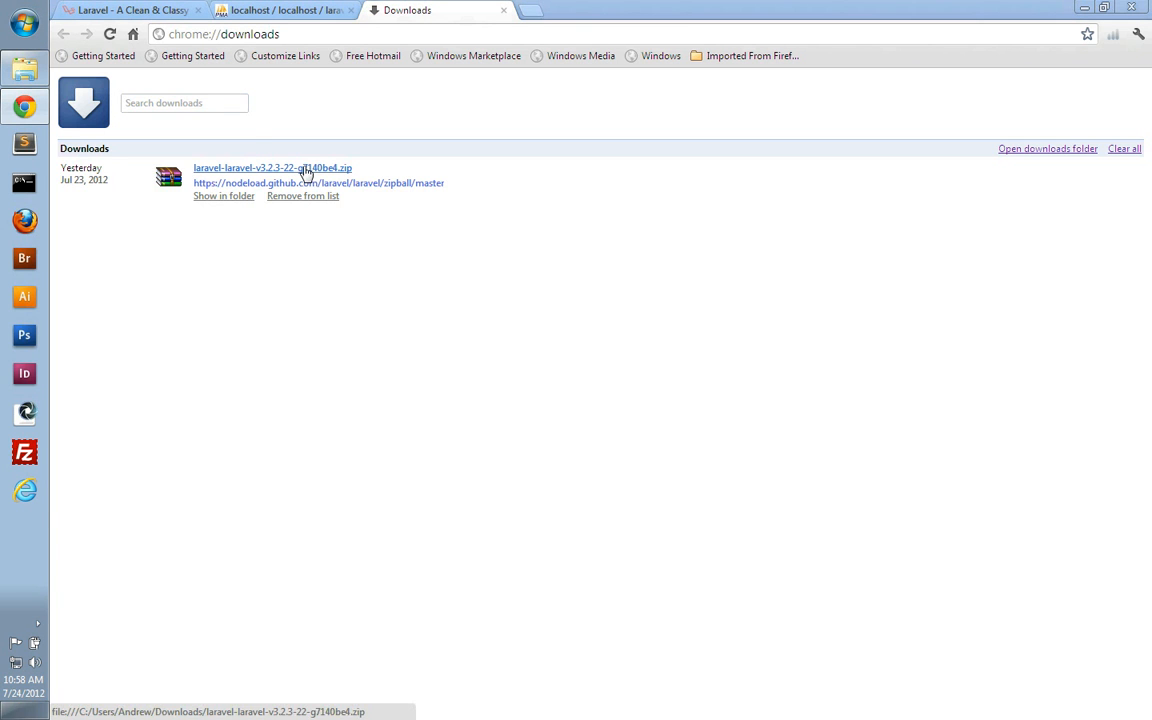
Open the Laravel zip in WinRAR, dismiss the licence reminder and select the laravel folder's files
{"action": "left_click", "coordinate": [272, 168]}
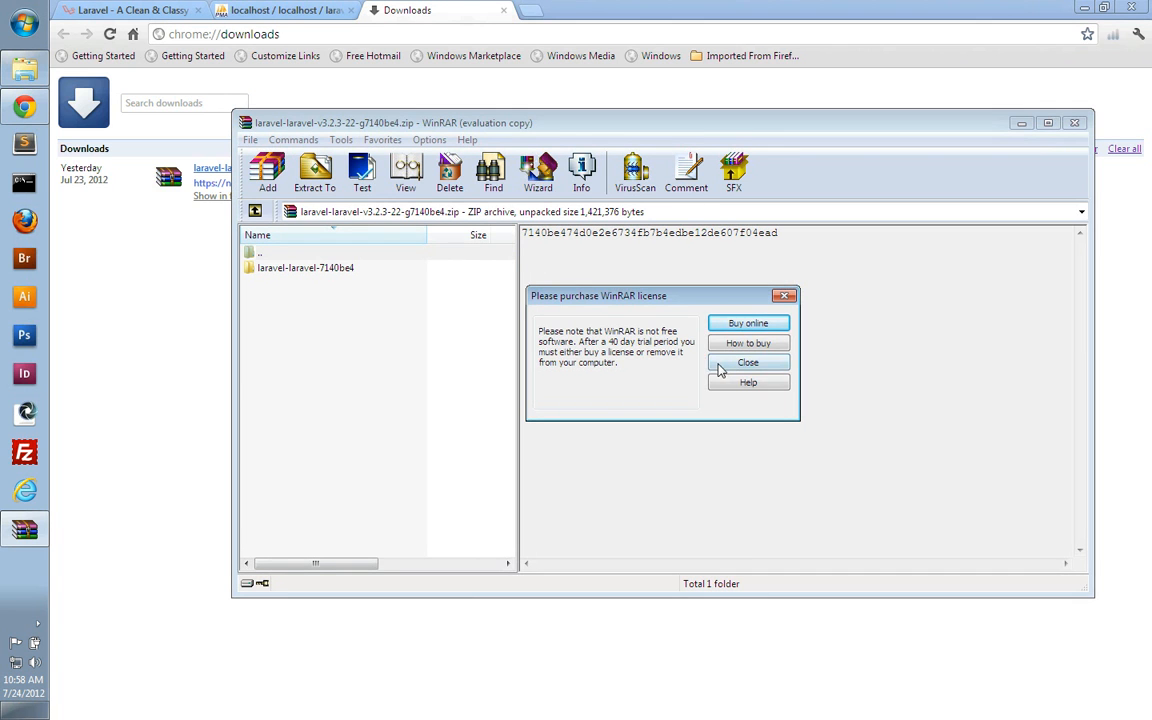
{"action": "left_click", "coordinate": [748, 362]}
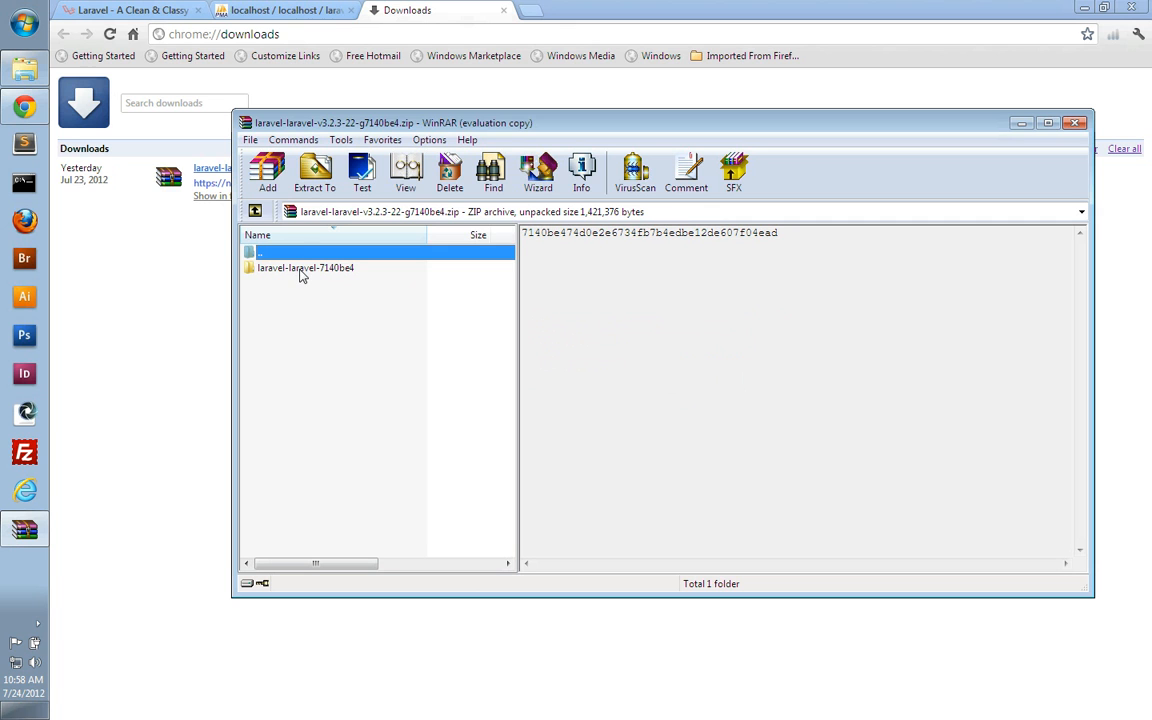
{"action": "double_click", "coordinate": [304, 268]}
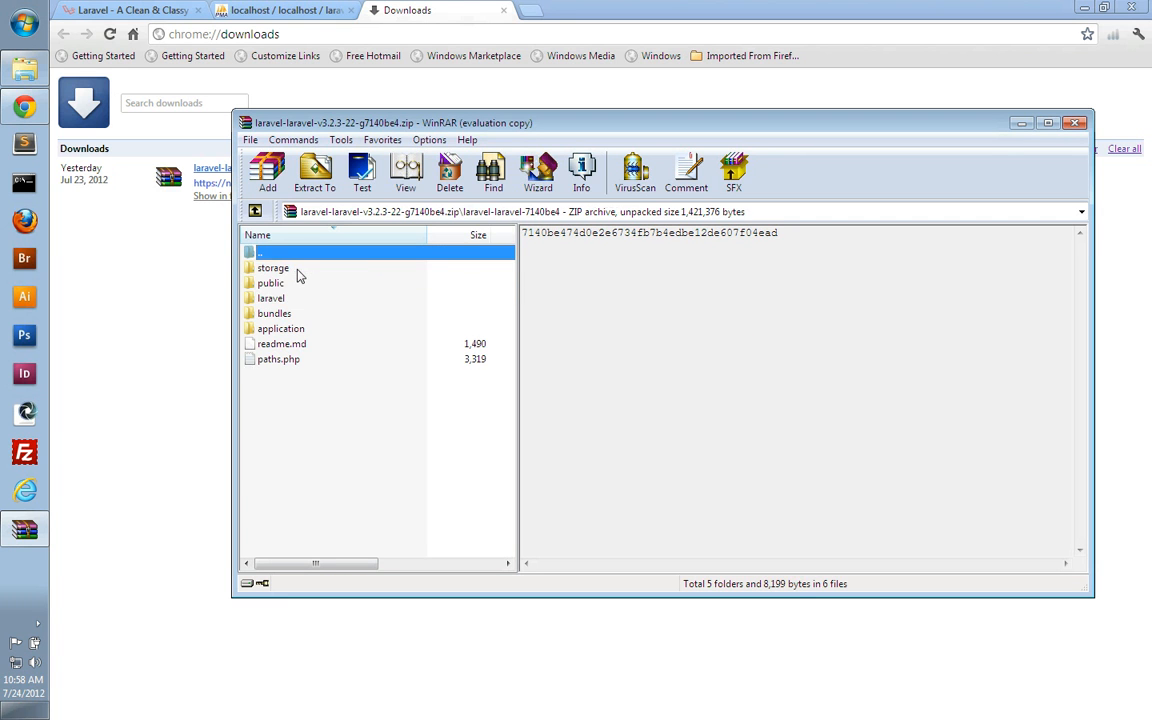
{"action": "left_click", "coordinate": [272, 268]}
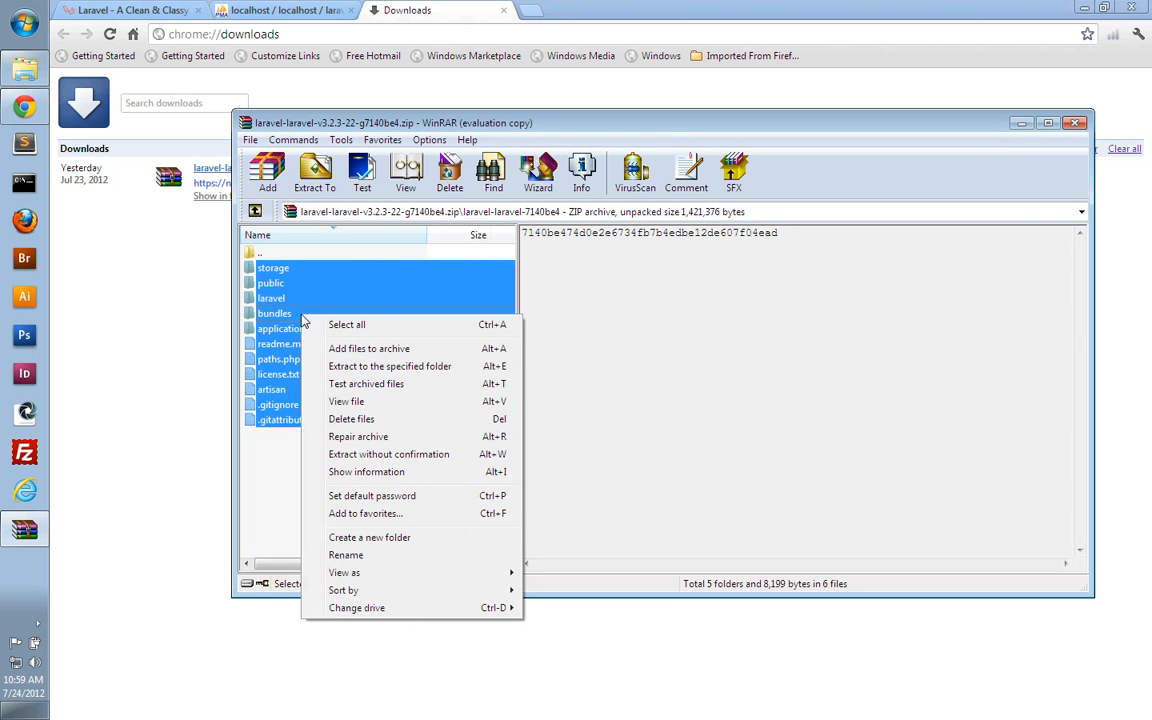
Extract the selected files to c:\wamp\www and close the archive
{"action": "left_click", "coordinate": [390, 364]}
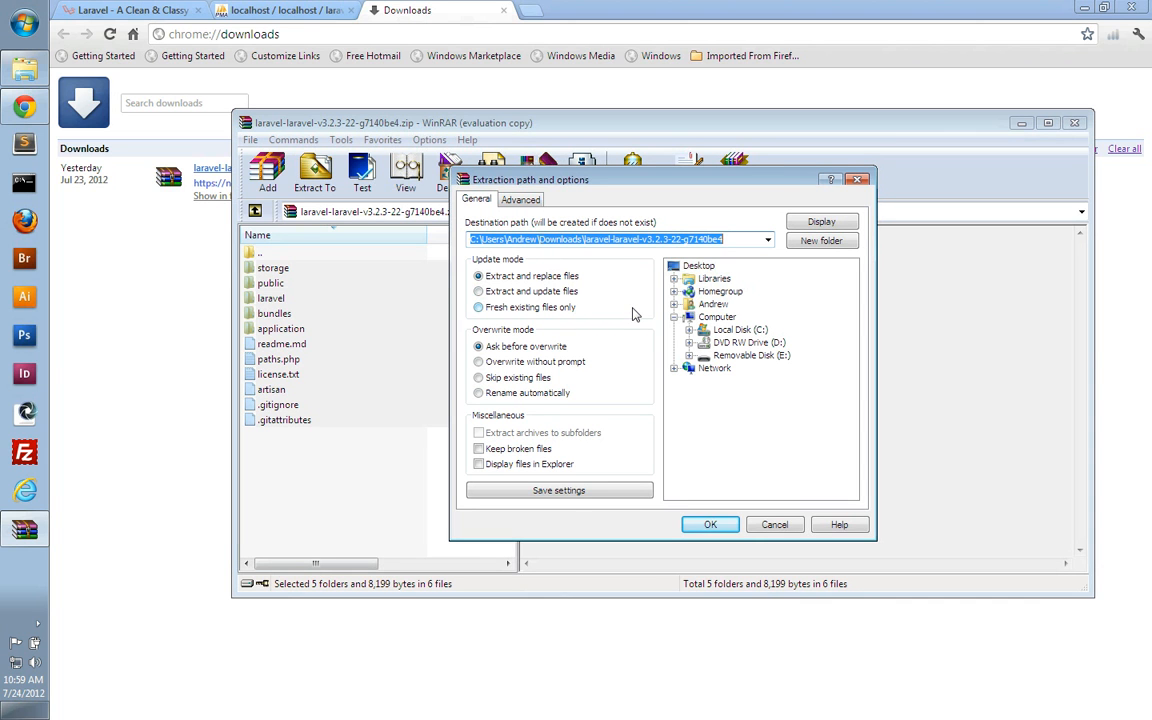
{"action": "type", "text": "c"}
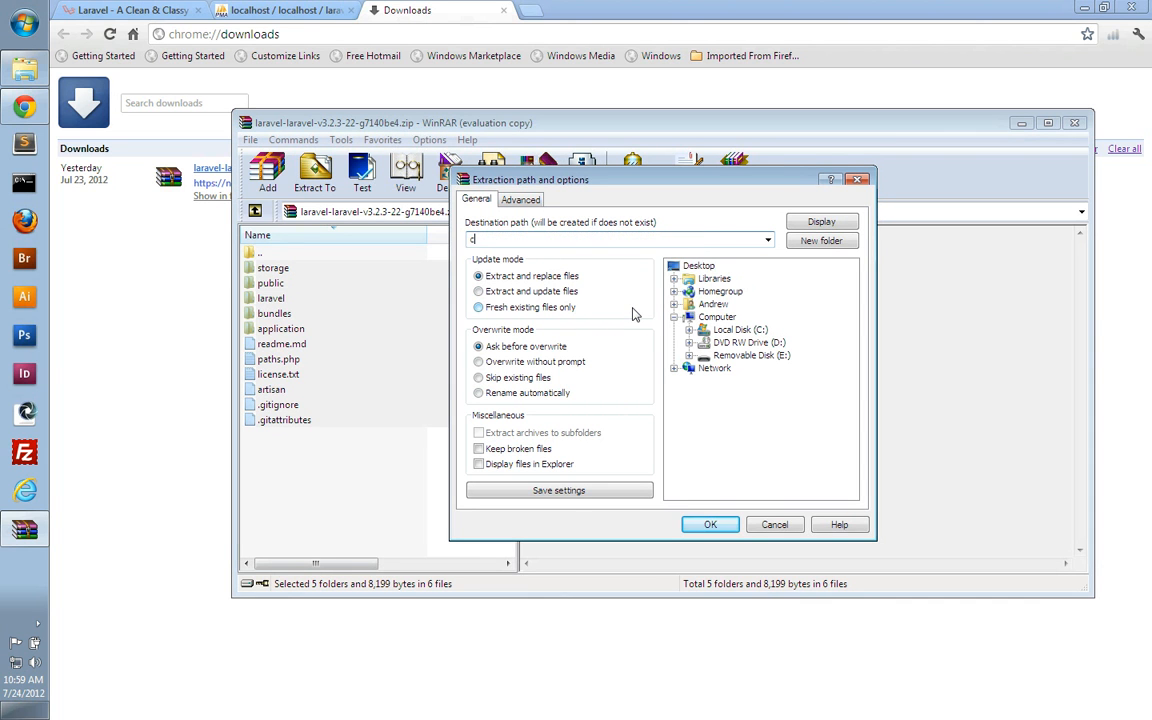
{"action": "type", "text": ":\\wamp"}
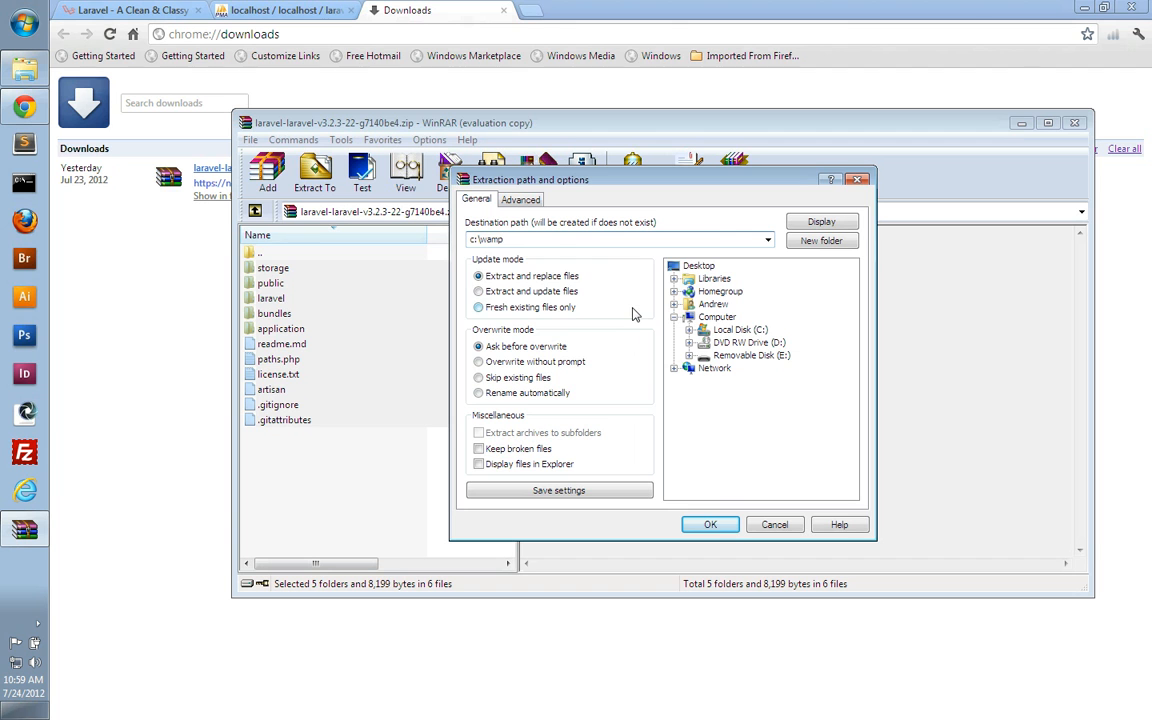
{"action": "type", "text": "\\www"}
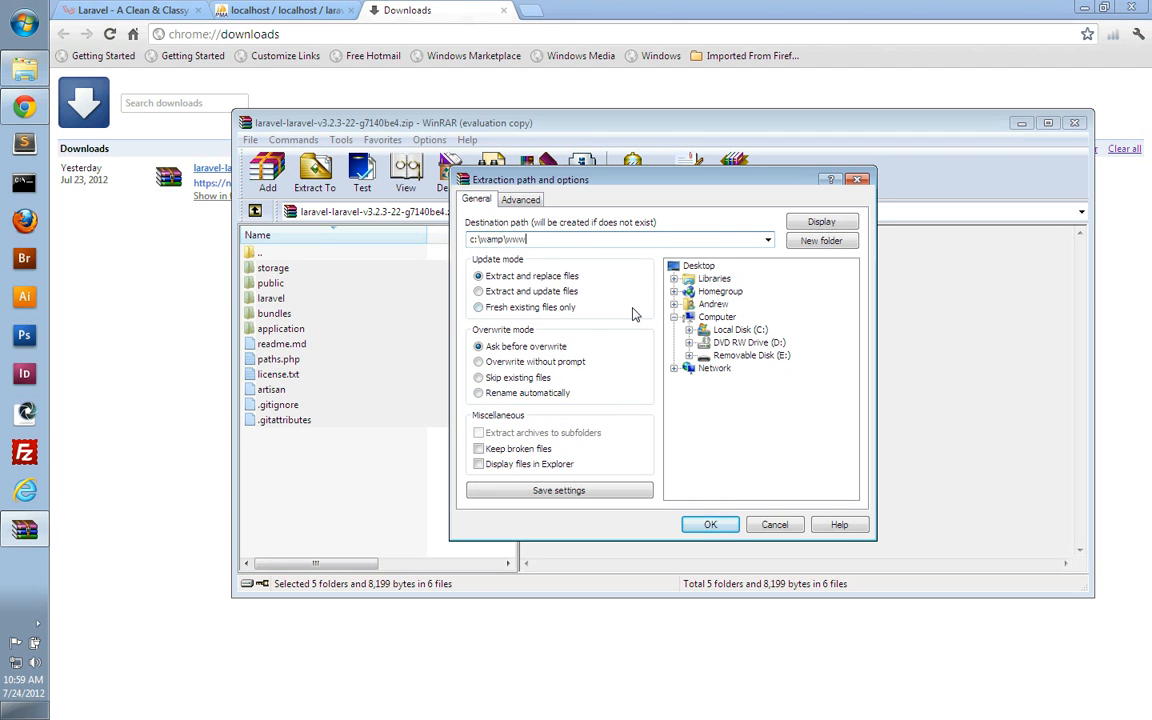
{"action": "left_click", "coordinate": [768, 240]}
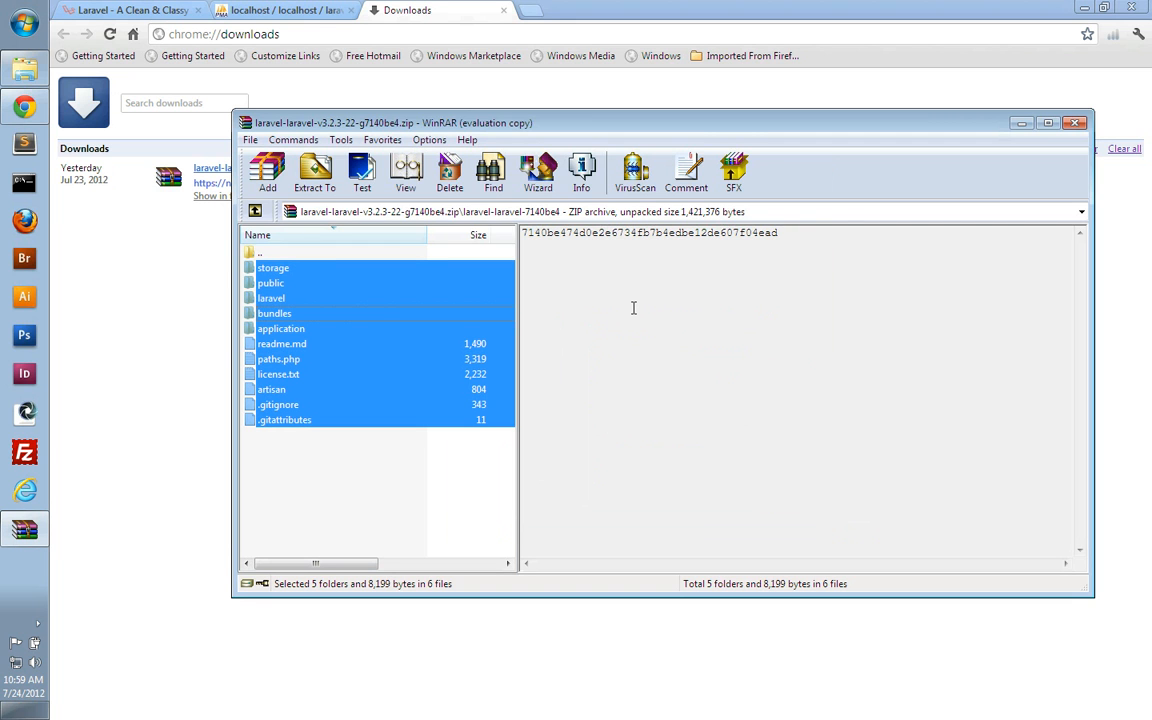
{"action": "mouse_move", "coordinate": [1080, 162]}
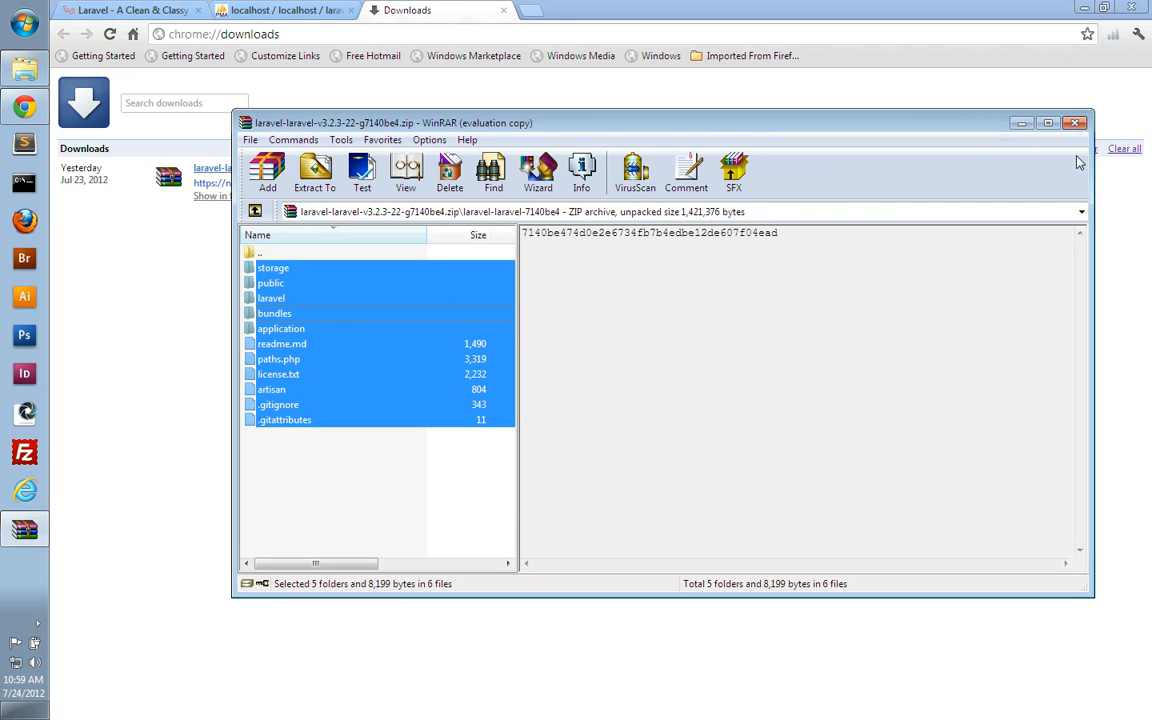
{"action": "left_click", "coordinate": [1076, 122]}
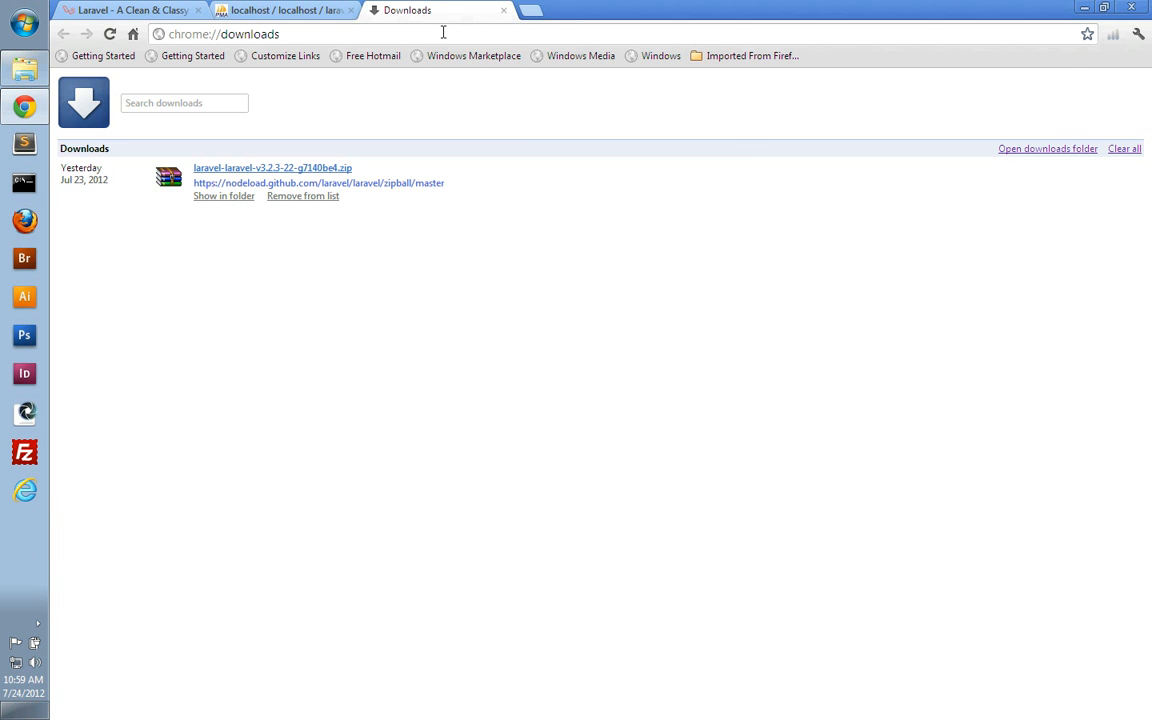
Load localhost/laravel/public in Chrome to see the Laravel welcome page
{"action": "type", "text": "localhost/laravel"}
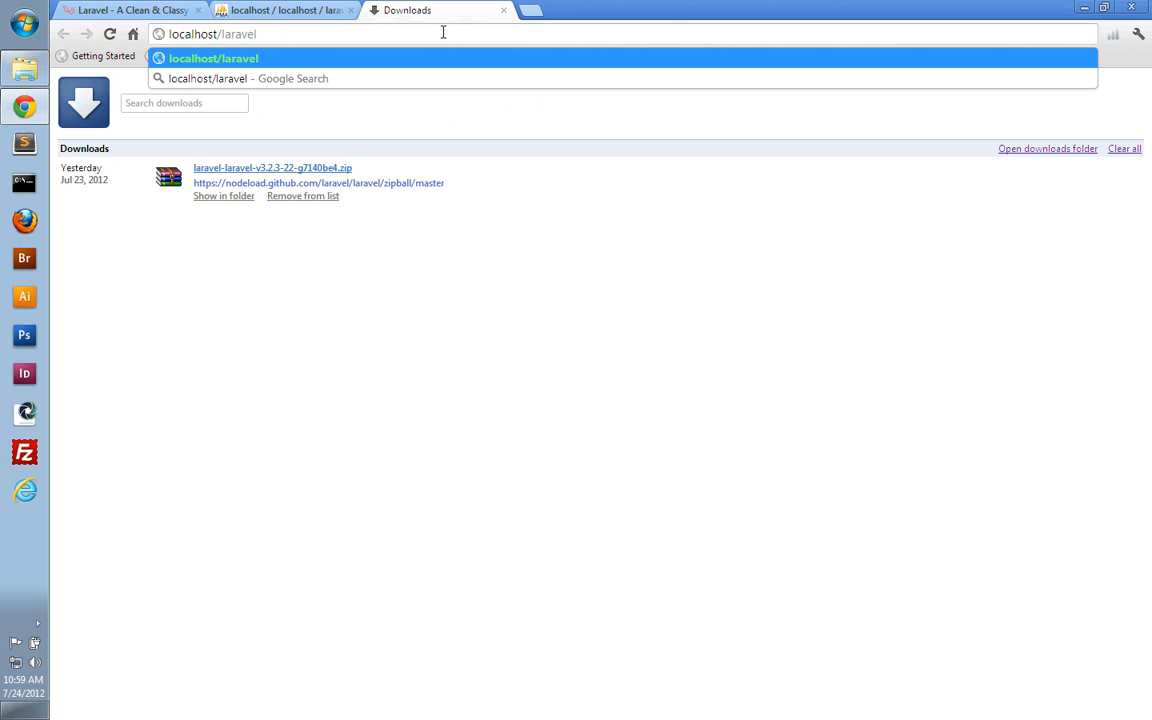
{"action": "type", "text": "/public/"}
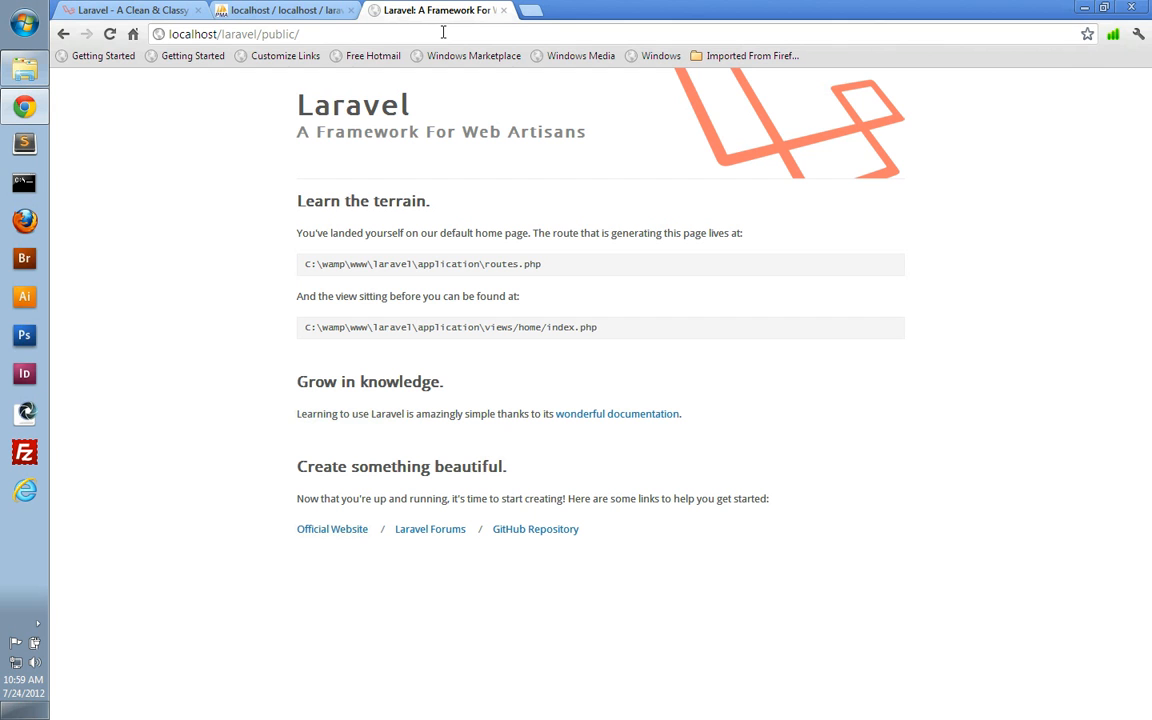
{"action": "mouse_move", "coordinate": [528, 256]}
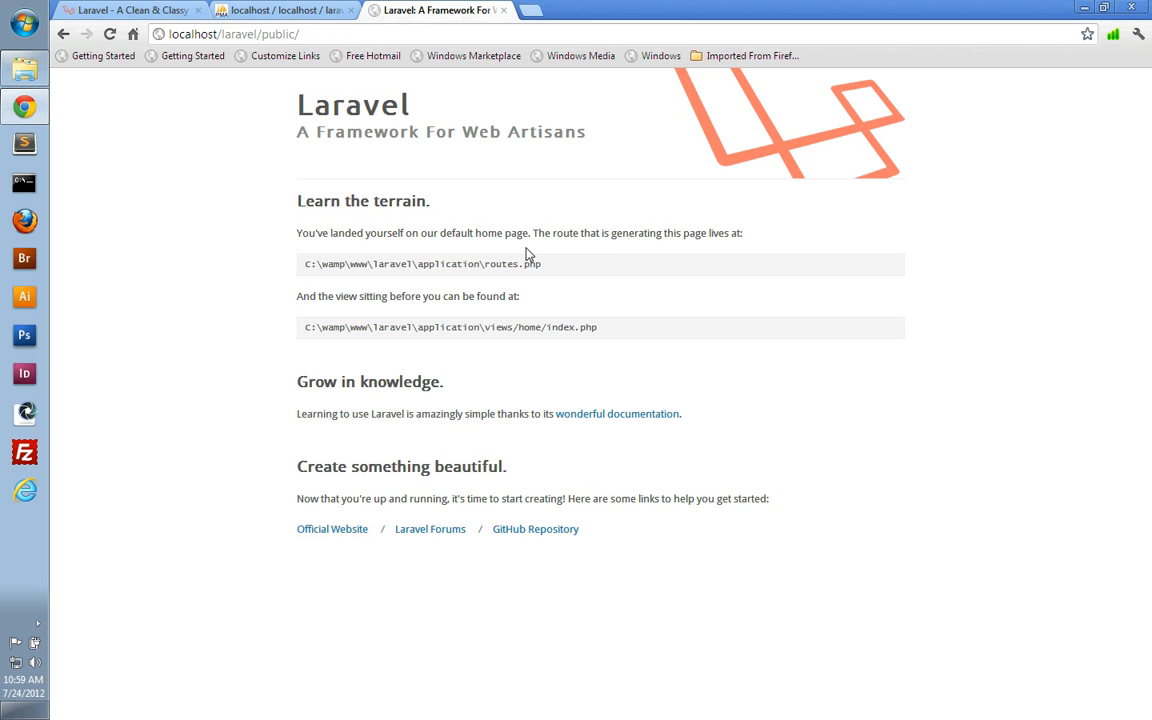
{"action": "mouse_move", "coordinate": [440, 34]}
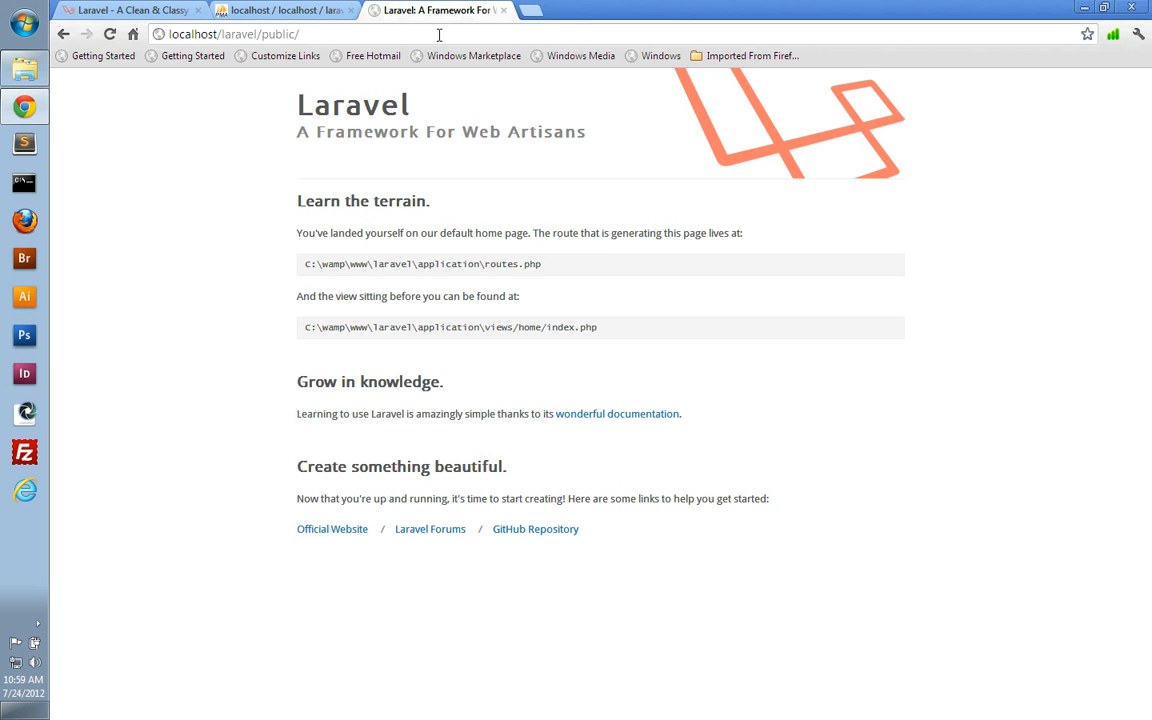
{"action": "mouse_move", "coordinate": [464, 264]}
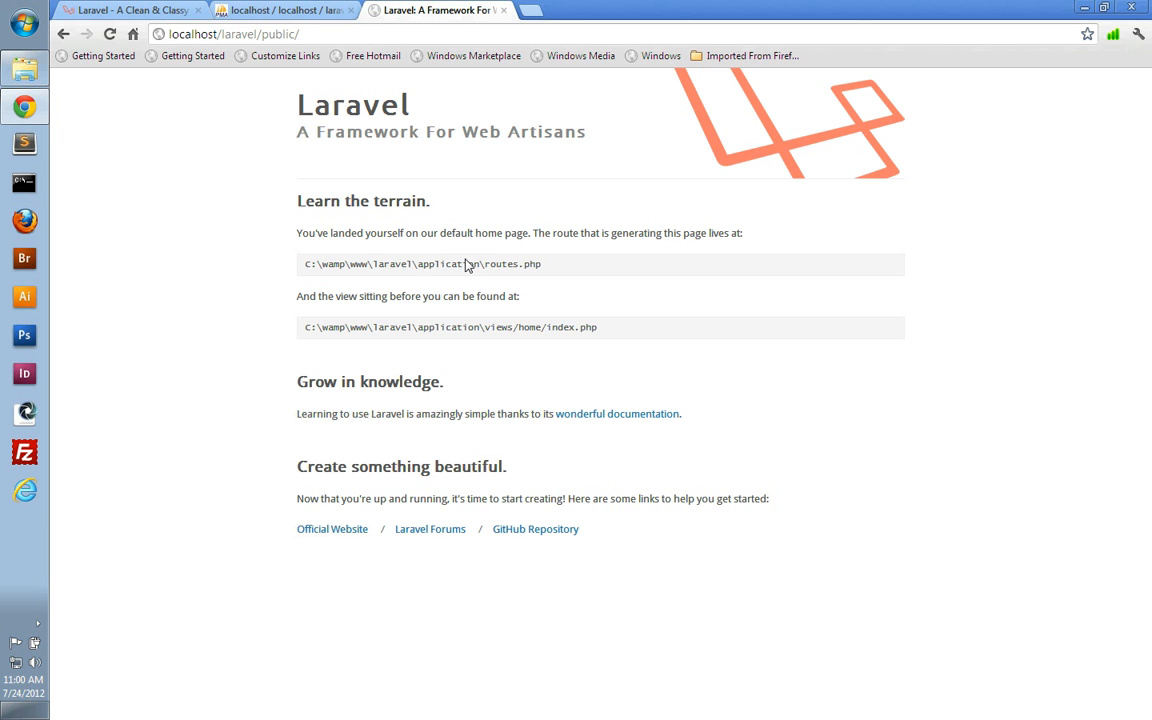
{"action": "mouse_move", "coordinate": [260, 180]}
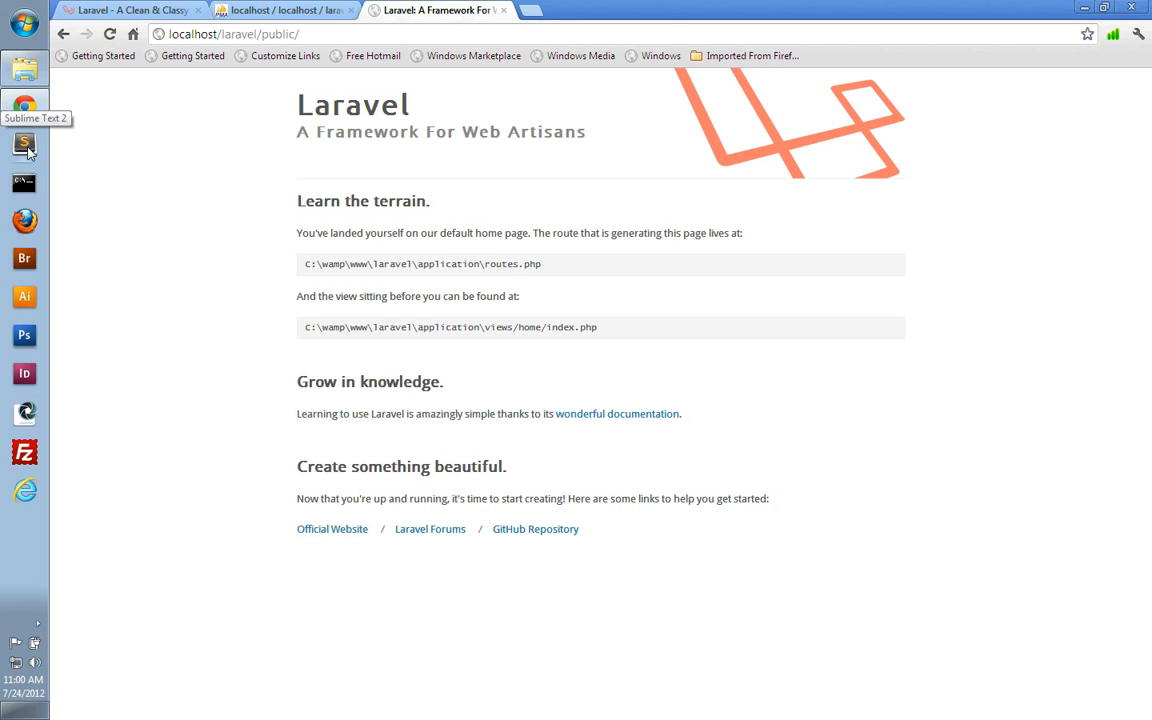
{"action": "mouse_move", "coordinate": [28, 182]}
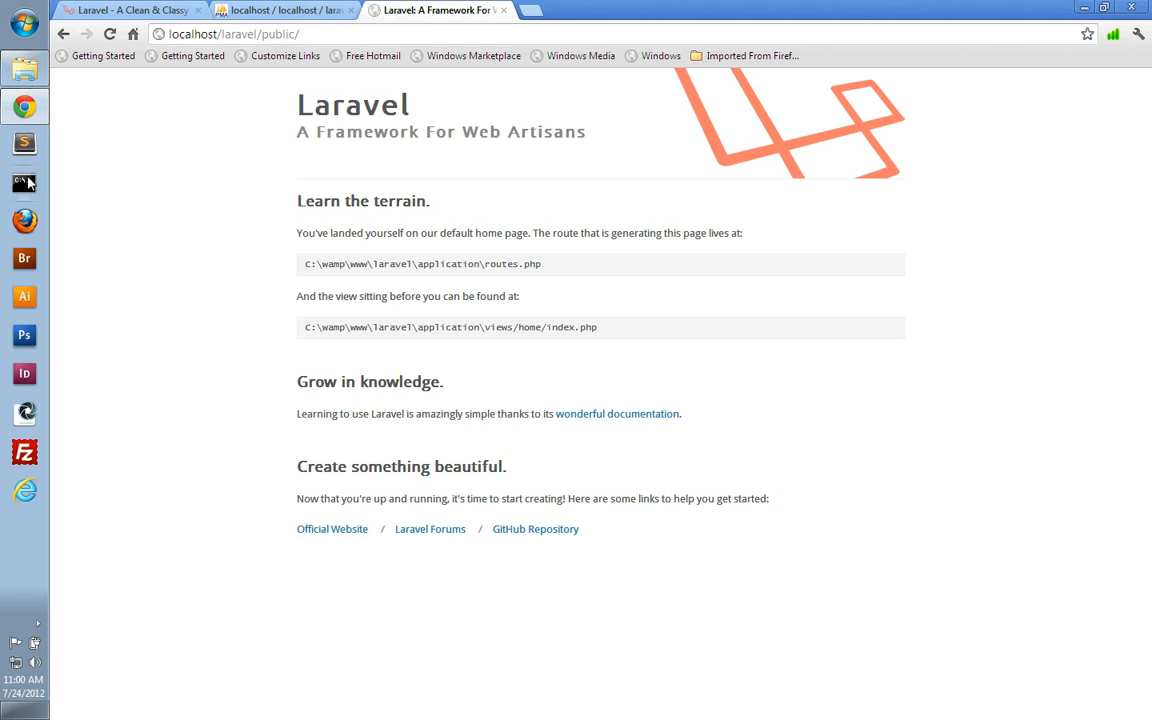
In Command Prompt, cd to c:\wamp\www\laravel and launch Sublime Text on that folder with 'sublime .'
{"action": "left_click", "coordinate": [24, 182]}
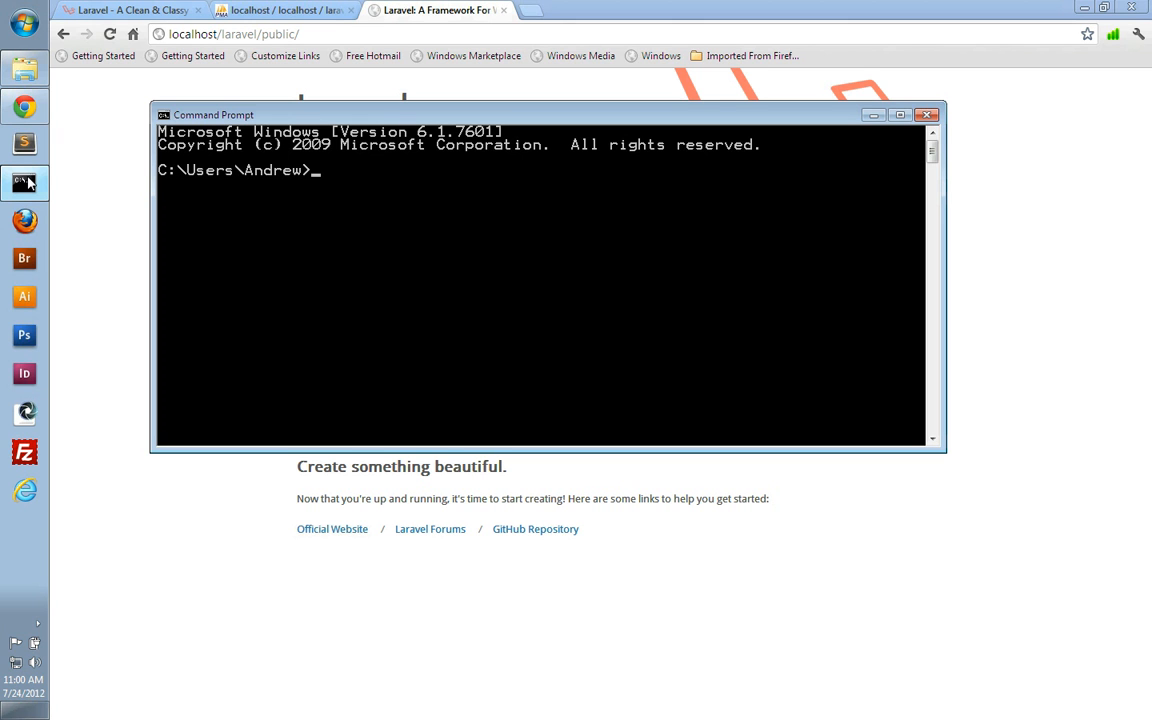
{"action": "type", "text": "cd c:\\wamp\\www\\laravel"}
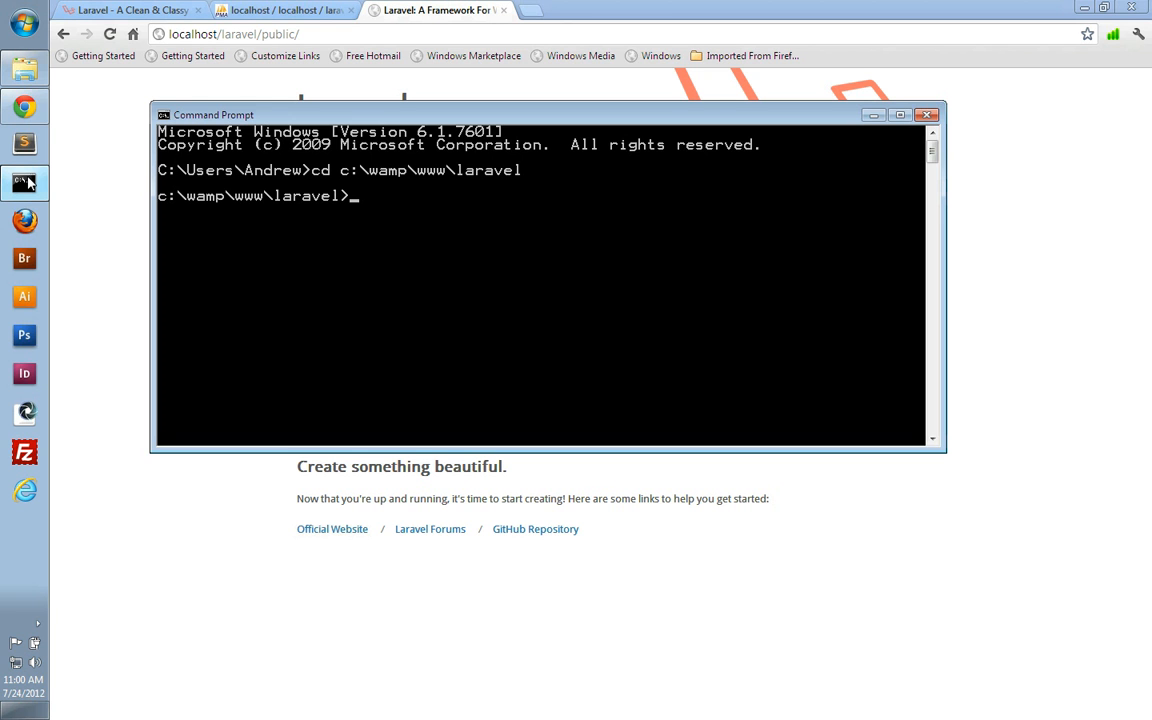
{"action": "type", "text": "sublime"}
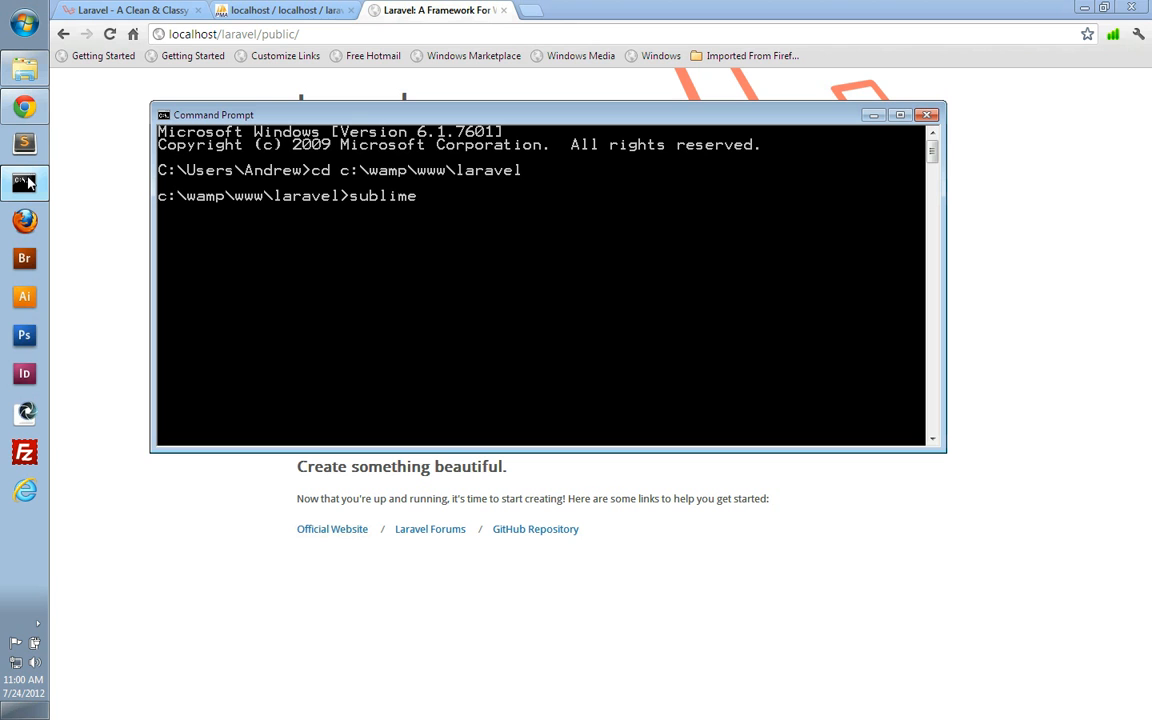
{"action": "type", "text": "."}
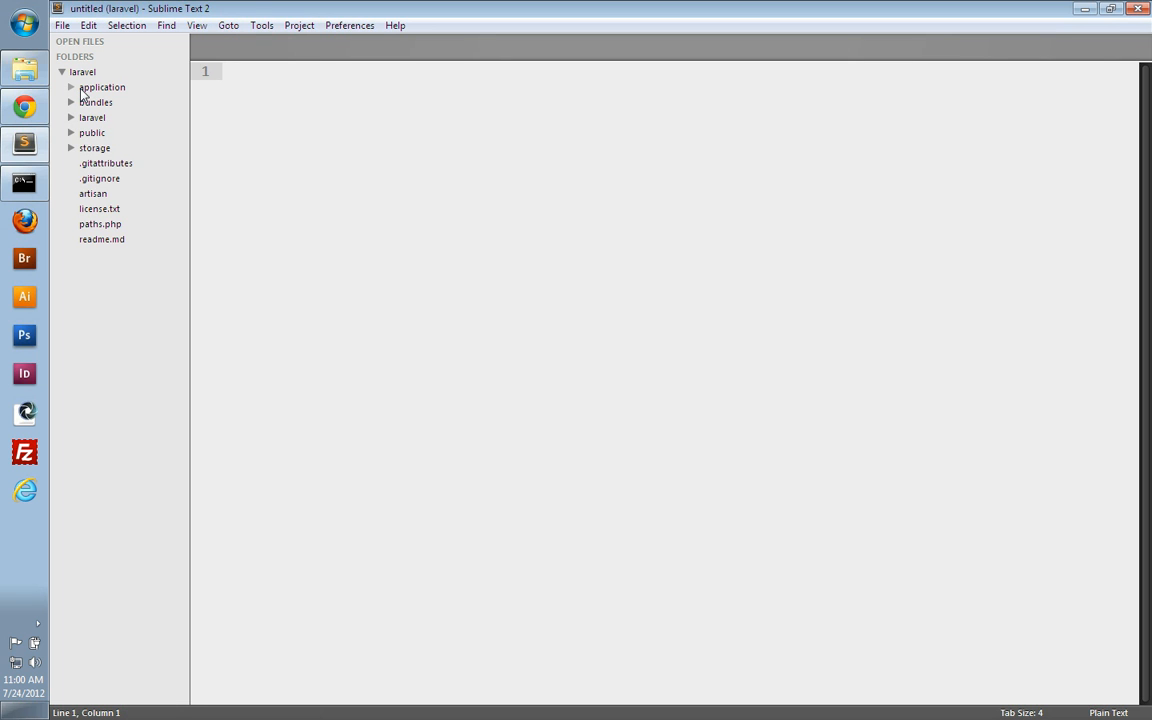
Expand and collapse the application and public folders in the sidebar to browse their contents
{"action": "left_click", "coordinate": [102, 88]}
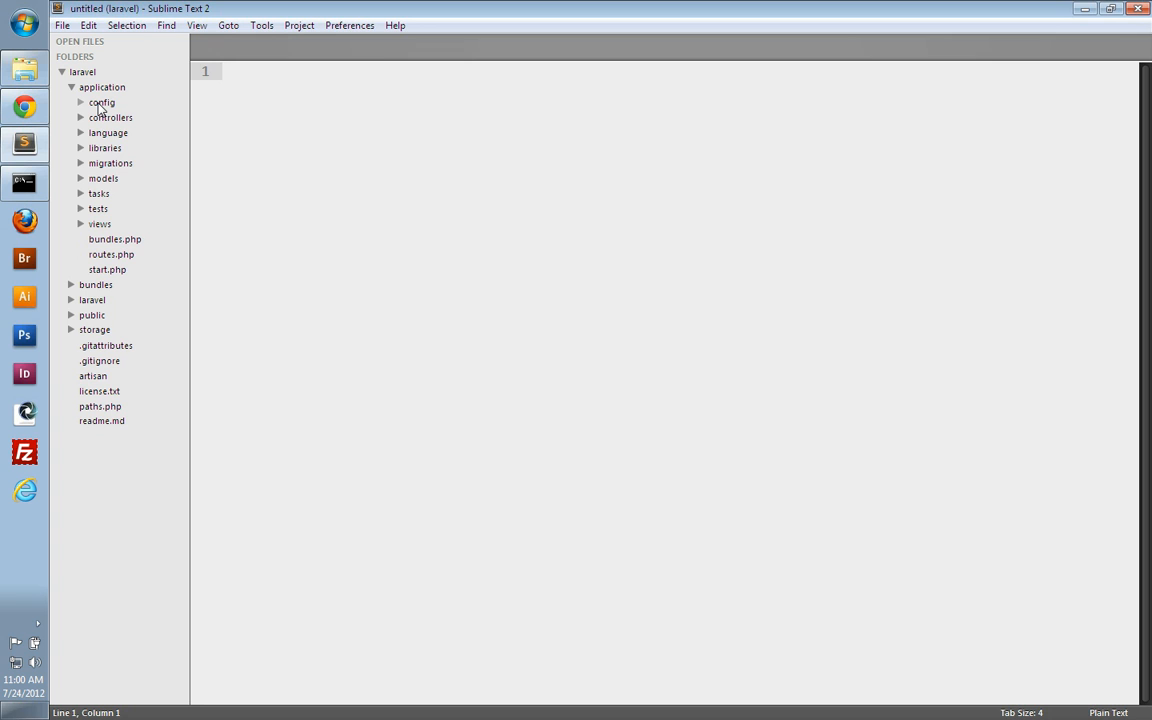
{"action": "mouse_move", "coordinate": [116, 110]}
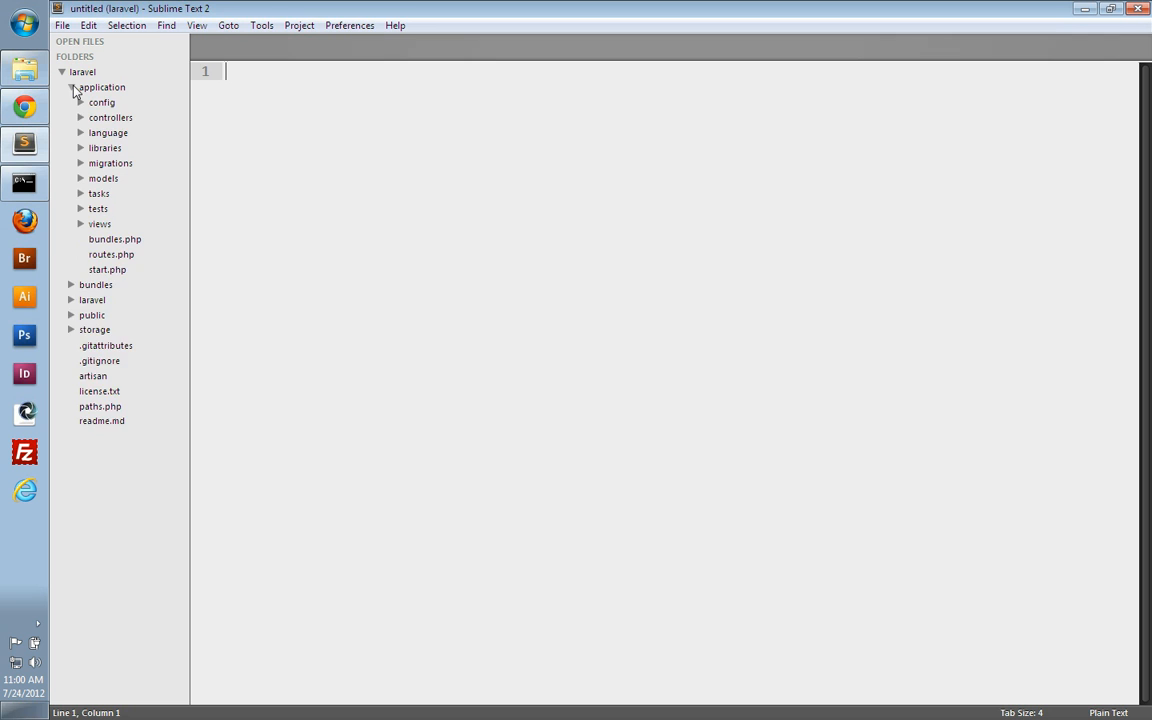
{"action": "left_click", "coordinate": [72, 88]}
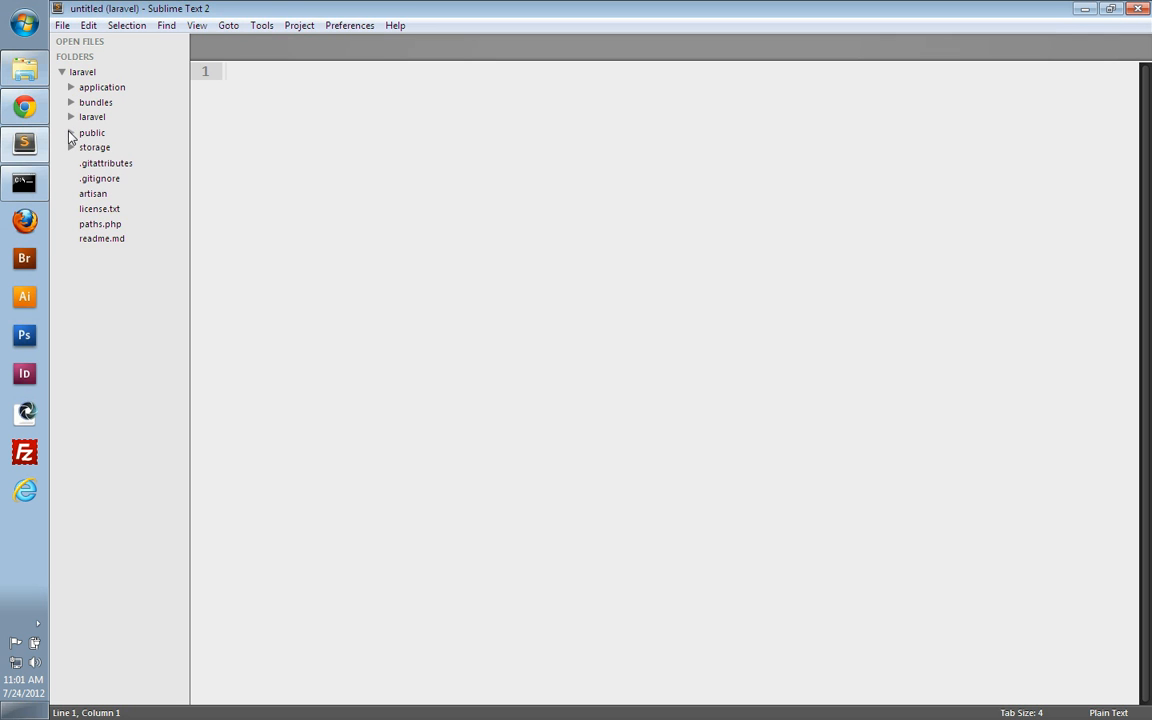
{"action": "left_click", "coordinate": [72, 132]}
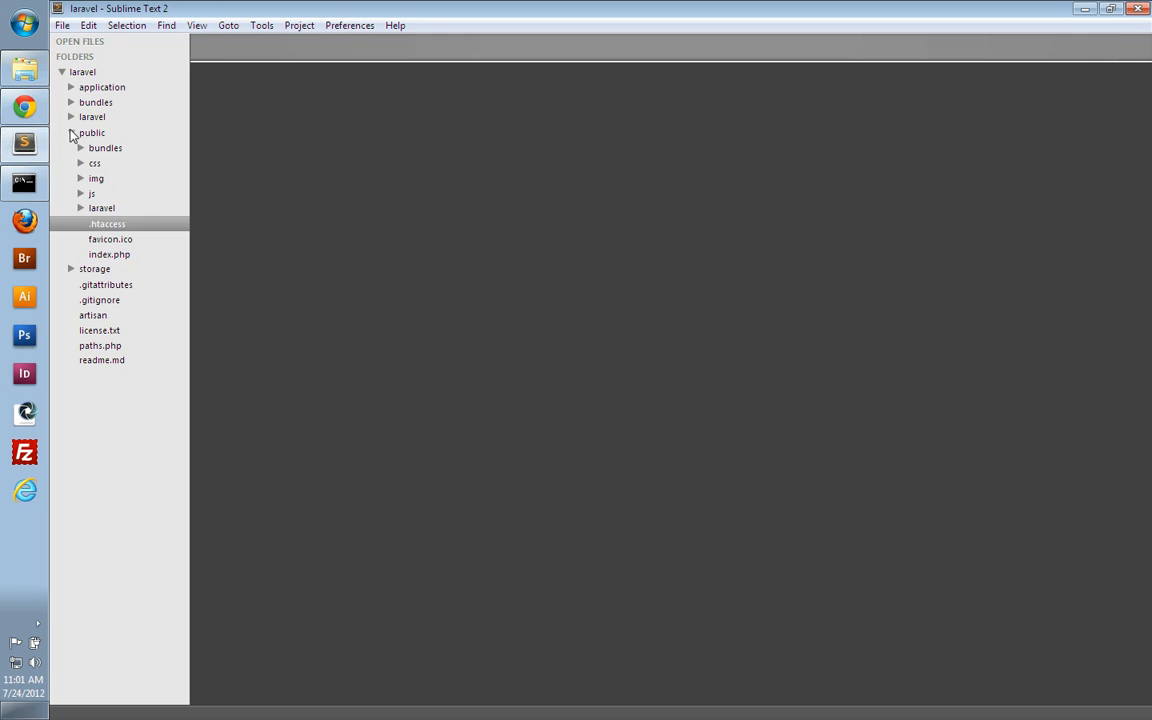
{"action": "left_click", "coordinate": [80, 132]}
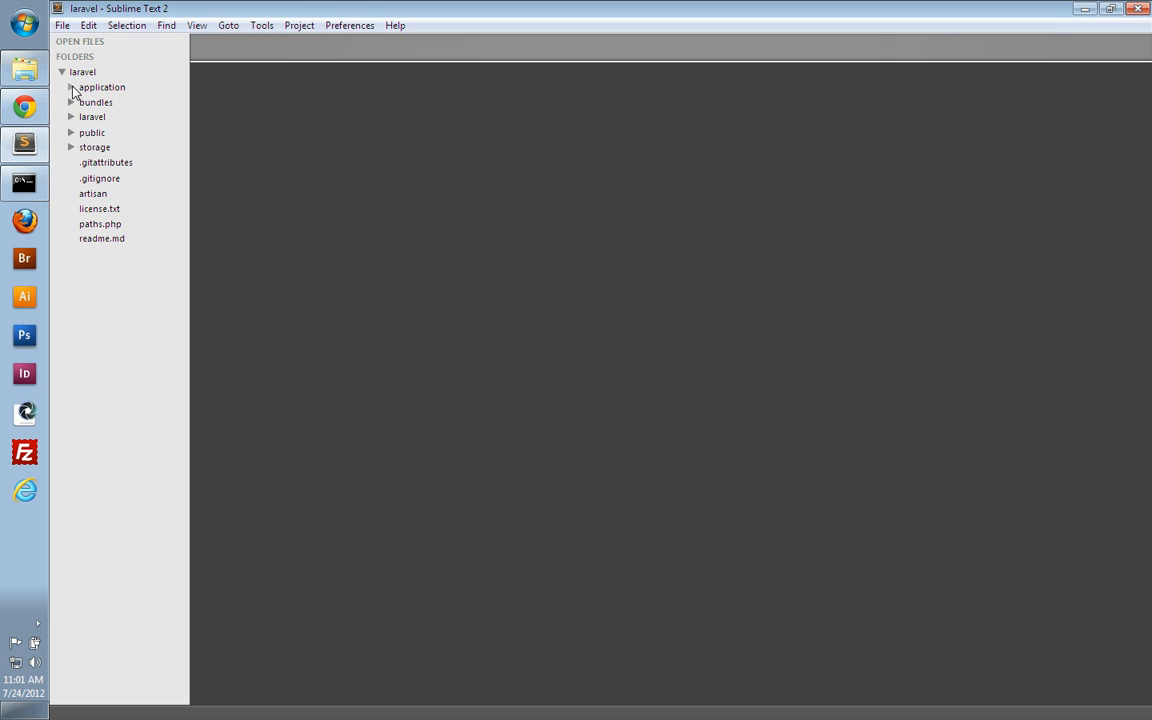
Open application/config/application.php and scroll down to the application key setting
{"action": "left_click", "coordinate": [72, 88]}
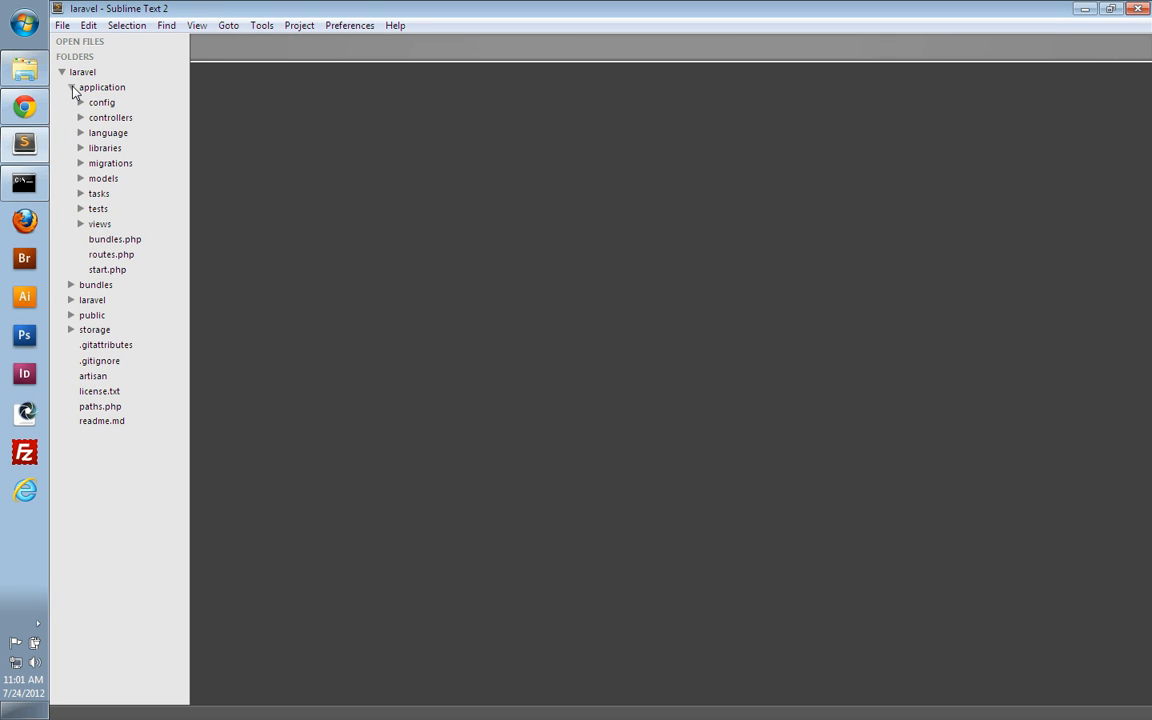
{"action": "left_click", "coordinate": [72, 88]}
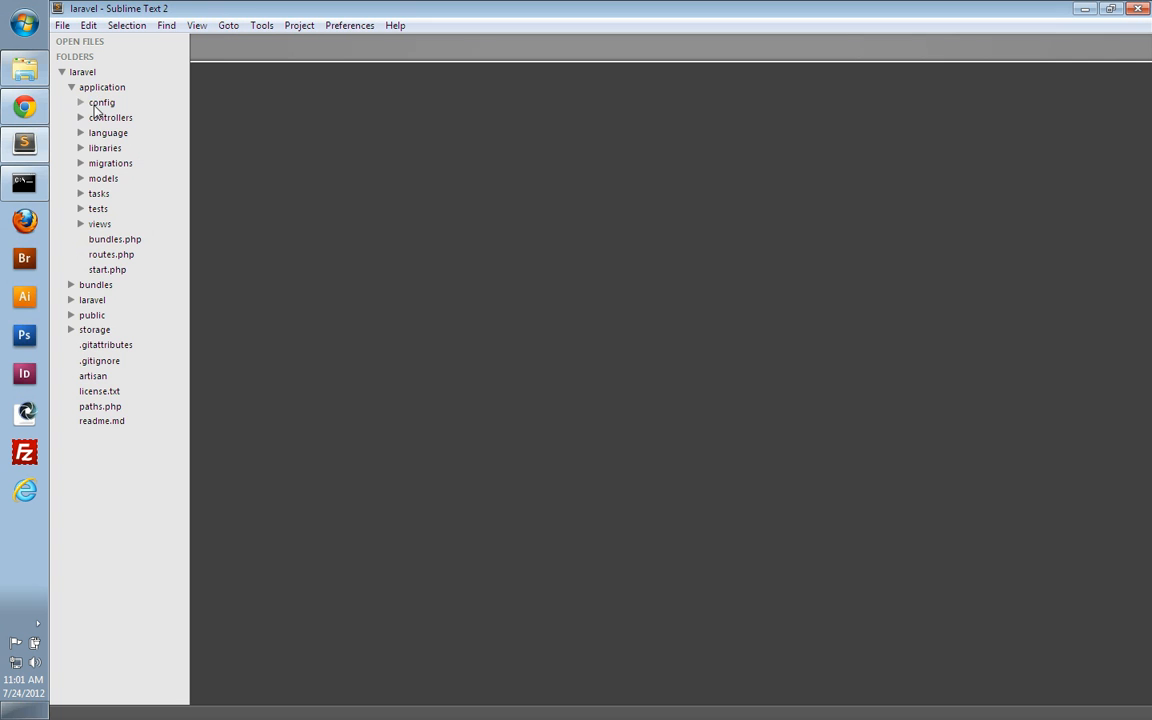
{"action": "left_click", "coordinate": [100, 102]}
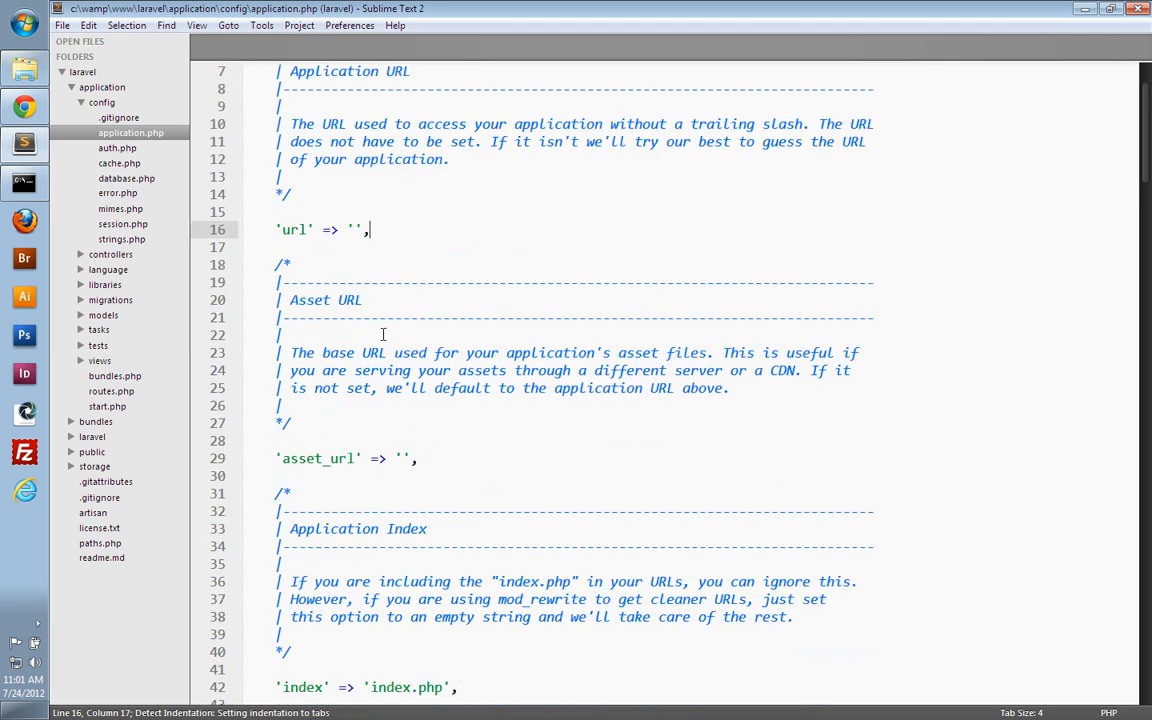
{"action": "scroll", "scroll_direction": "down", "scroll_amount": 3}
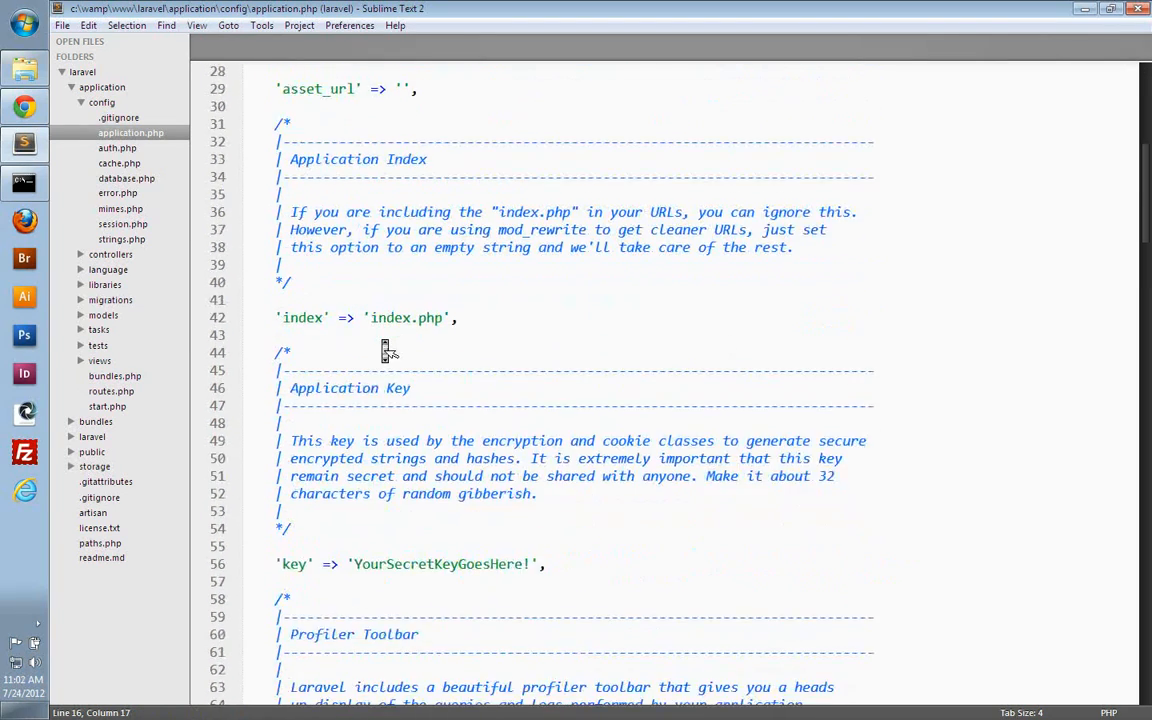
{"action": "scroll", "scroll_direction": "down", "scroll_amount": 3}
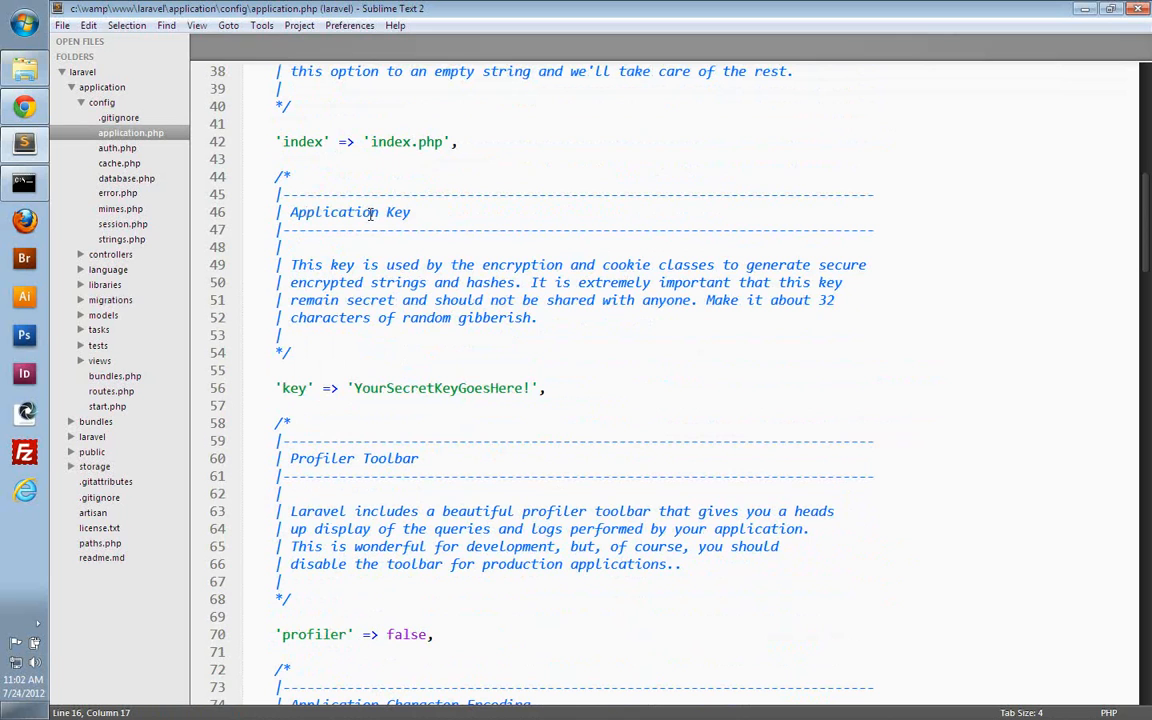
{"action": "mouse_move", "coordinate": [398, 288]}
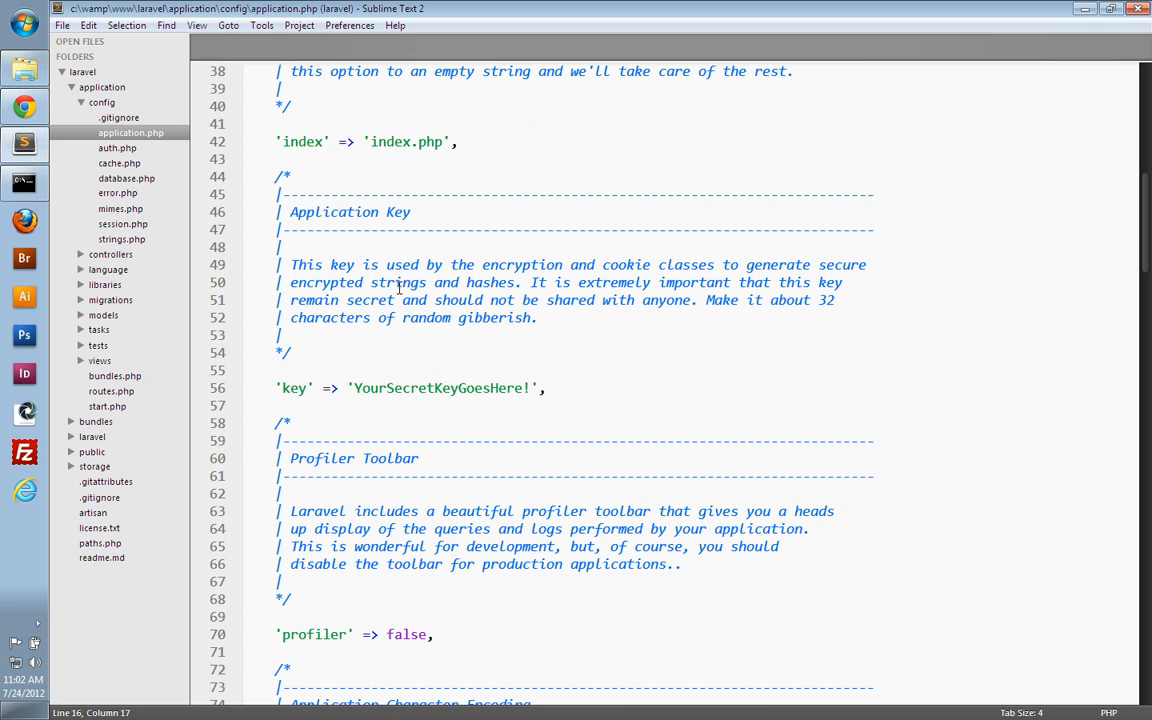
Delete the 'YourSecretKeyGoesHere!' placeholder, try a made-up key, then erase it leaving the key ''
{"action": "left_click", "coordinate": [352, 388]}
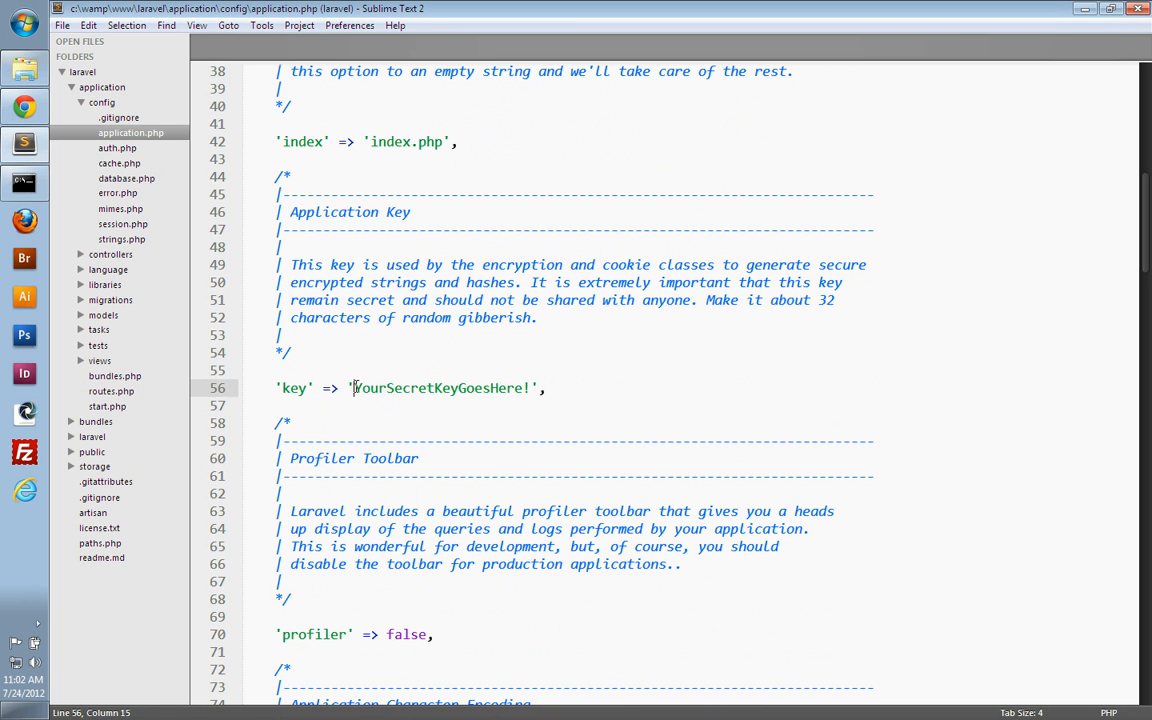
{"action": "double_click", "coordinate": [436, 388]}
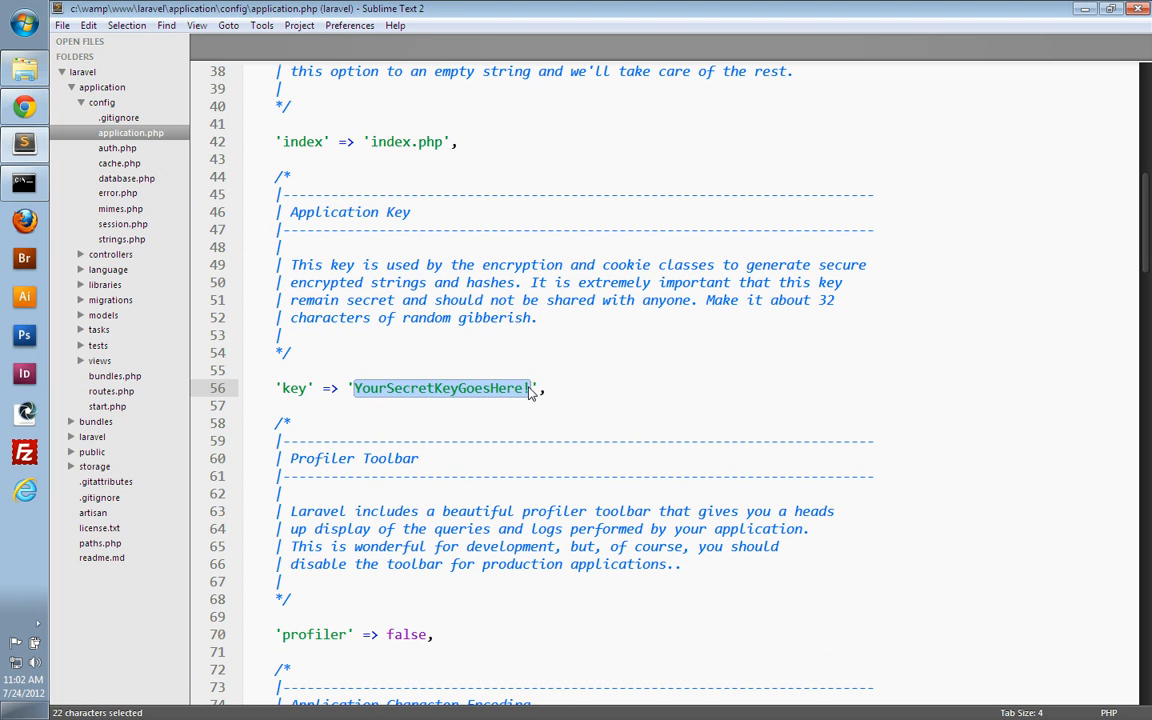
{"action": "key", "text": "Delete"}
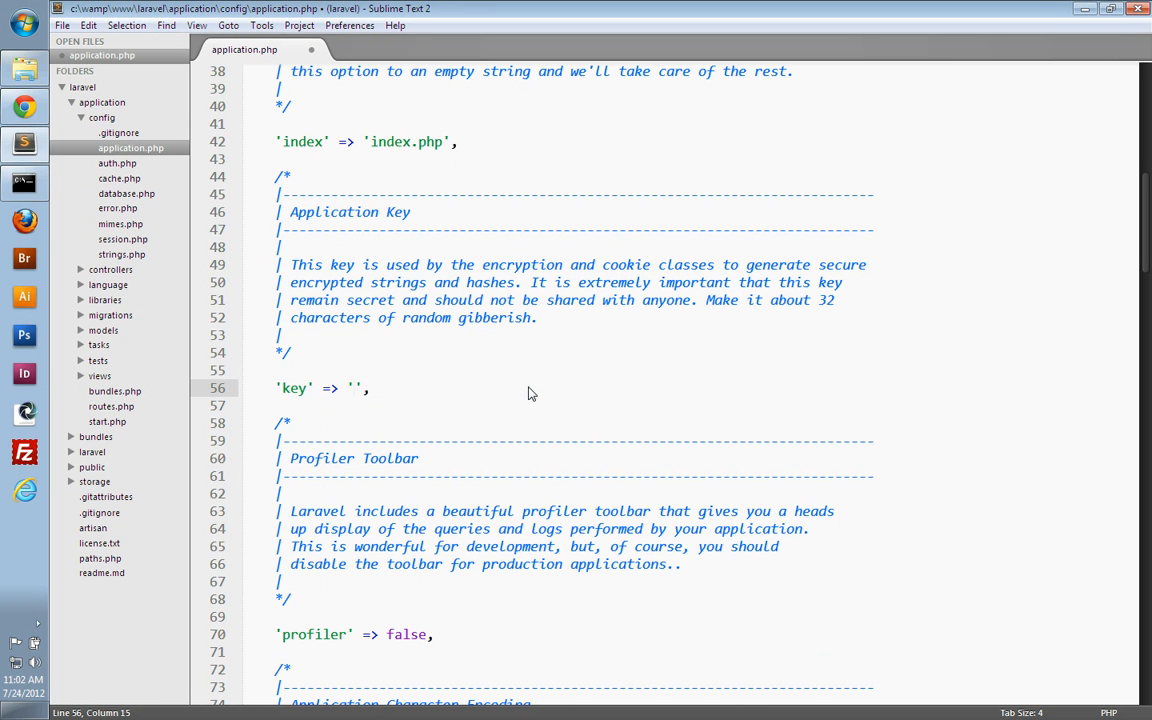
{"action": "type", "text": "JSfijfijhww8fjifji"}
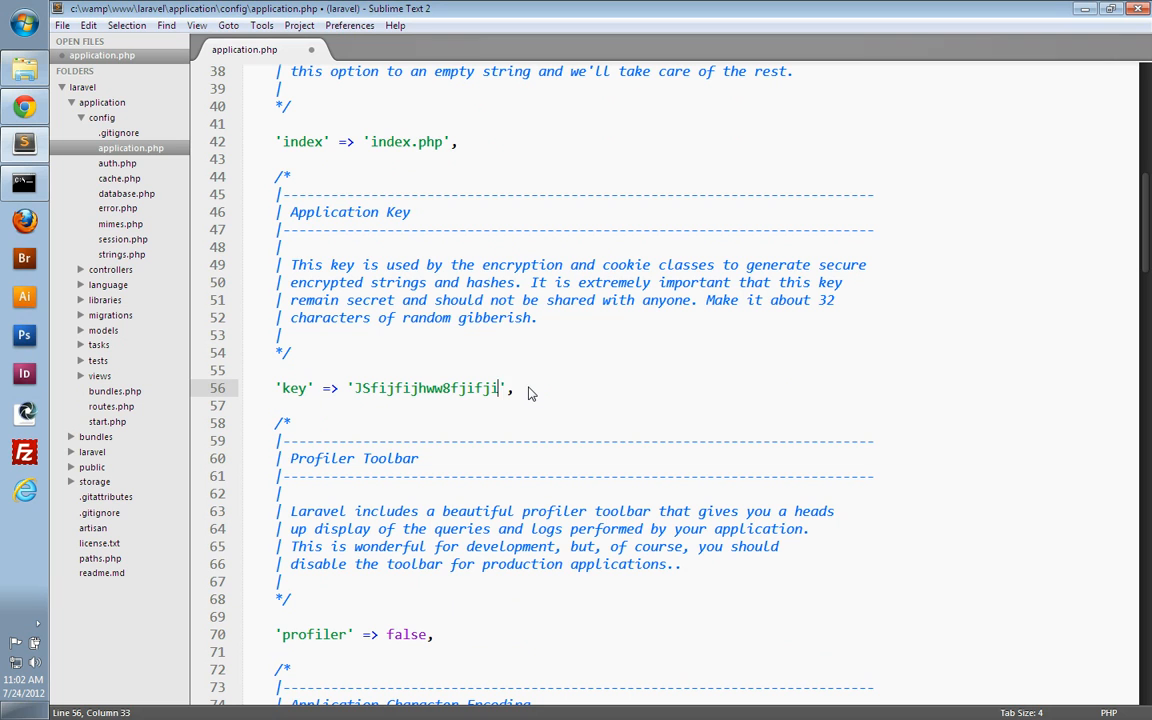
{"action": "type", "text": "hguhoifd"}
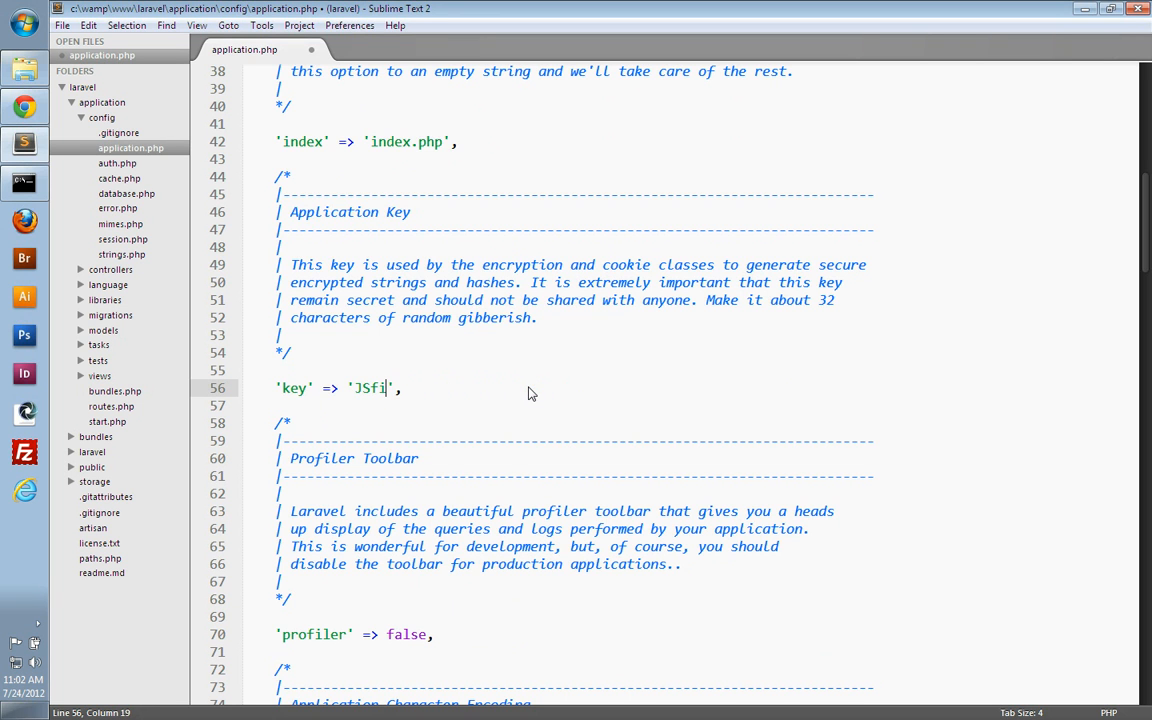
{"action": "key", "text": "BackSpace"}
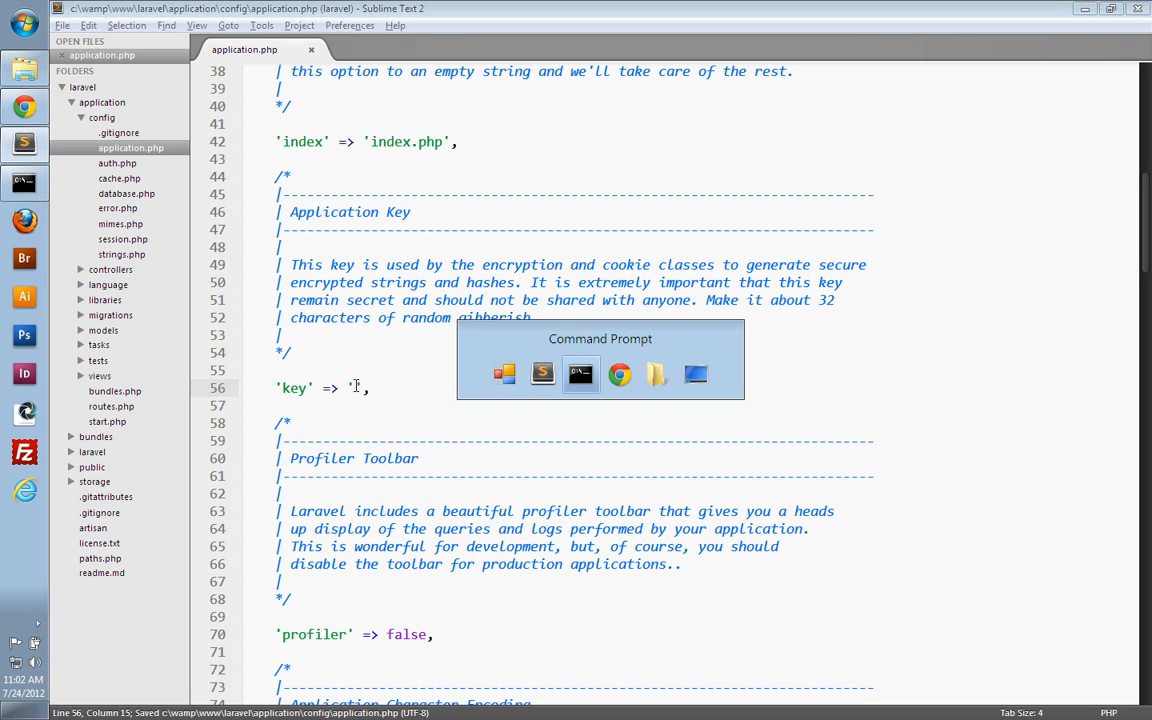
Run php artisan key:generate in the laravel folder and save application.php with the generated key
{"action": "left_click", "coordinate": [580, 374]}
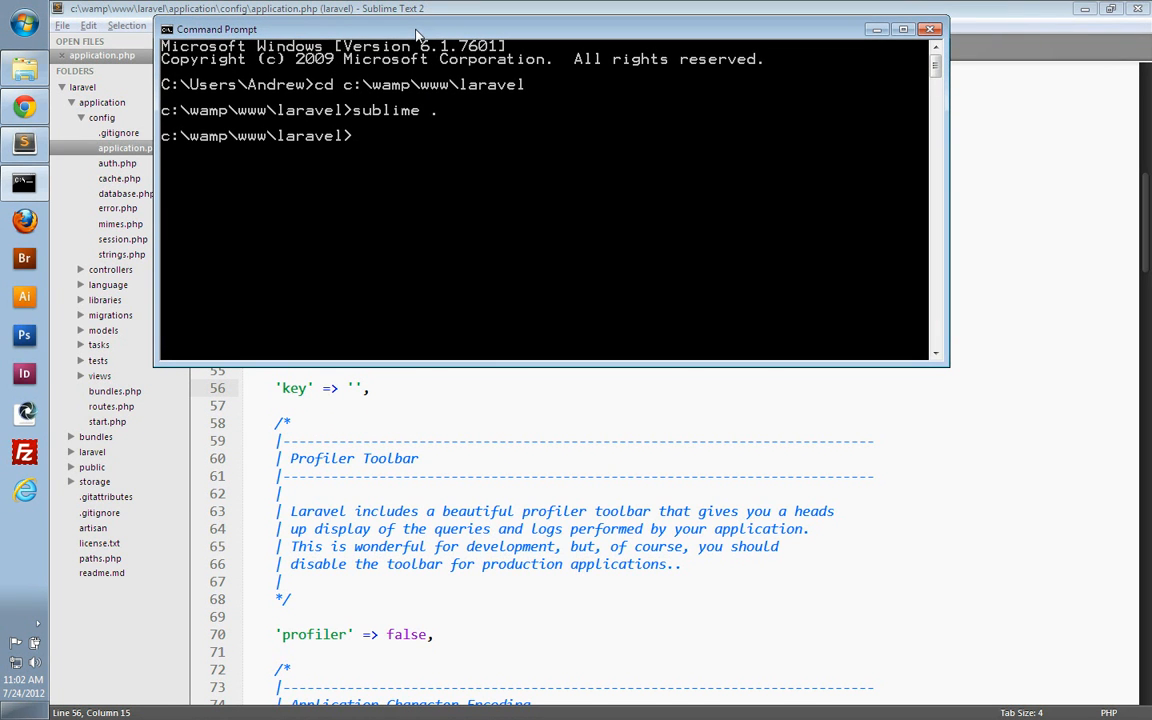
{"action": "mouse_move", "coordinate": [310, 144]}
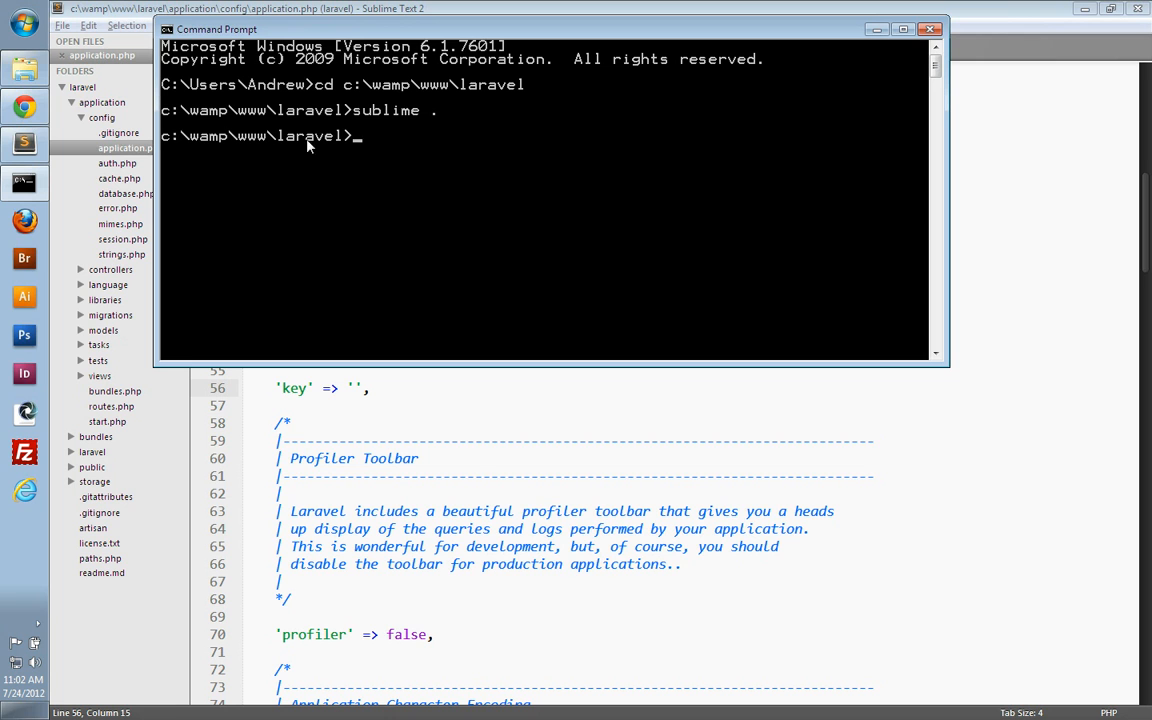
{"action": "mouse_move", "coordinate": [322, 148]}
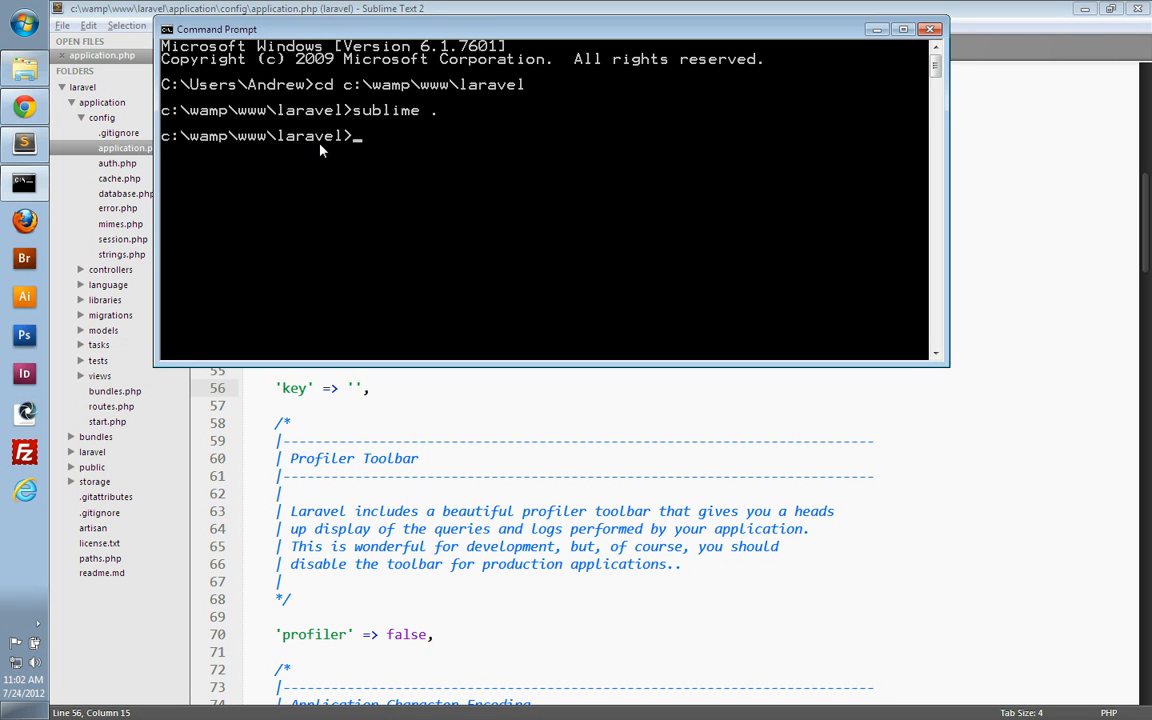
{"action": "type", "text": "php artis"}
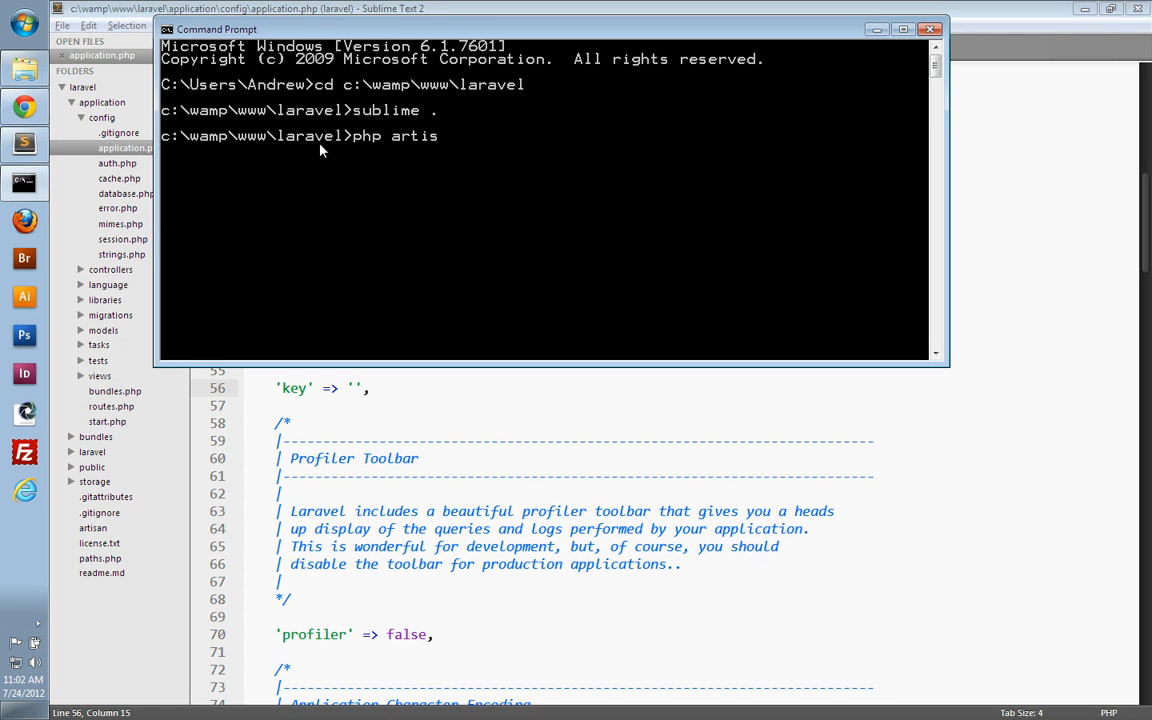
{"action": "type", "text": "an key:"}
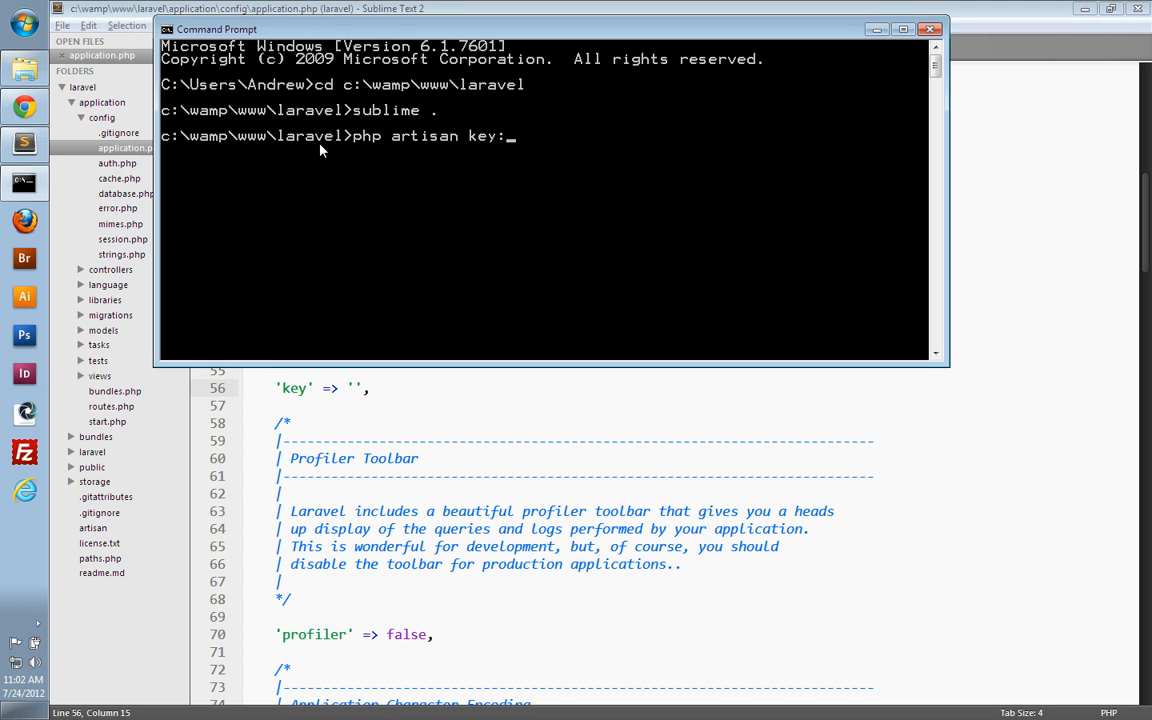
{"action": "type", "text": "generate"}
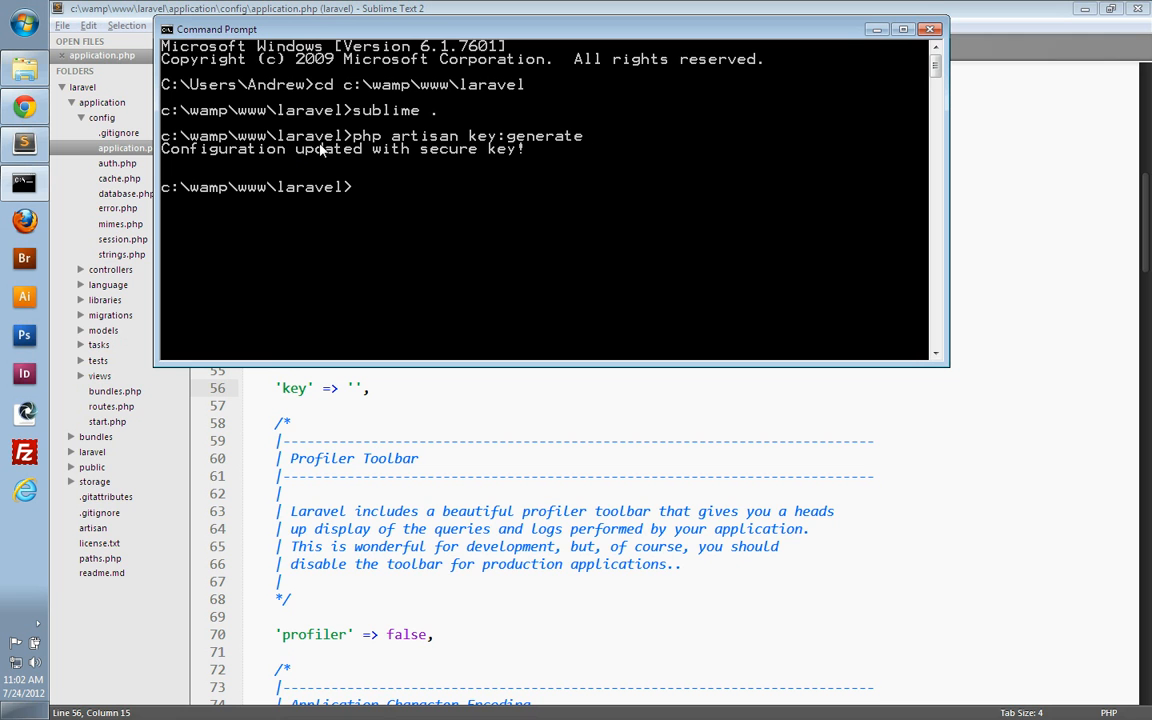
{"action": "mouse_move", "coordinate": [378, 186]}
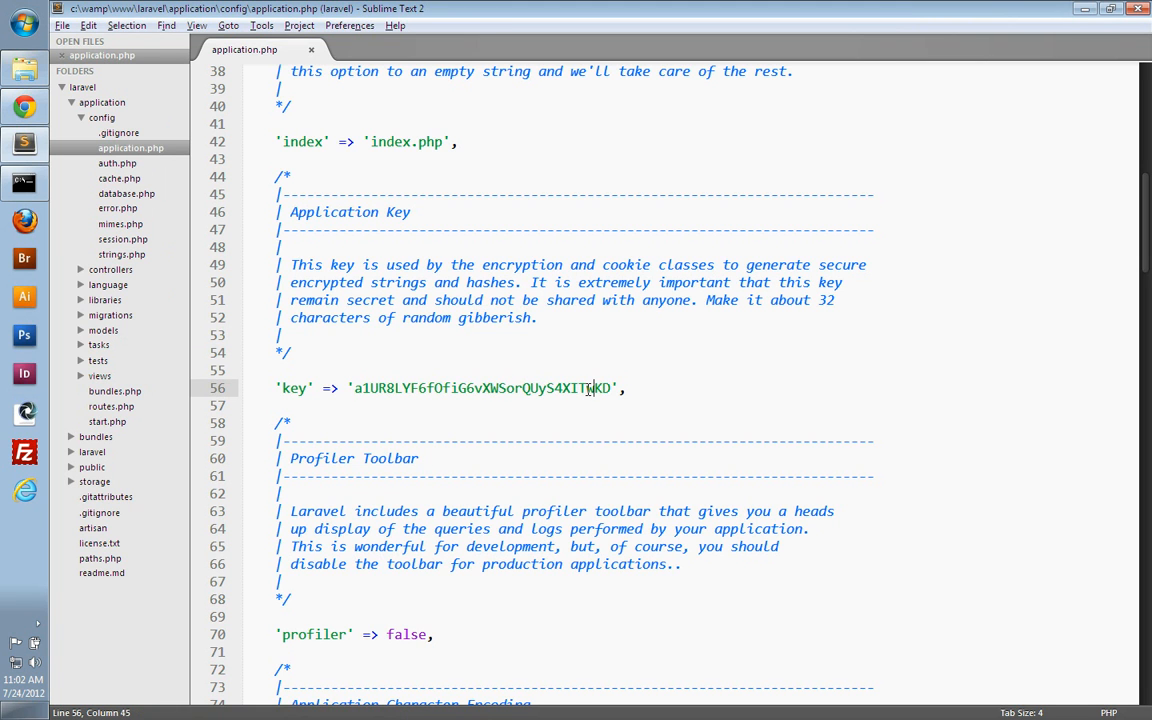
{"action": "key", "text": "ctrl+s"}
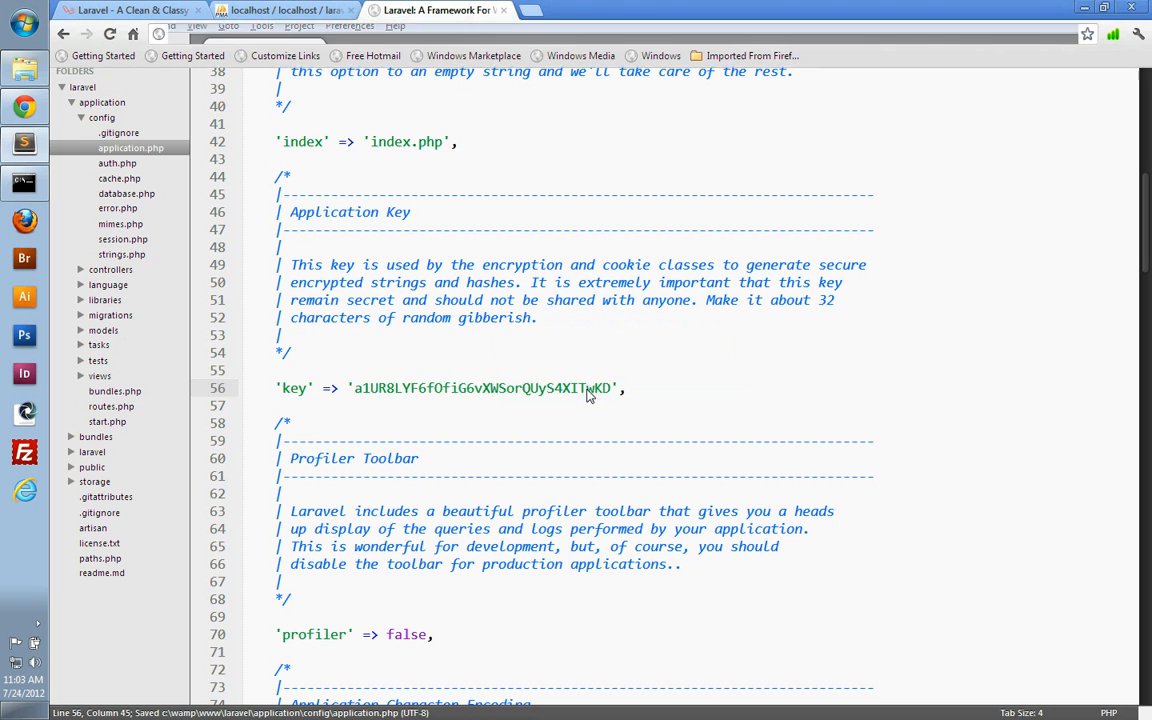
Switch to Chrome and reload localhost/laravel/public, which shows an unserialize exception
{"action": "left_click", "coordinate": [440, 10]}
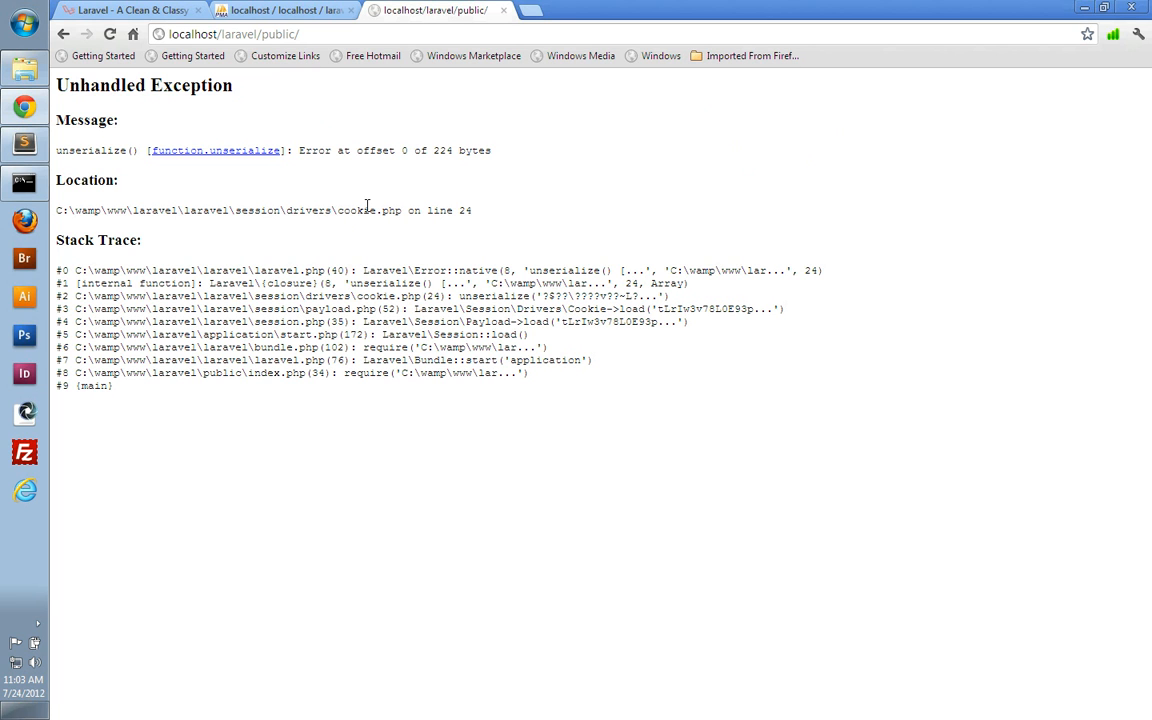
{"action": "mouse_move", "coordinate": [436, 204]}
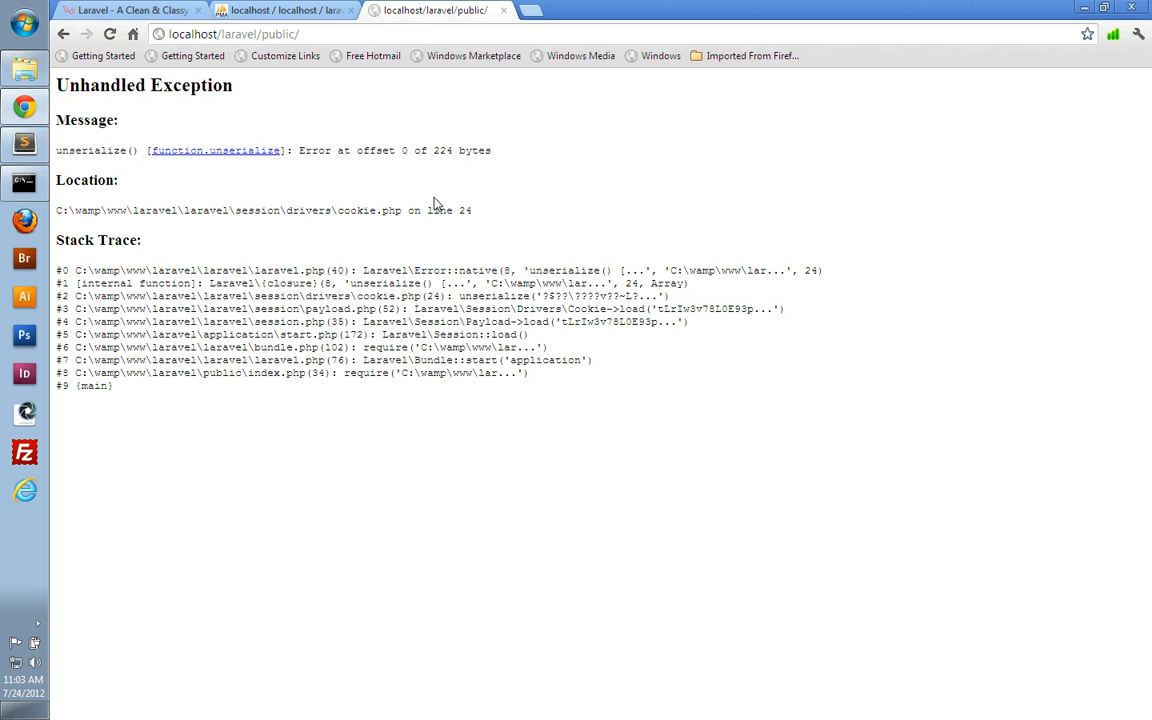
{"action": "mouse_move", "coordinate": [598, 224]}
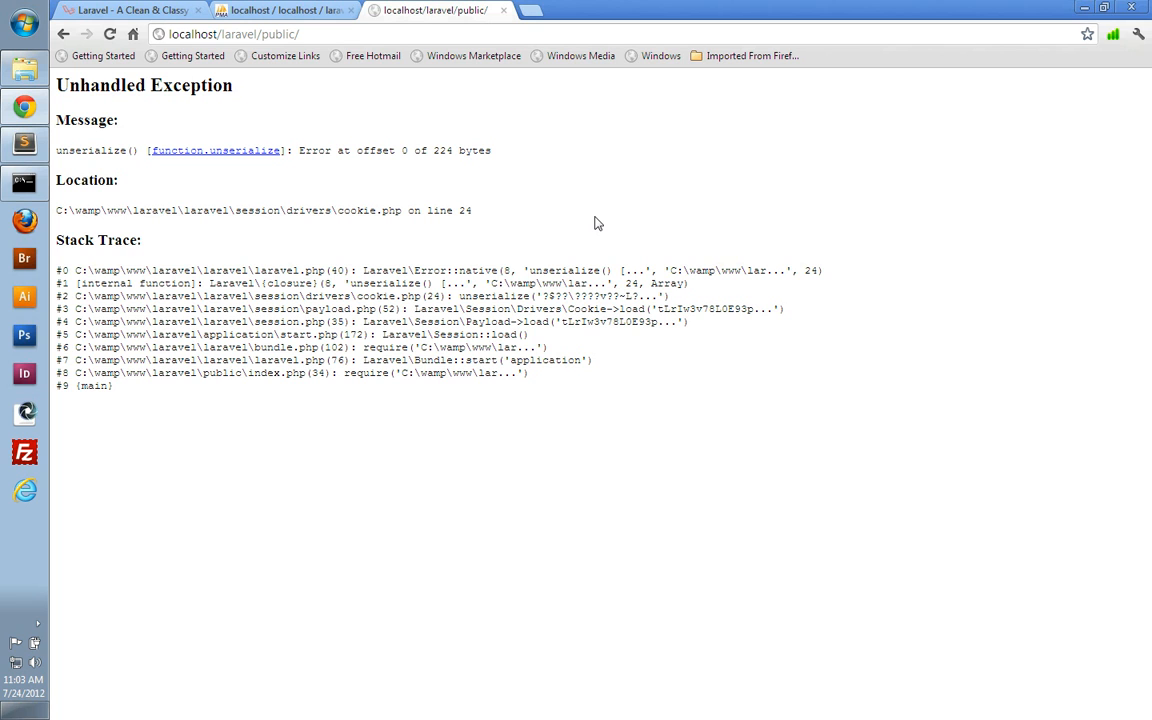
{"action": "mouse_move", "coordinate": [1116, 62]}
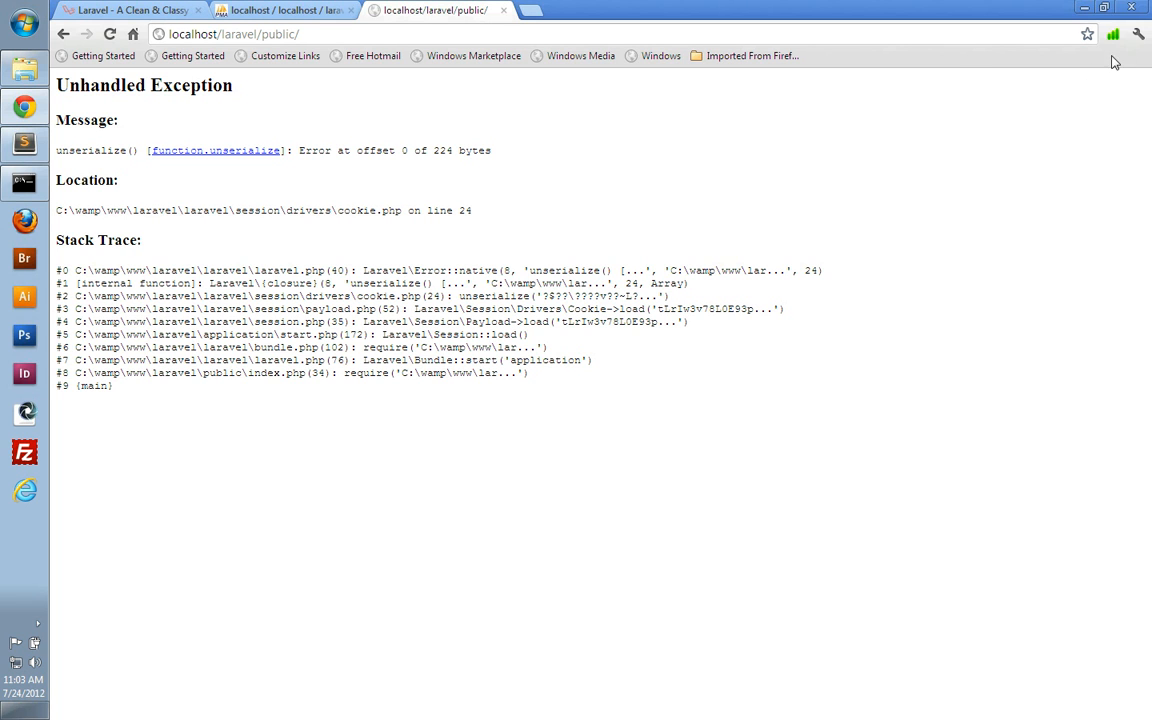
{"action": "mouse_move", "coordinate": [1138, 34]}
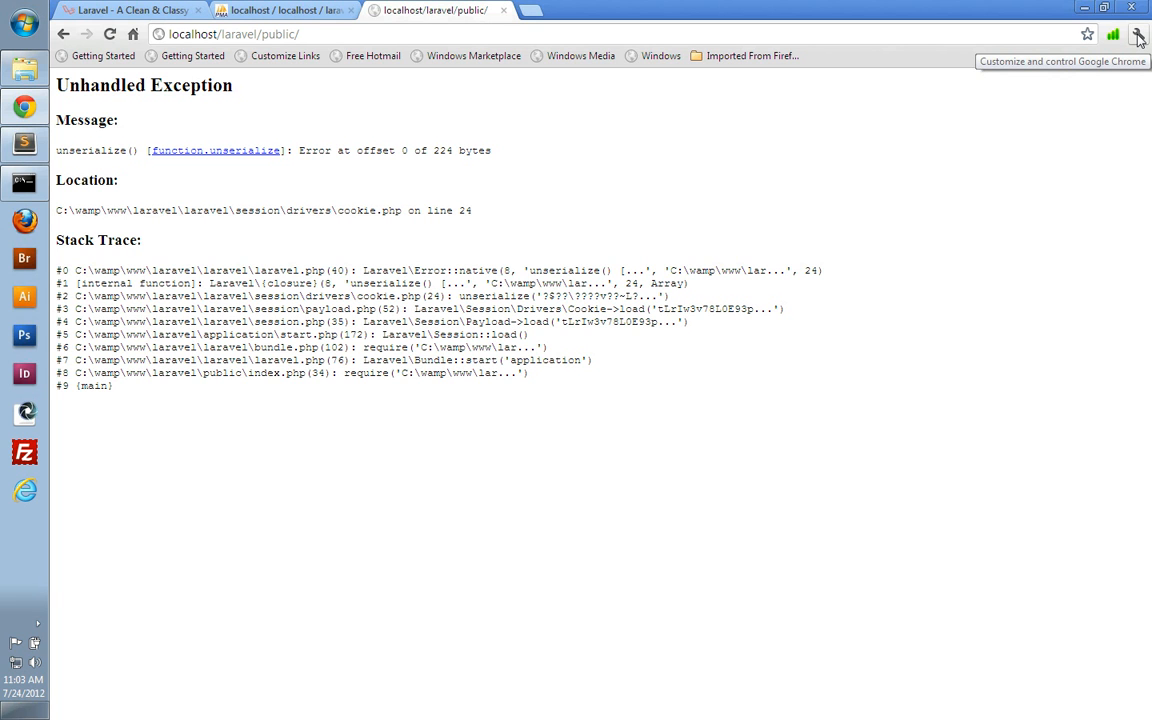
Clear Chrome's history, cache and cookies via Tools > Clear browsing data, then reload the Laravel page
{"action": "left_click", "coordinate": [1138, 32]}
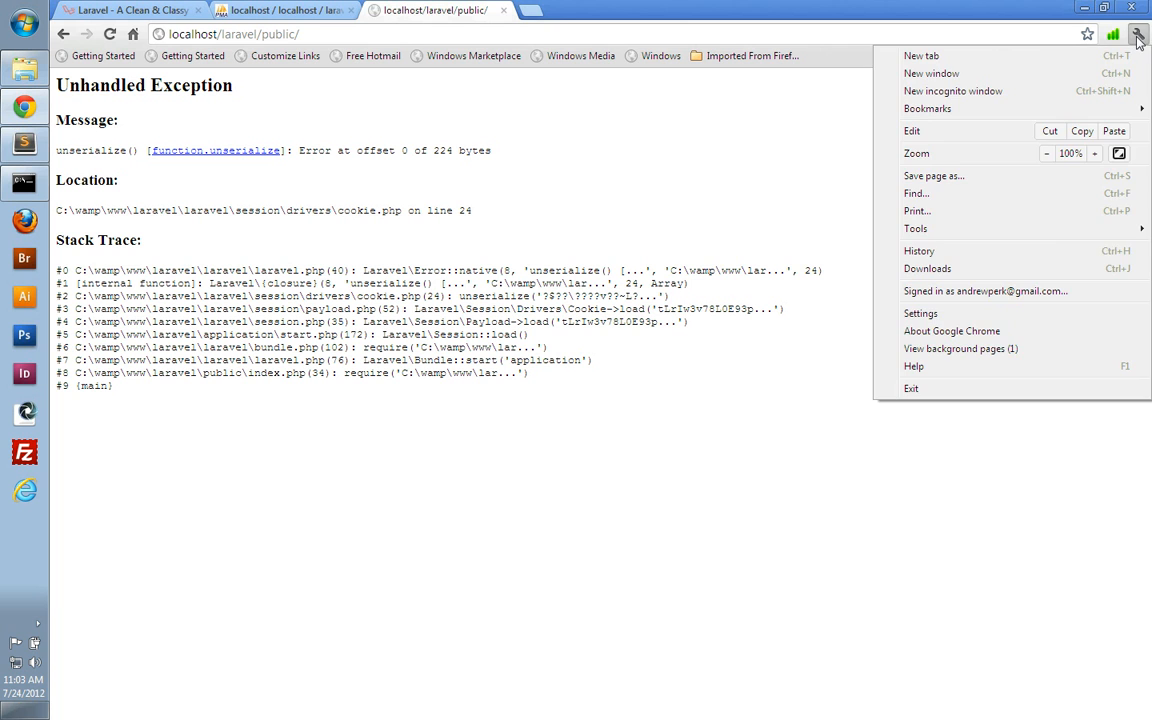
{"action": "left_click", "coordinate": [920, 312]}
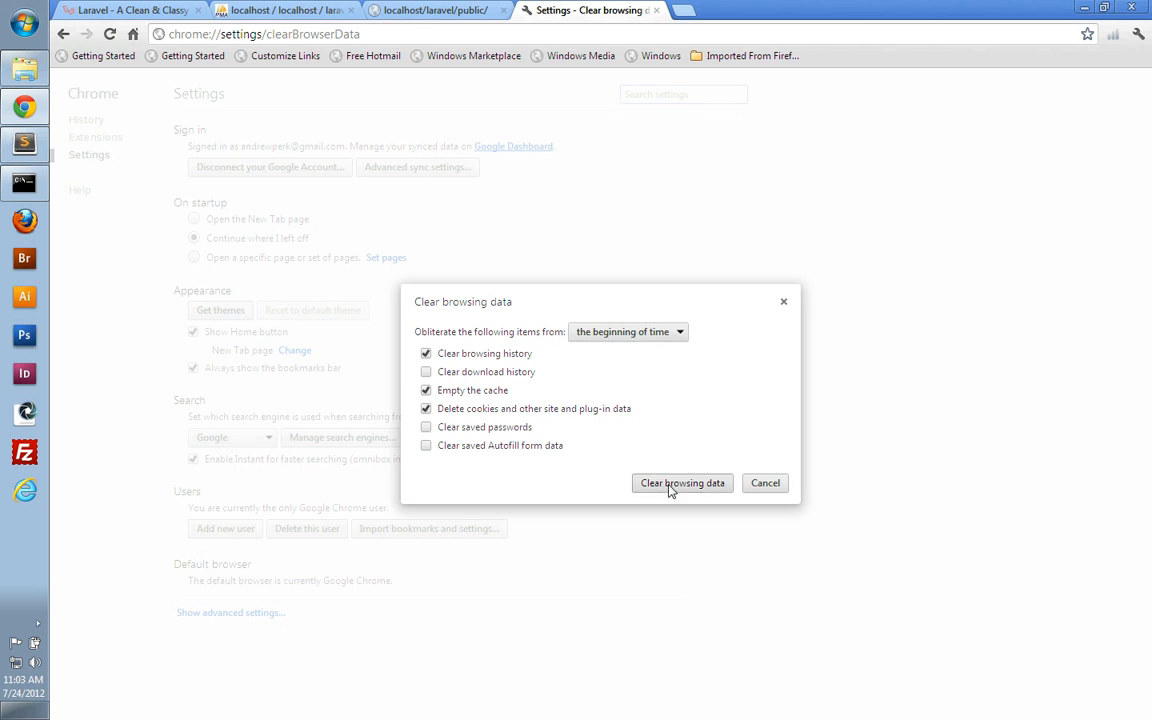
{"action": "left_click", "coordinate": [682, 482]}
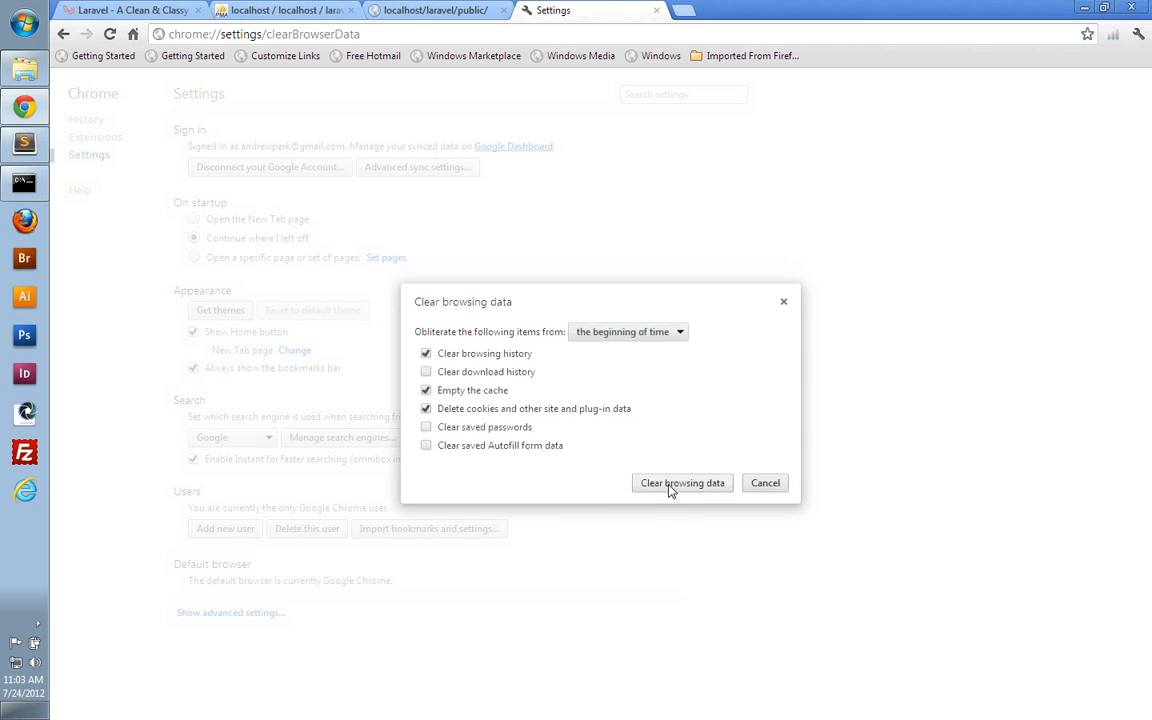
{"action": "left_click", "coordinate": [682, 482]}
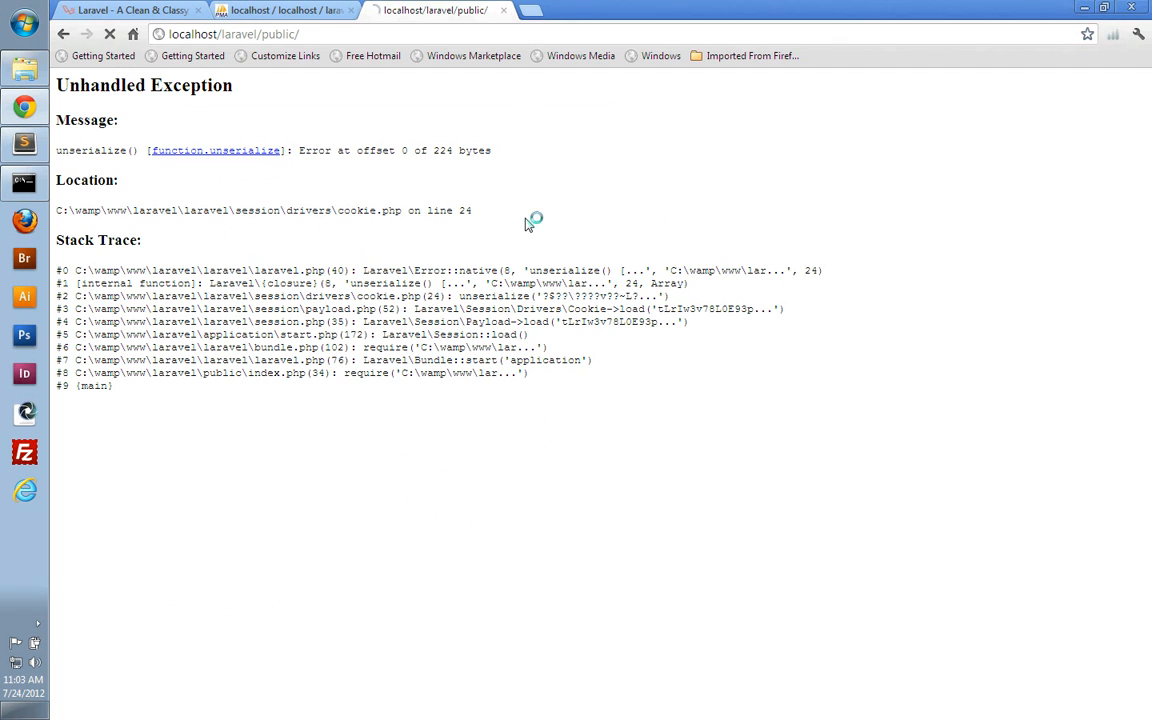
{"action": "left_click", "coordinate": [110, 32]}
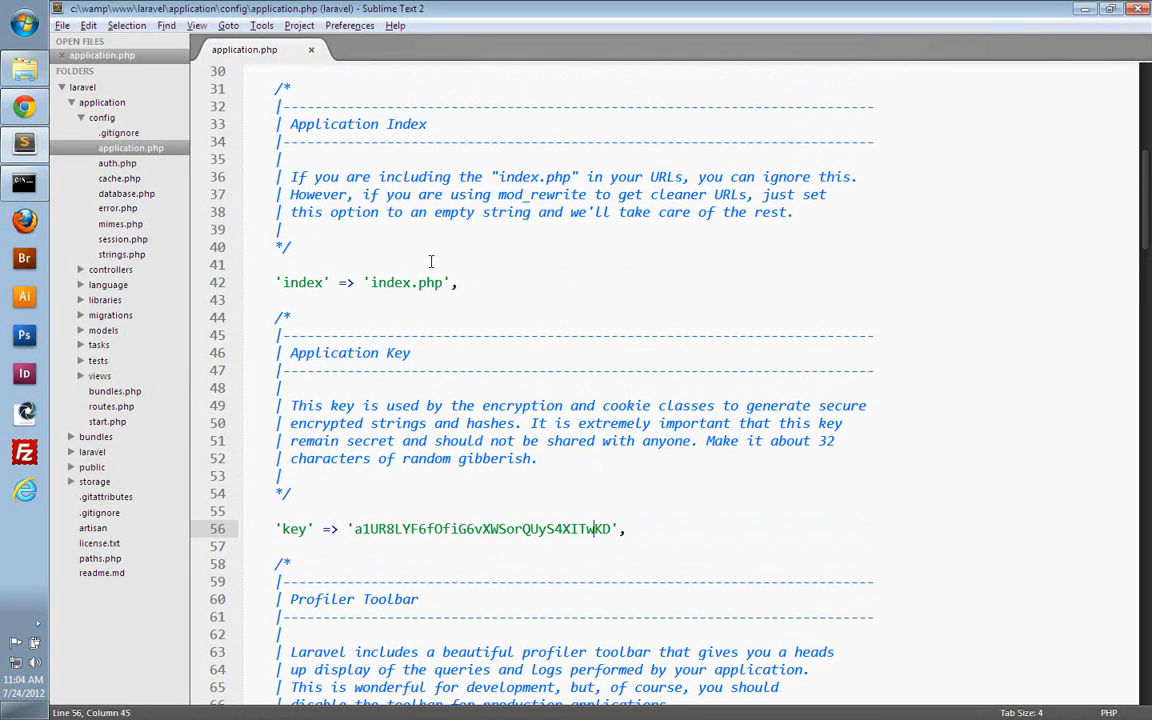
Delete 'index.php' from the 'index' option so it reads '' and save application.php
{"action": "left_click", "coordinate": [372, 282]}
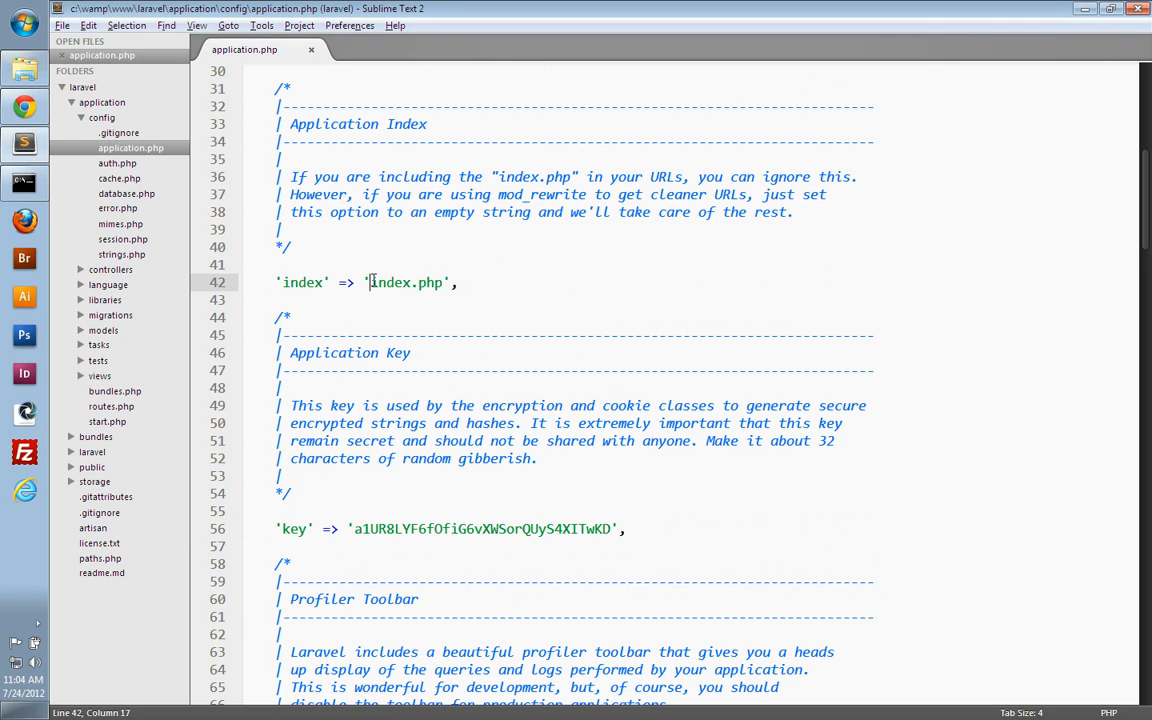
{"action": "double_click", "coordinate": [404, 282]}
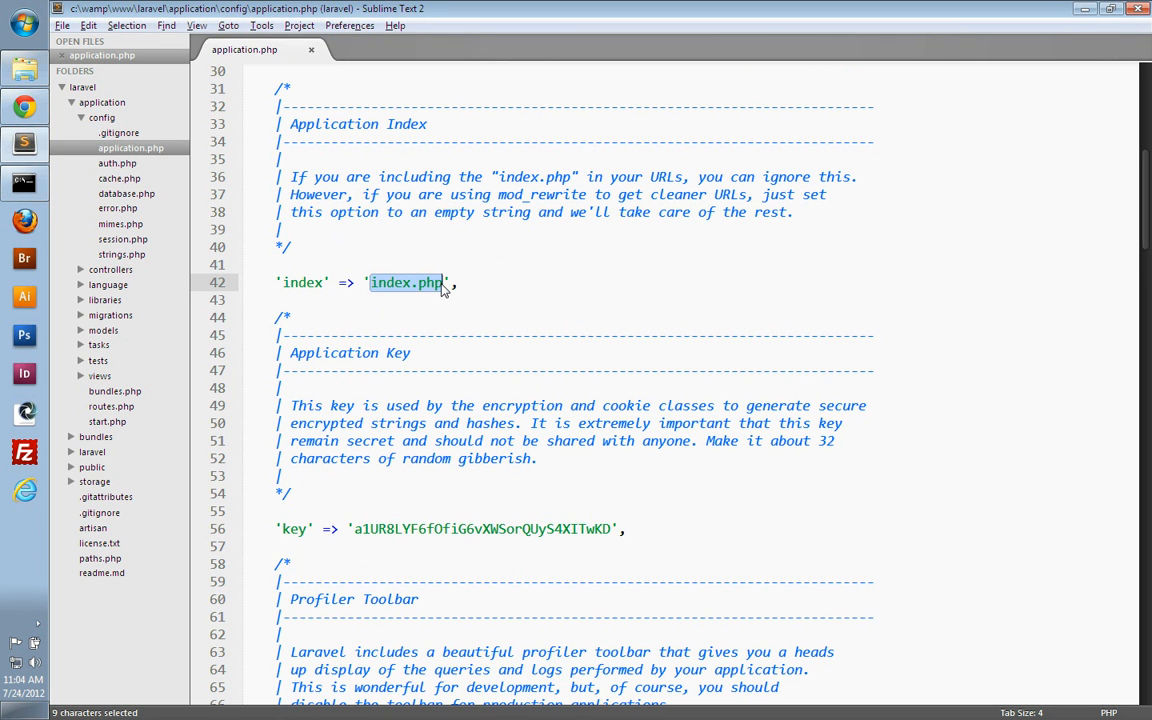
{"action": "key", "text": "Delete"}
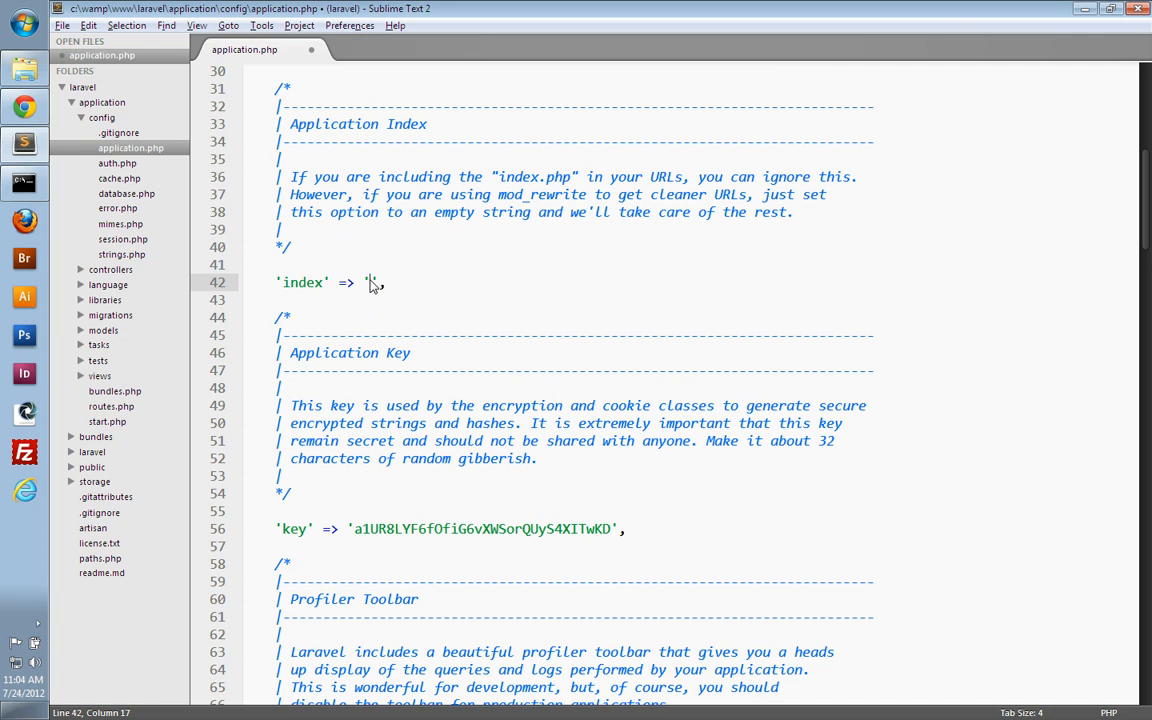
{"action": "key", "text": "ctrl+s"}
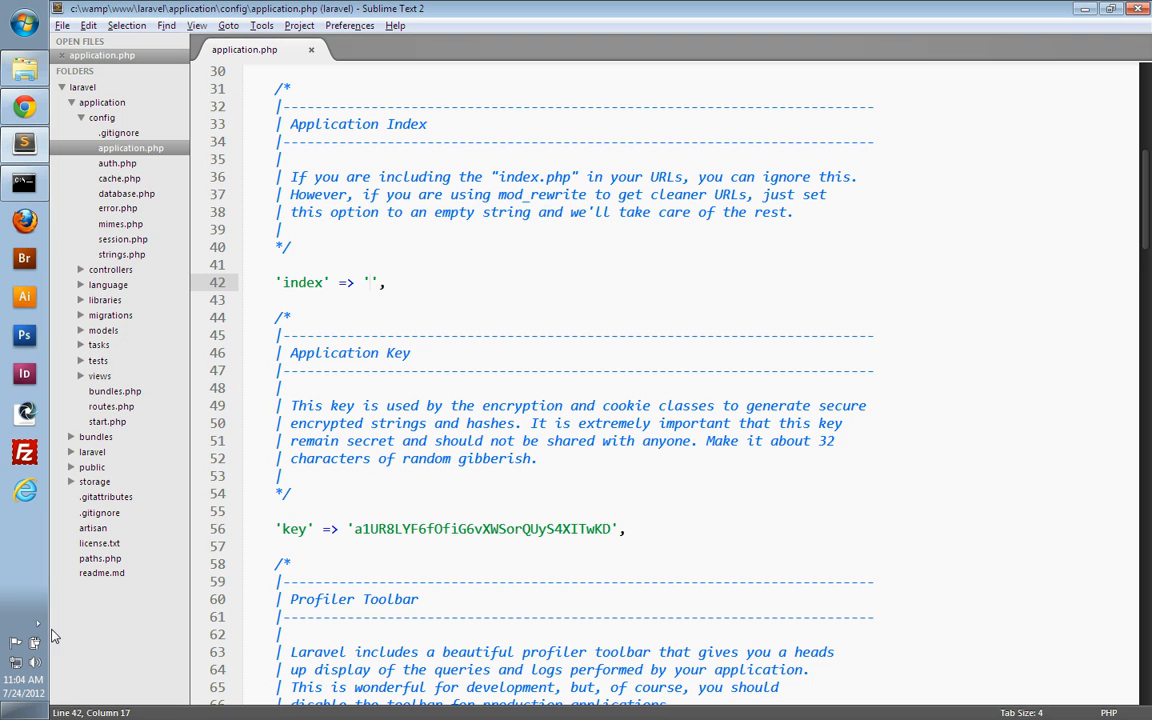
{"action": "mouse_move", "coordinate": [40, 624]}
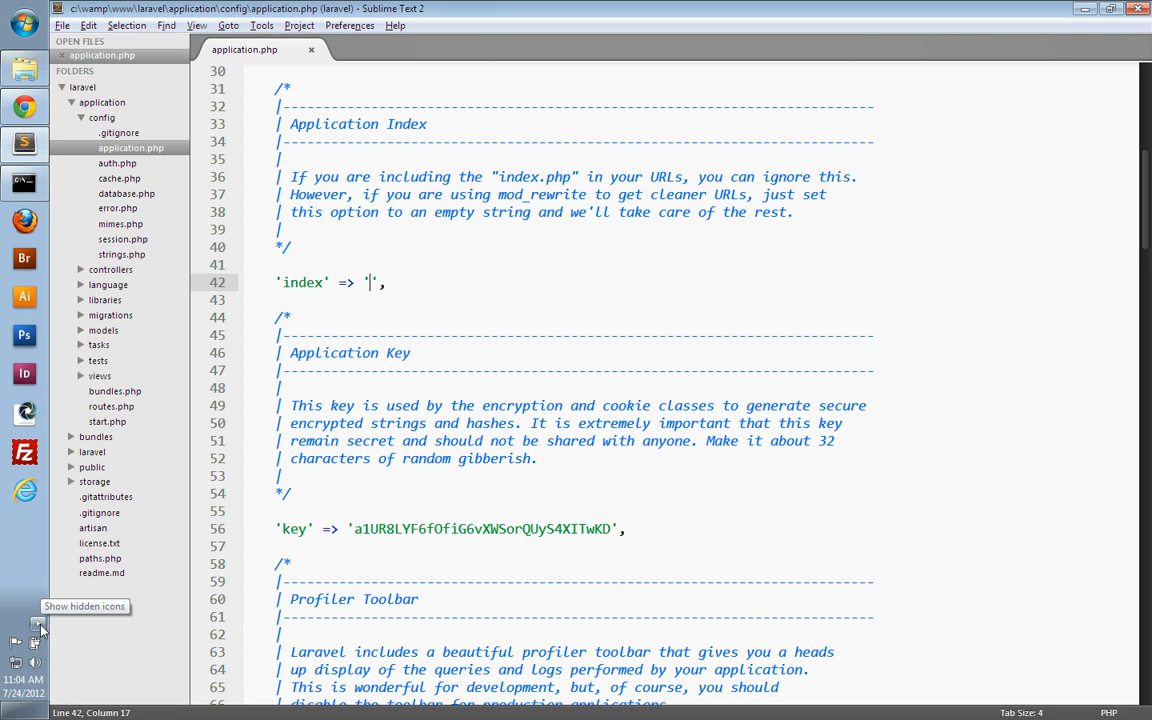
{"action": "left_click", "coordinate": [40, 628]}
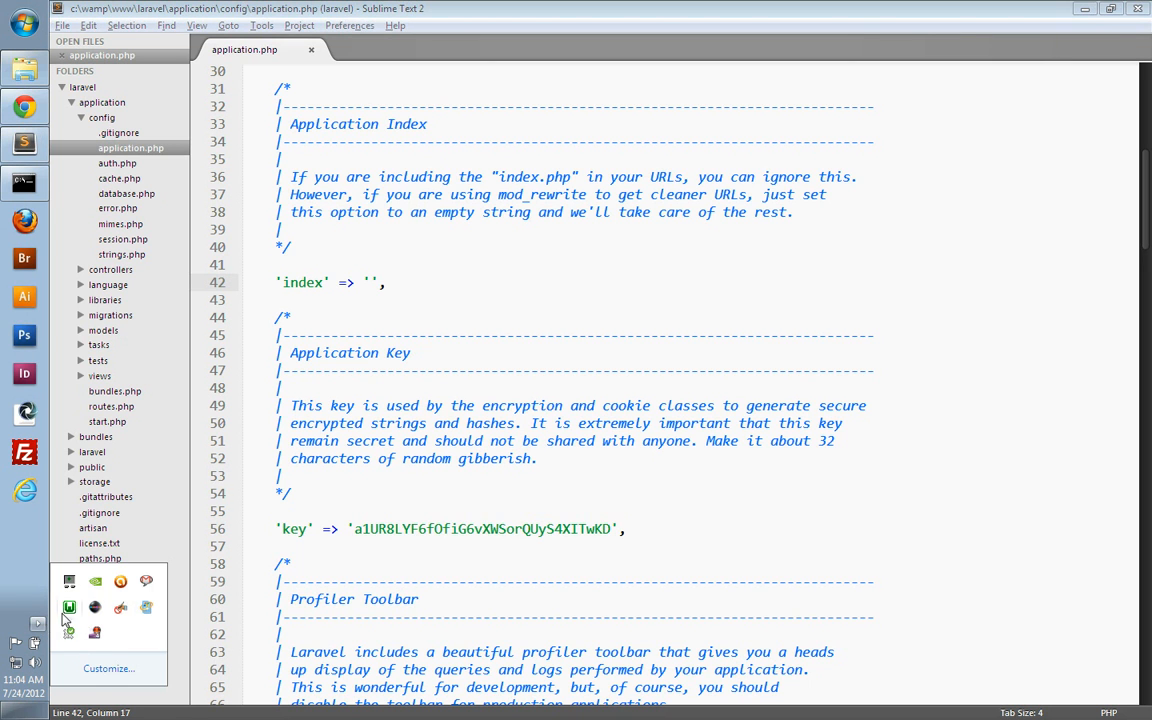
{"action": "left_click", "coordinate": [68, 608]}
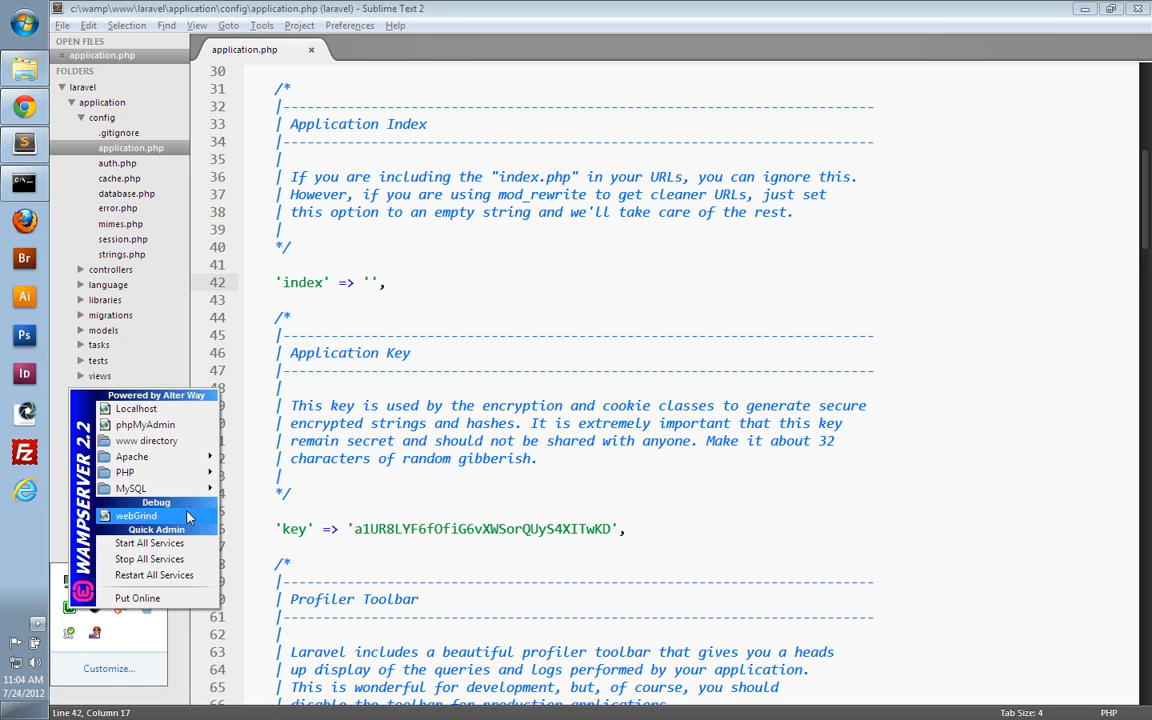
{"action": "mouse_move", "coordinate": [132, 456]}
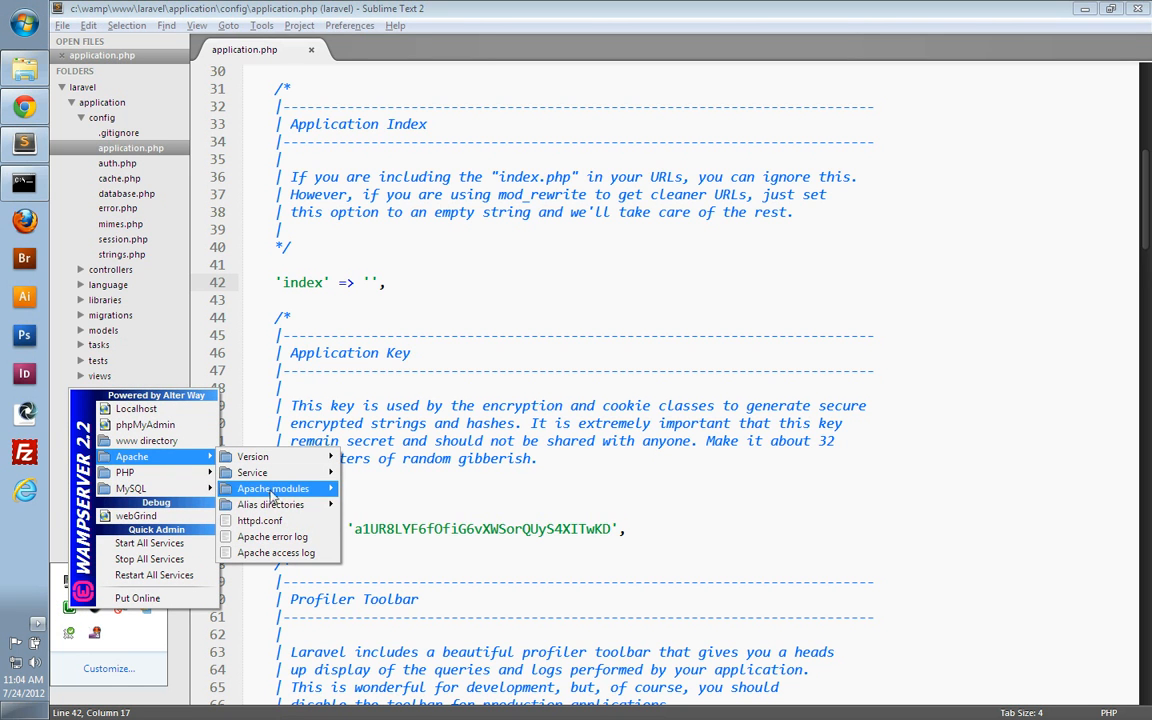
{"action": "mouse_move", "coordinate": [276, 520]}
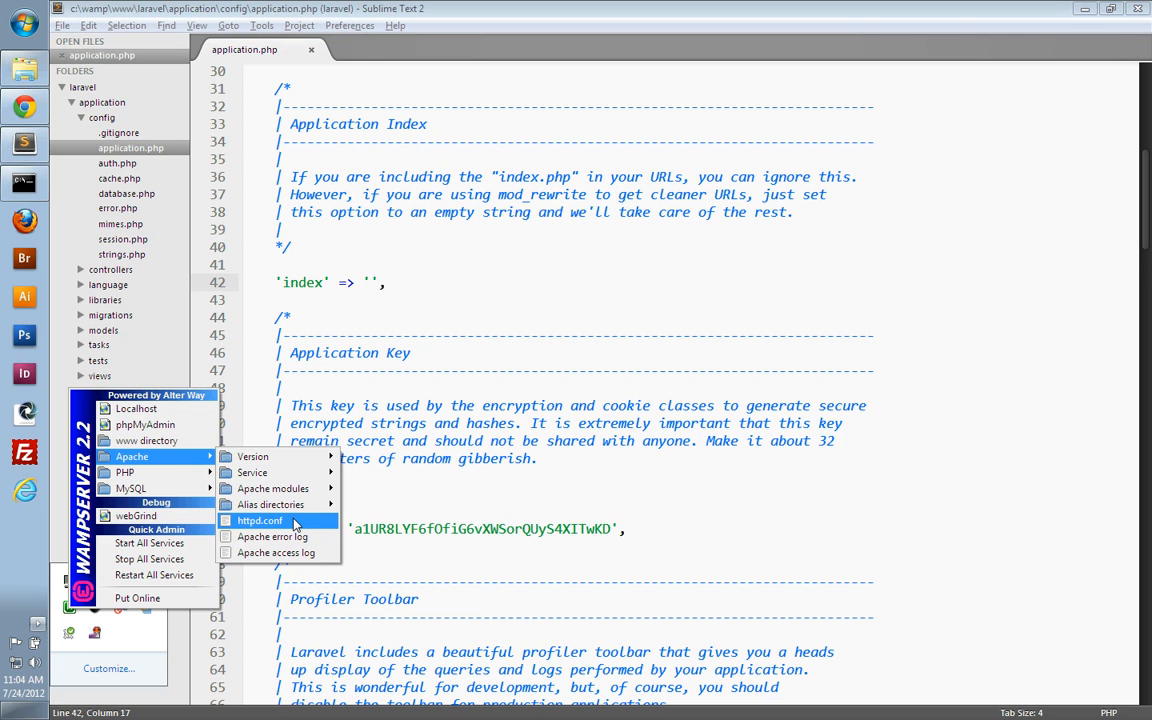
{"action": "left_click", "coordinate": [260, 520]}
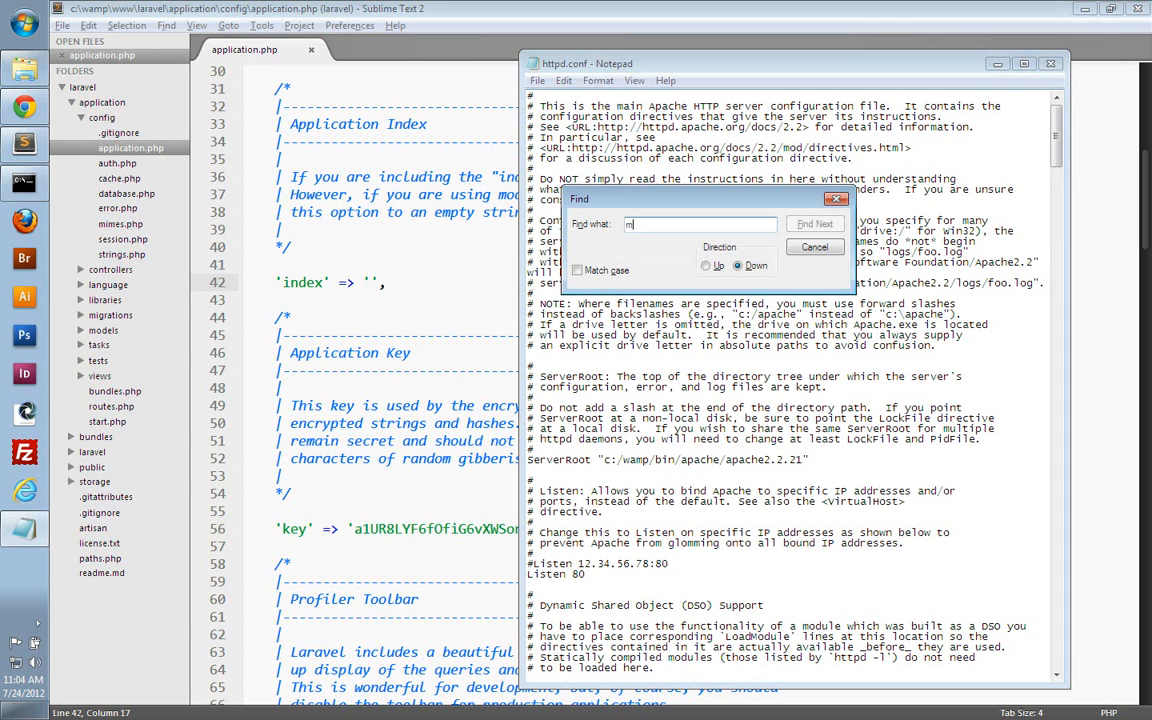
{"action": "type", "text": "od_rewr"}
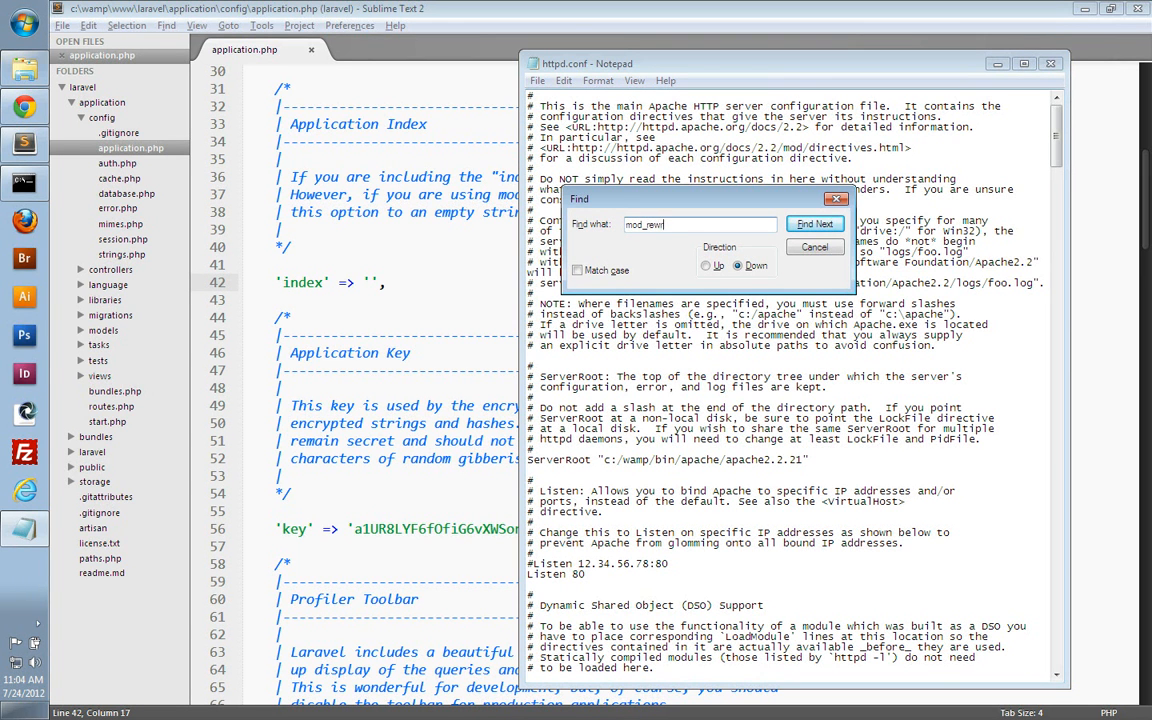
{"action": "left_click", "coordinate": [814, 224]}
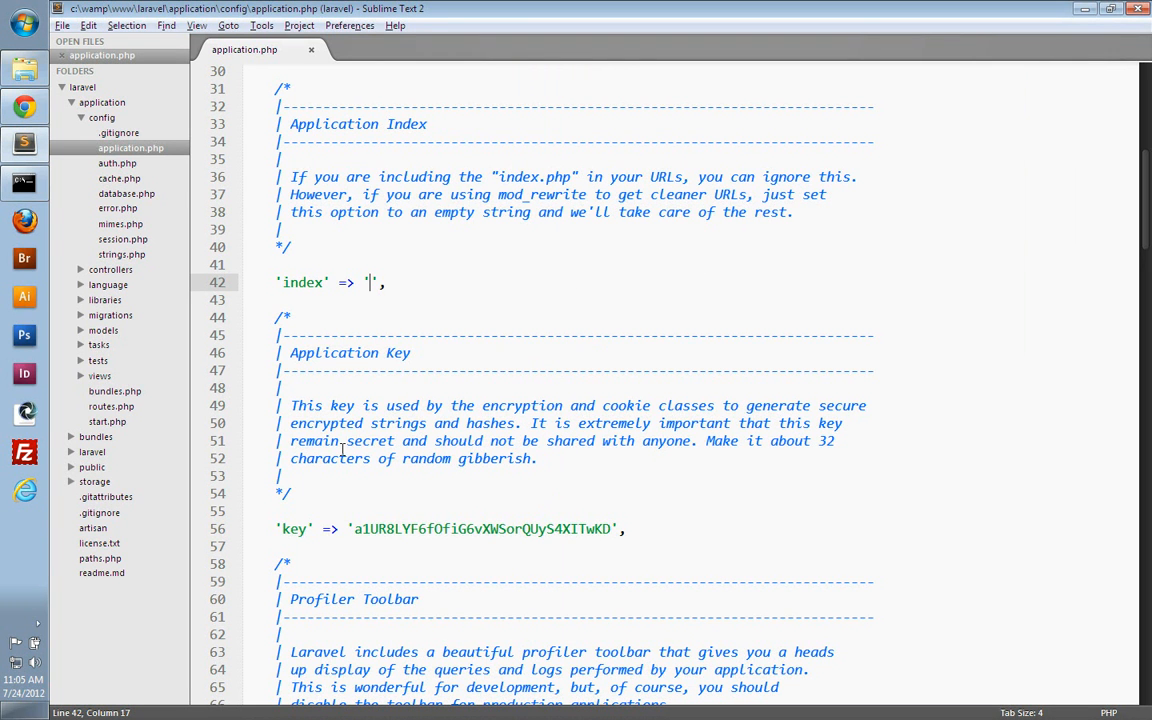
{"action": "mouse_move", "coordinate": [412, 394]}
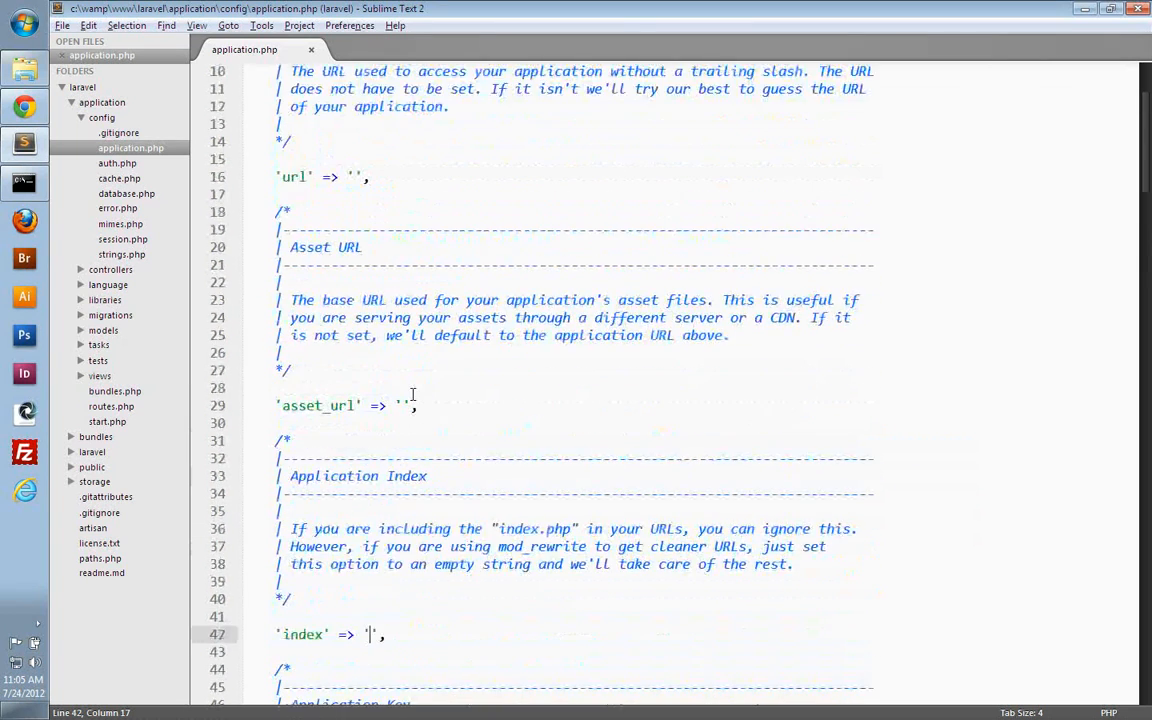
{"action": "scroll", "scroll_direction": "up", "scroll_amount": 3}
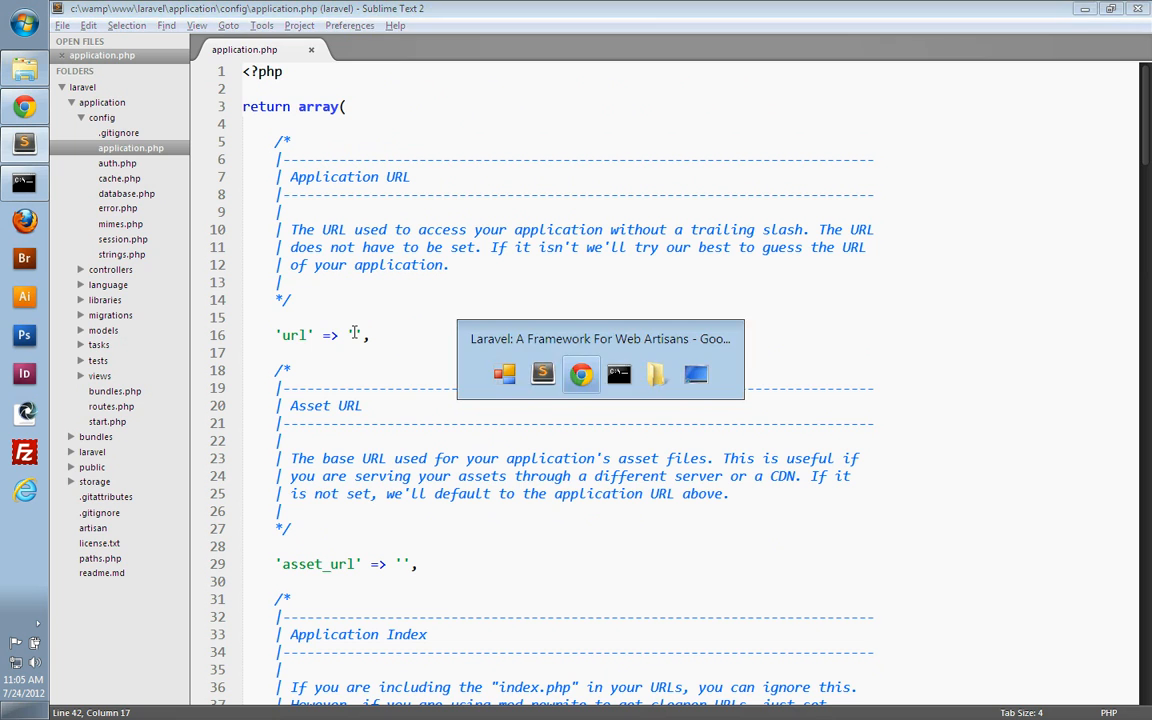
{"action": "left_click", "coordinate": [580, 374]}
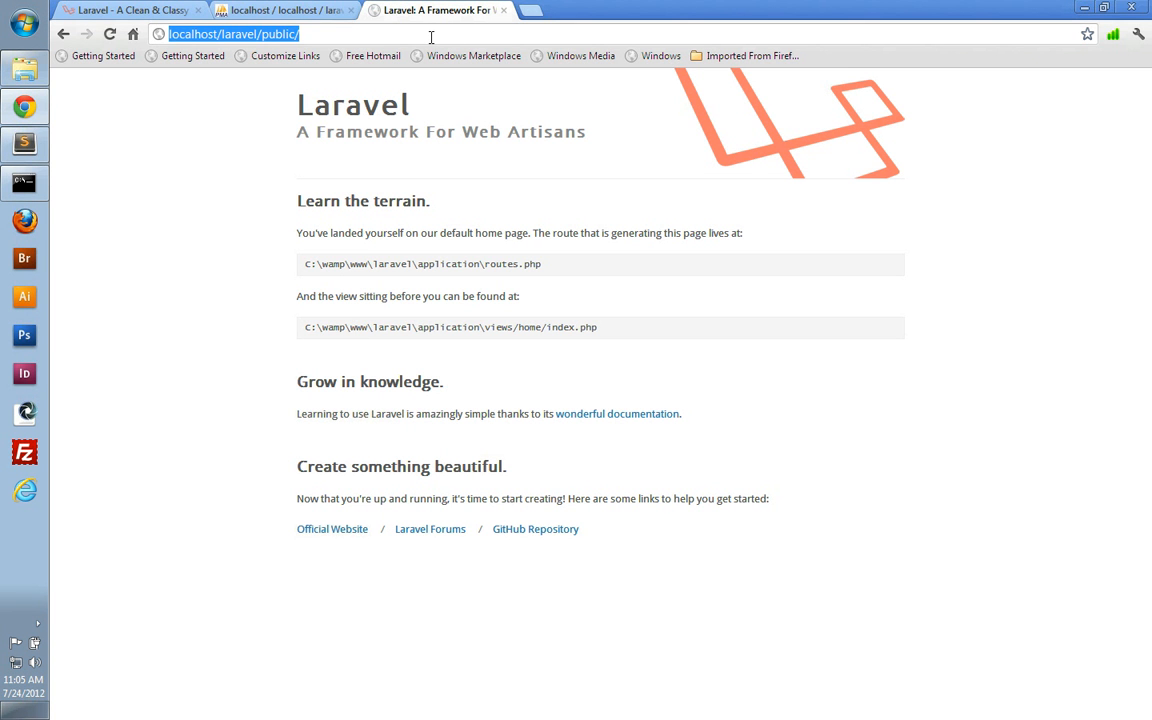
{"action": "key", "text": "alt+tab"}
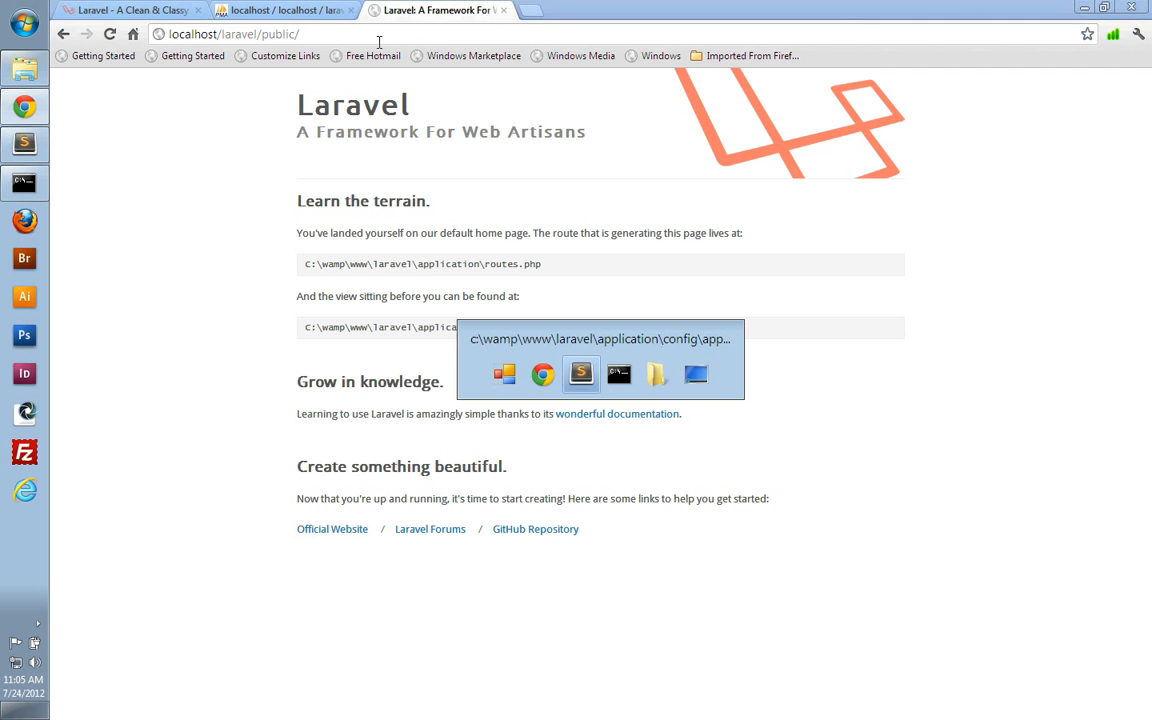
{"action": "left_click", "coordinate": [580, 374]}
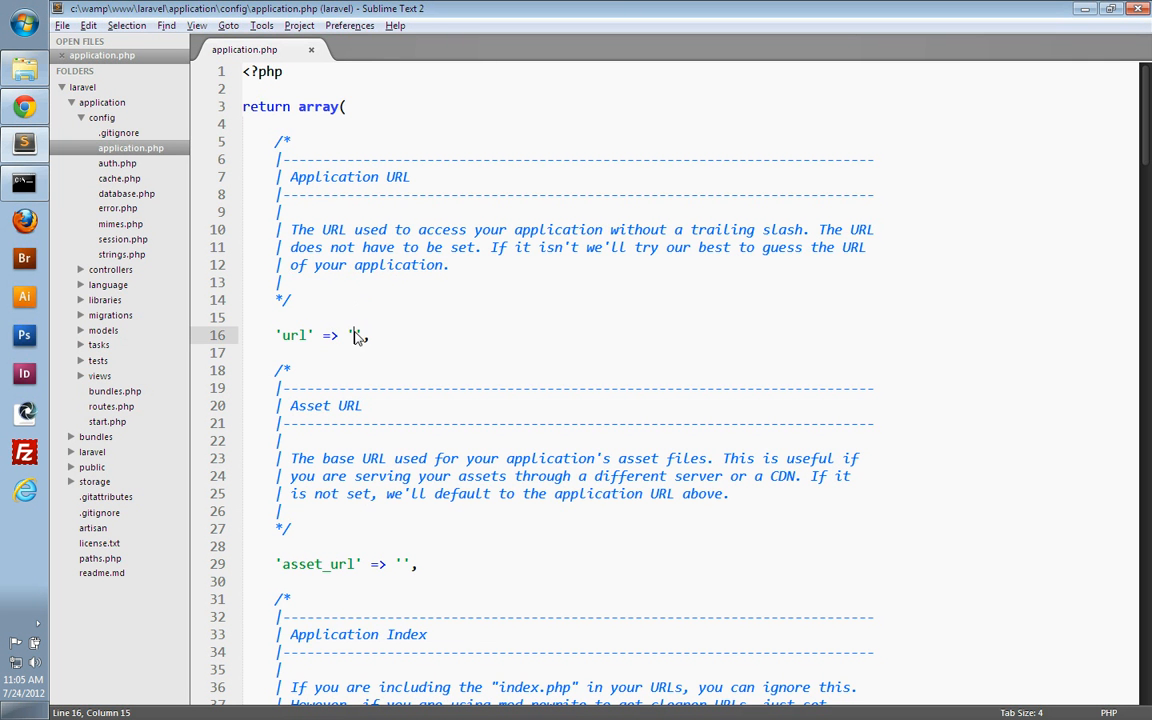
{"action": "type", "text": "http://localhost/laravel/public"}
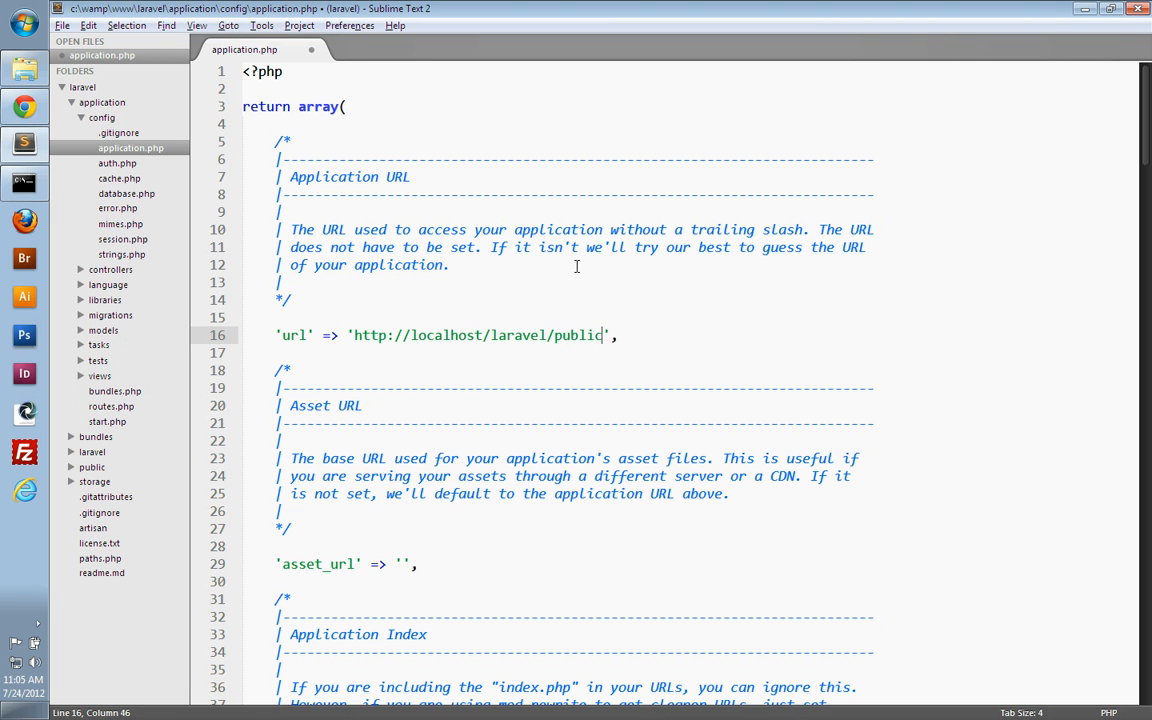
{"action": "key", "text": "ctrl+s"}
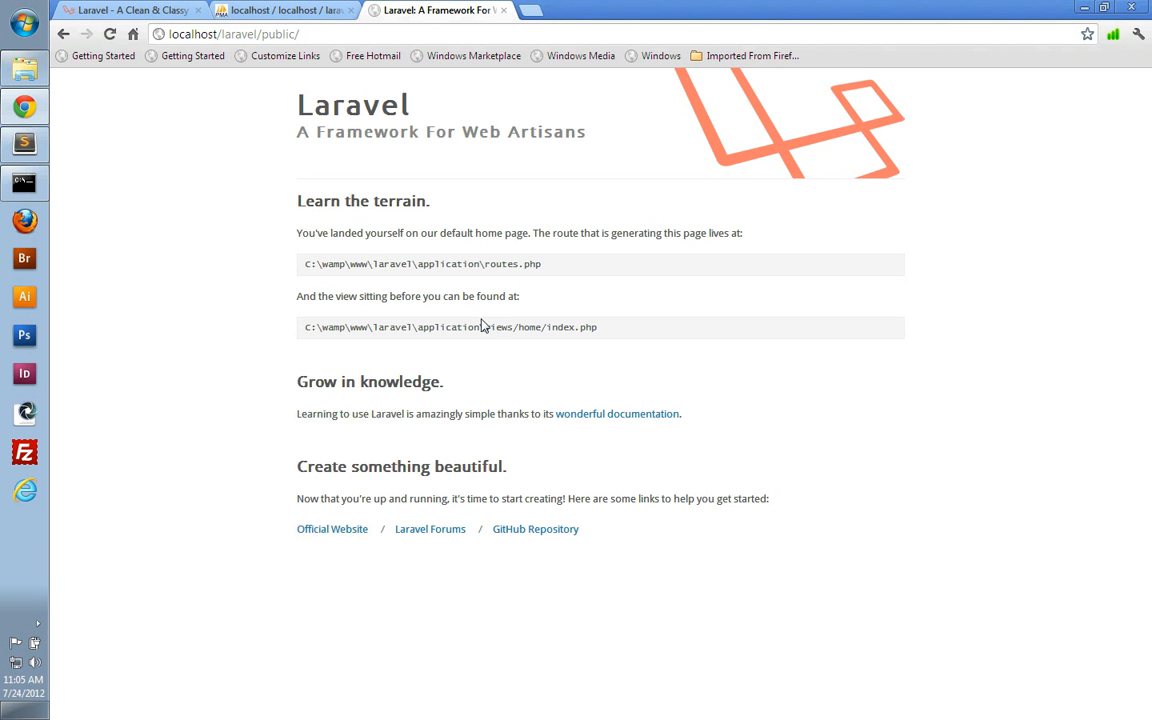
{"action": "key", "text": "alt+tab"}
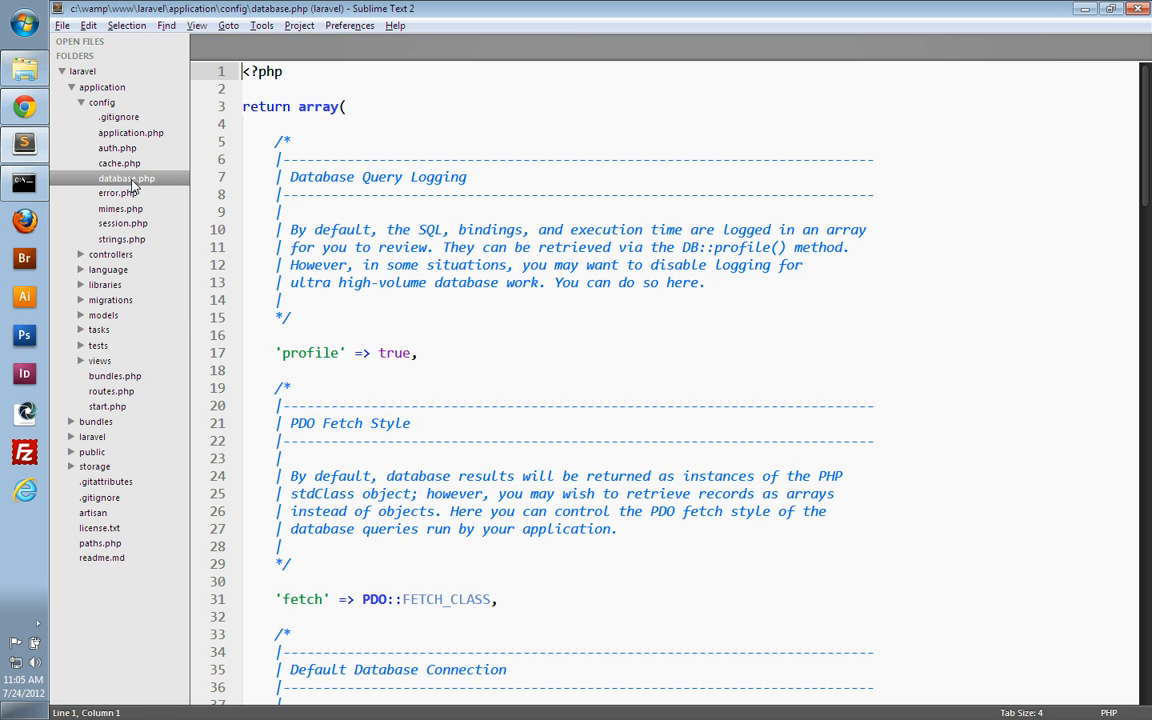
{"action": "scroll", "scroll_direction": "down", "scroll_amount": 3}
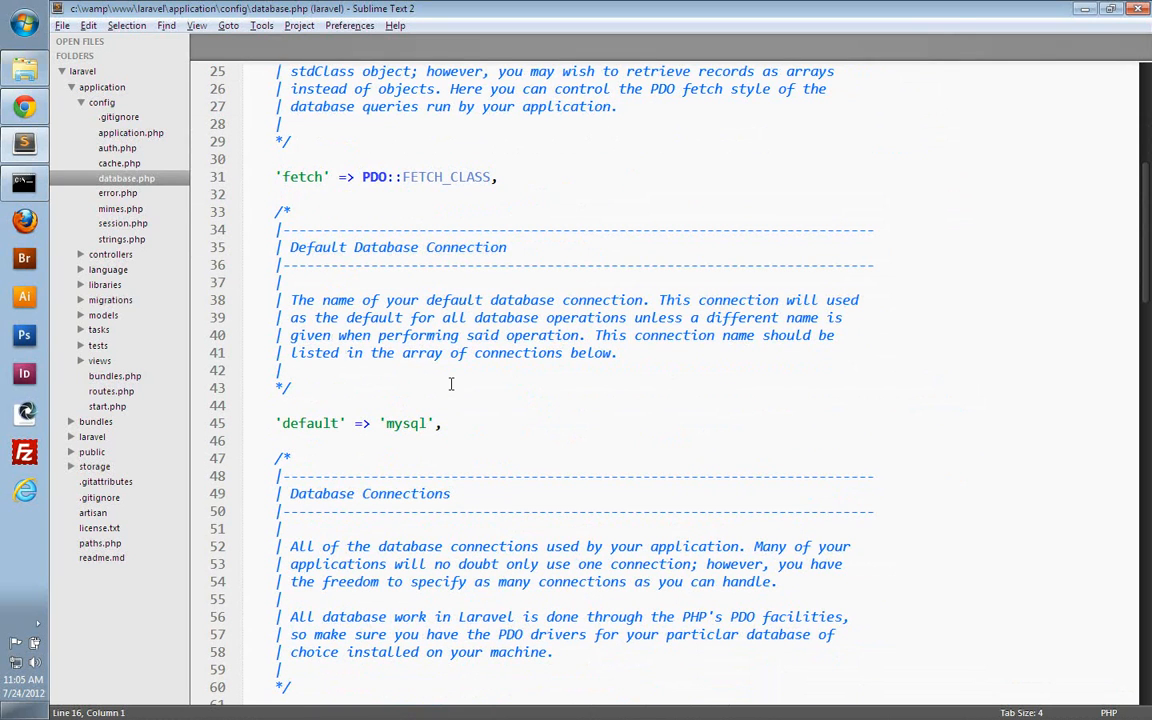
{"action": "mouse_move", "coordinate": [400, 424]}
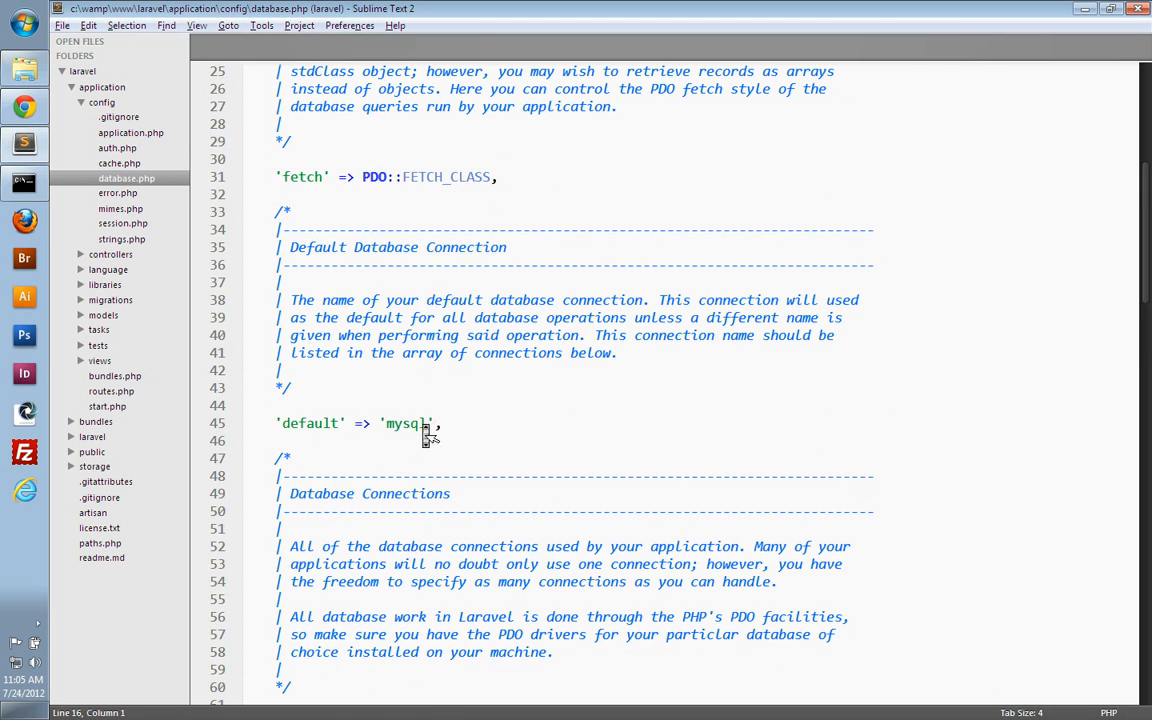
{"action": "scroll", "scroll_direction": "down", "scroll_amount": 3}
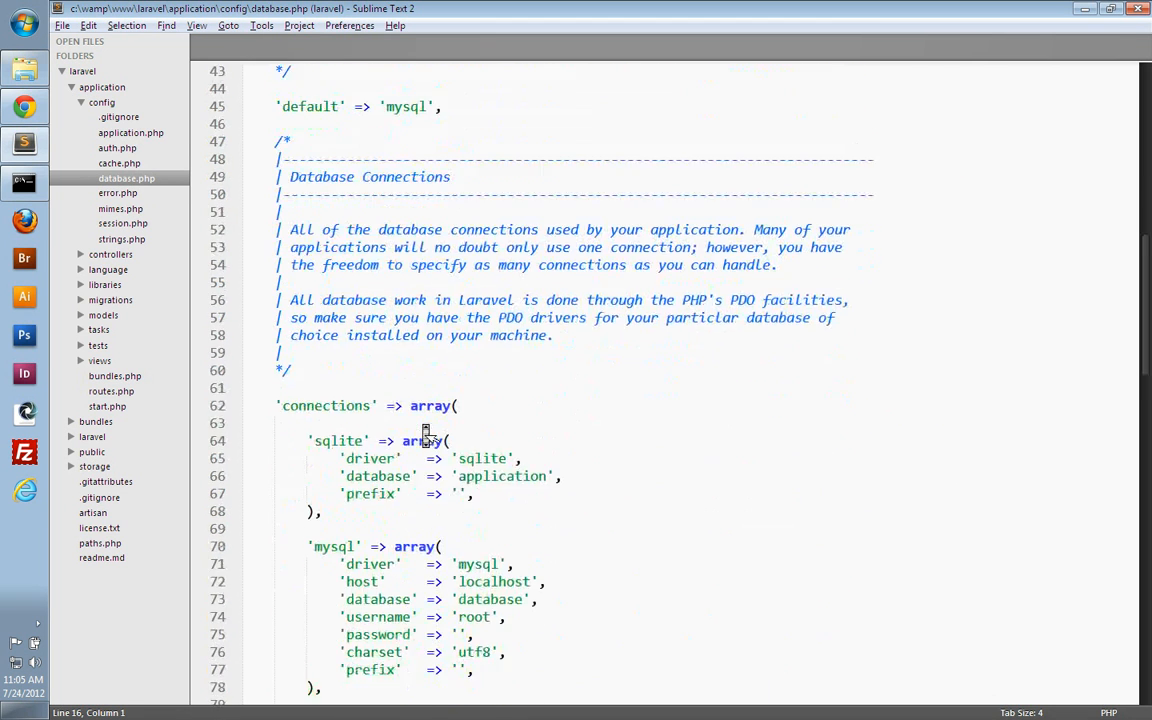
{"action": "scroll", "scroll_direction": "down", "scroll_amount": 3}
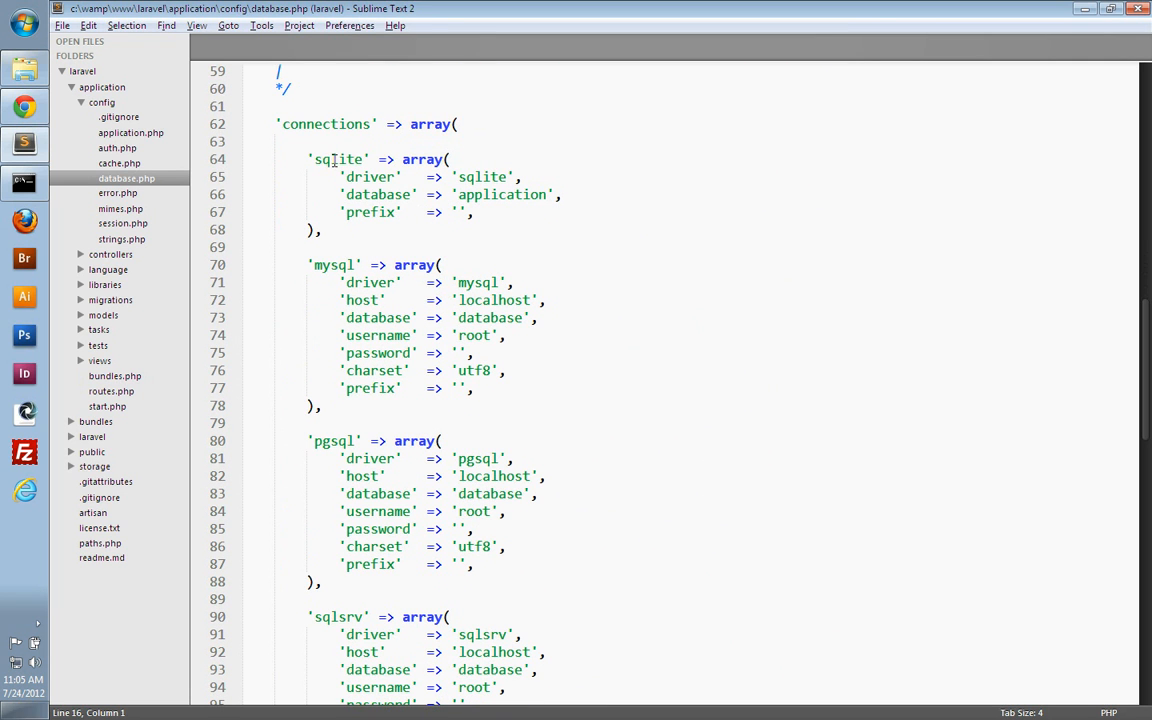
{"action": "mouse_move", "coordinate": [338, 510]}
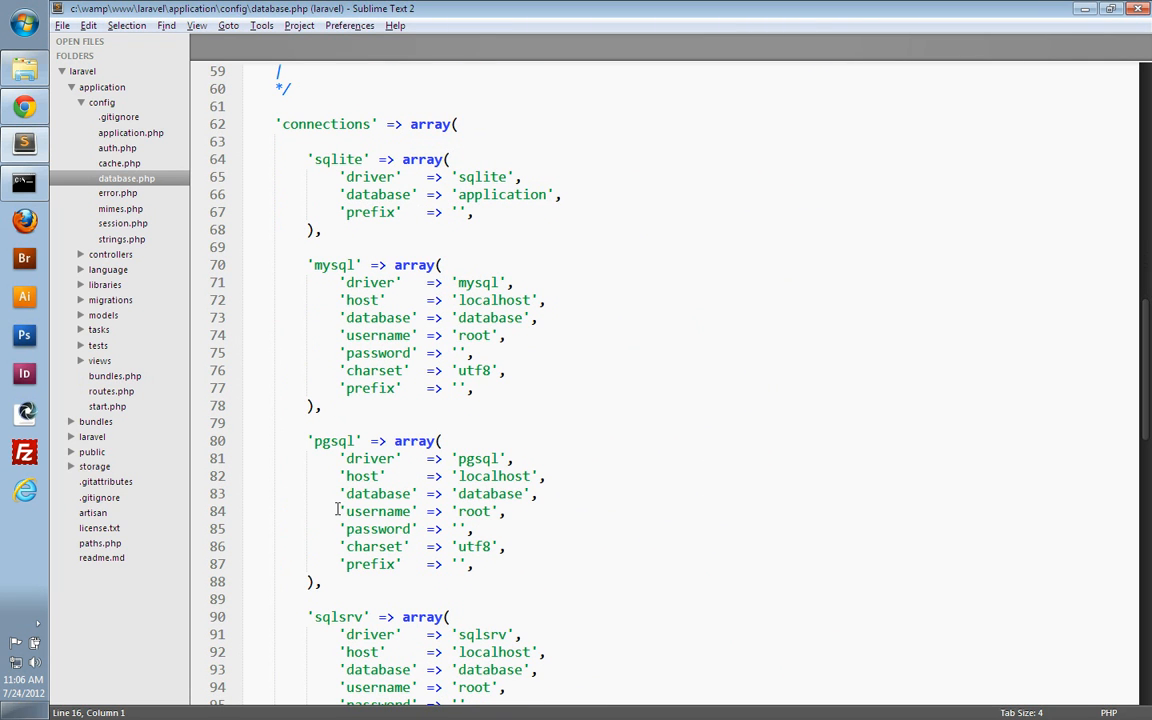
{"action": "mouse_move", "coordinate": [420, 524]}
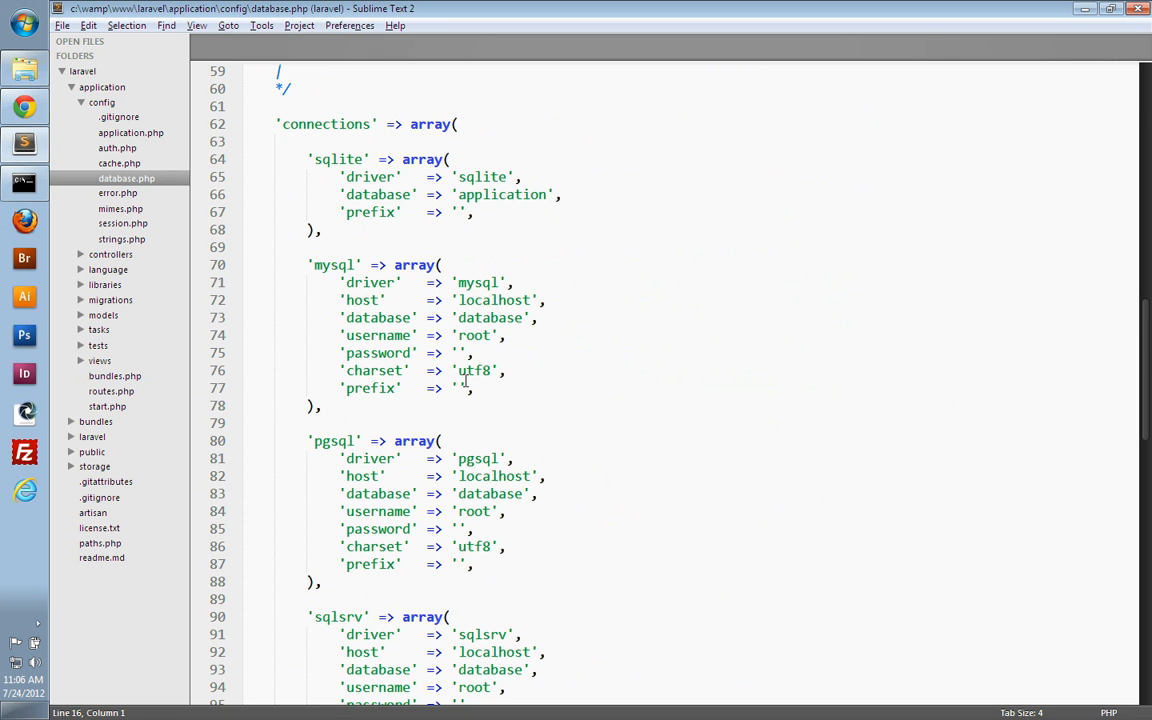
{"action": "mouse_move", "coordinate": [476, 296]}
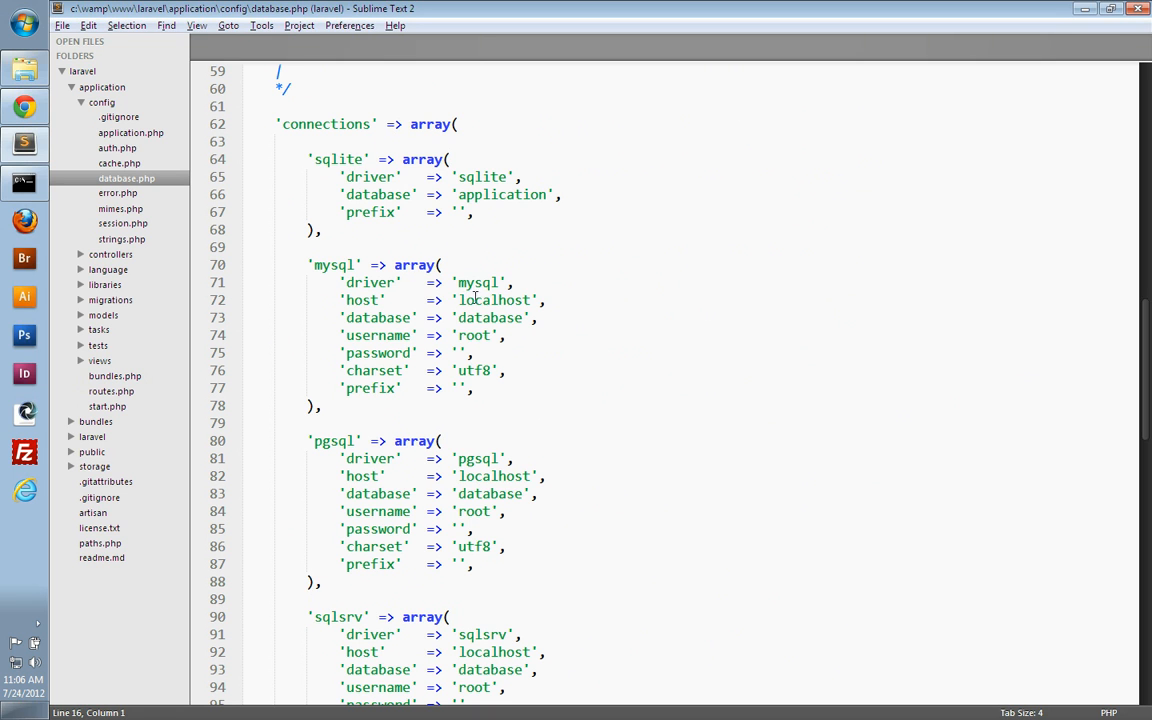
{"action": "mouse_move", "coordinate": [470, 368]}
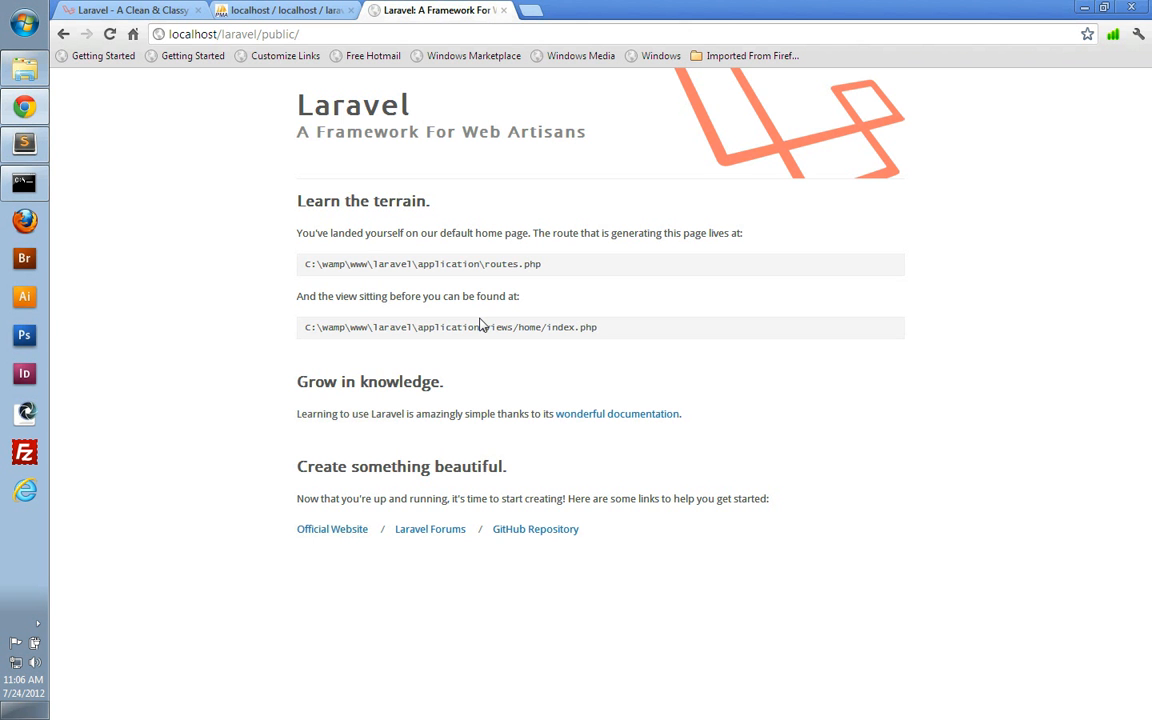
View the empty laravel database in phpMyAdmin, then reload the Laravel welcome page
{"action": "left_click", "coordinate": [284, 10]}
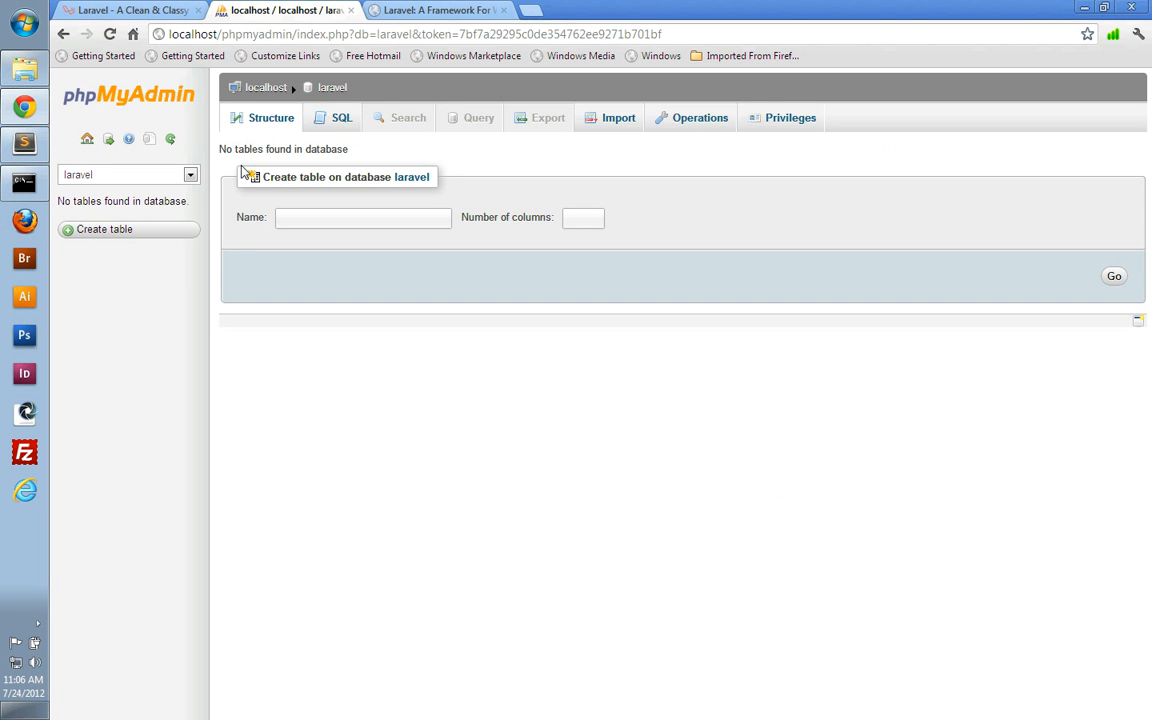
{"action": "mouse_move", "coordinate": [108, 184]}
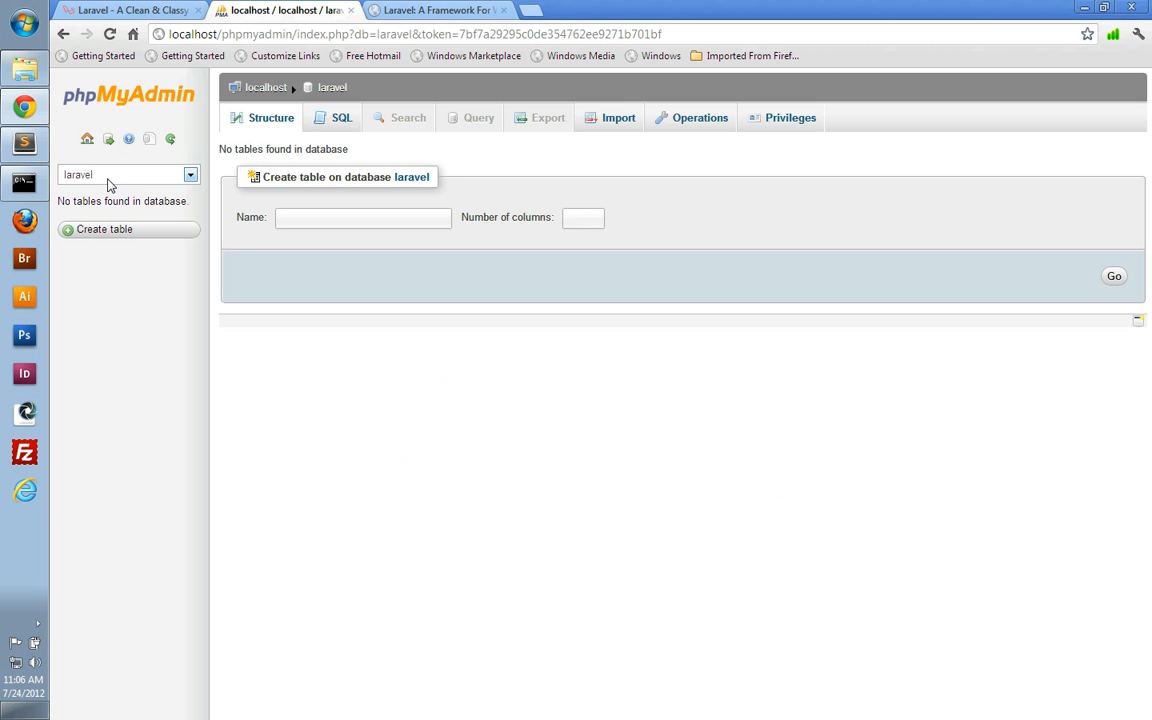
{"action": "mouse_move", "coordinate": [212, 216]}
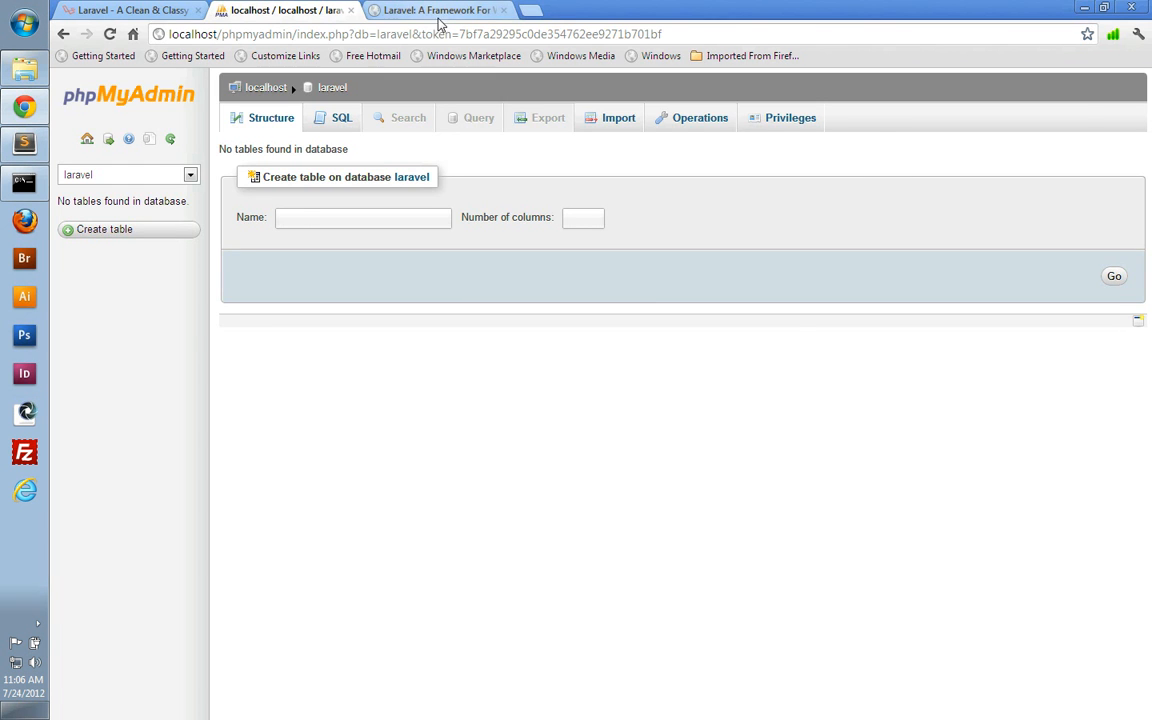
{"action": "left_click", "coordinate": [436, 10]}
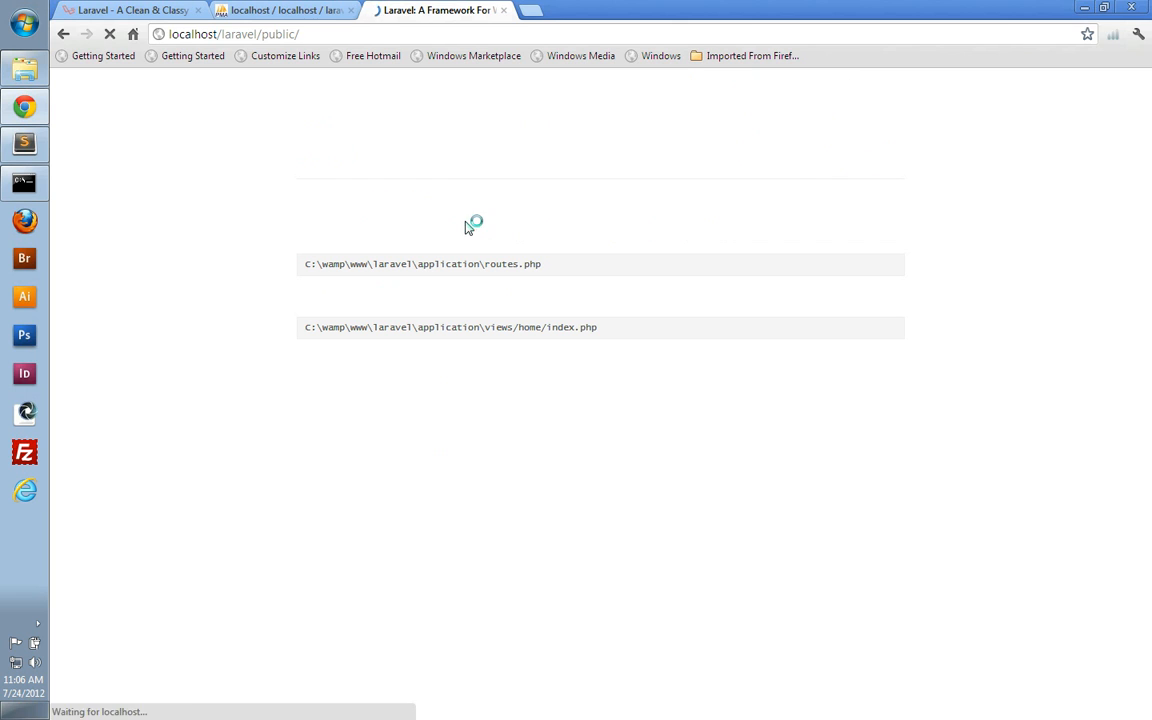